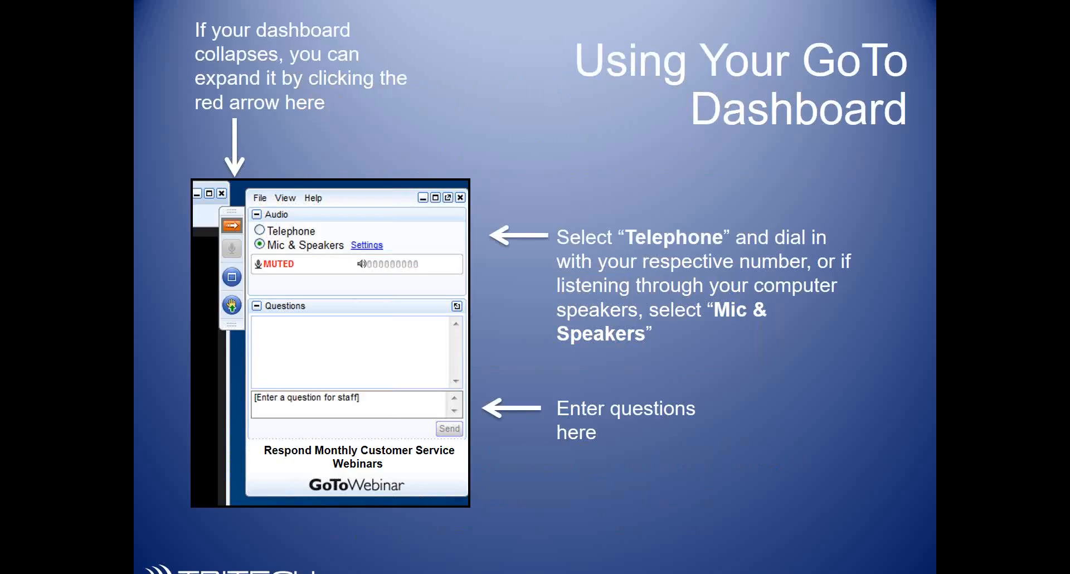
pyautogui.moveTo(659, 507)
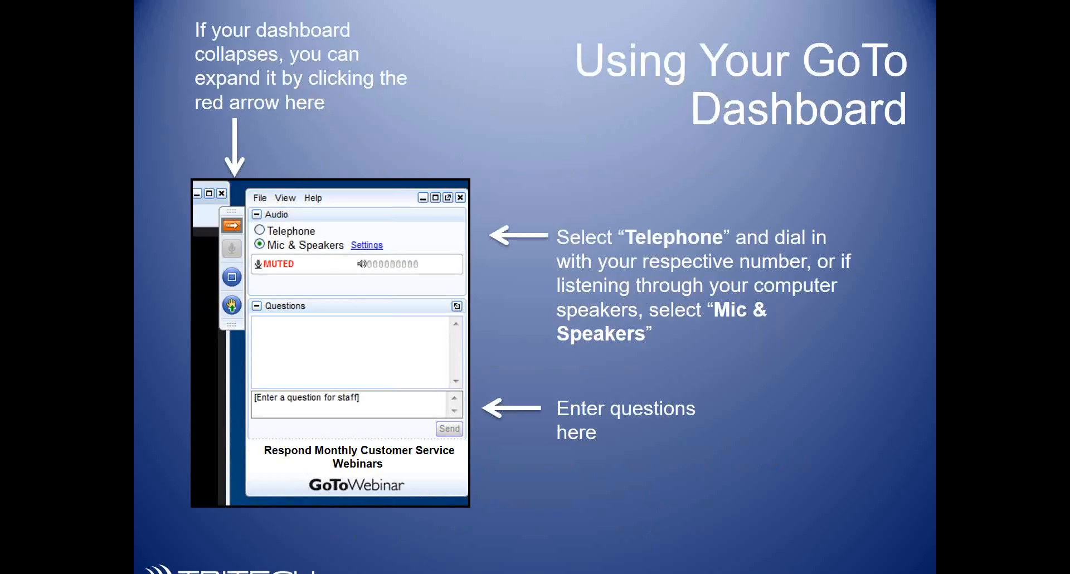
pyautogui.moveTo(488, 482)
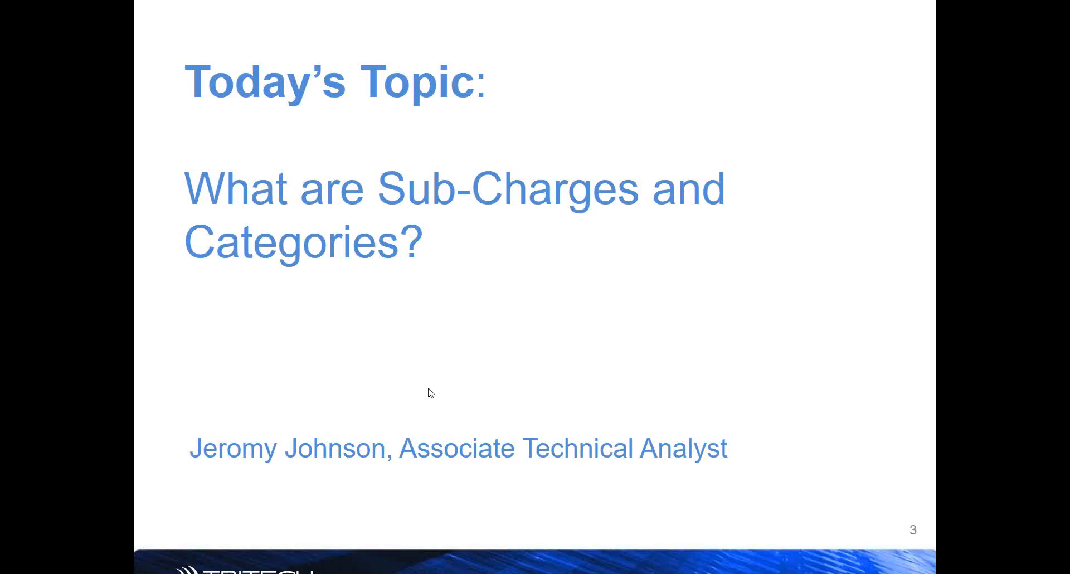
pyautogui.moveTo(452, 342)
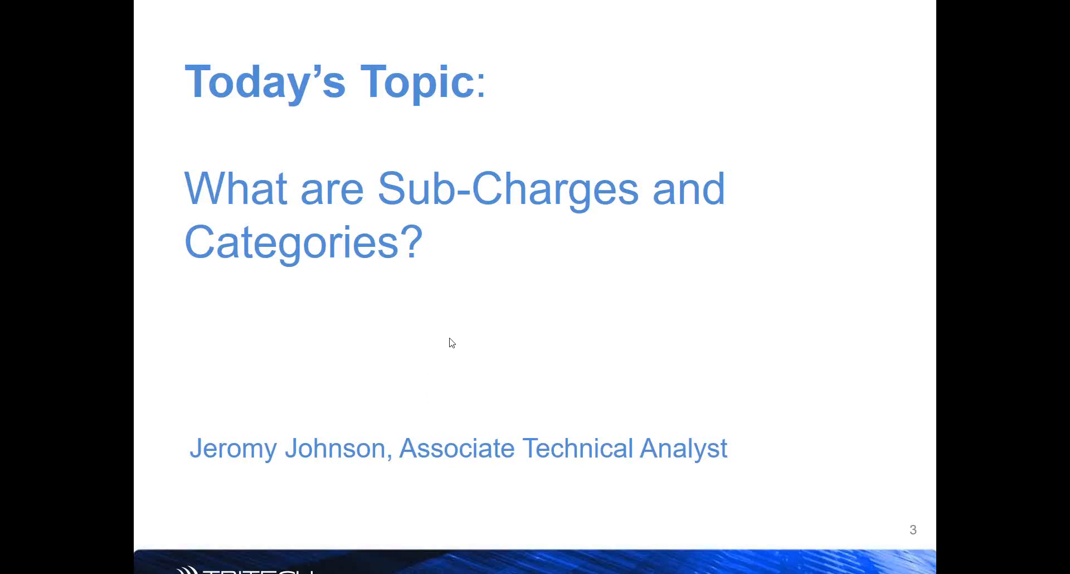
pyautogui.moveTo(353, 357)
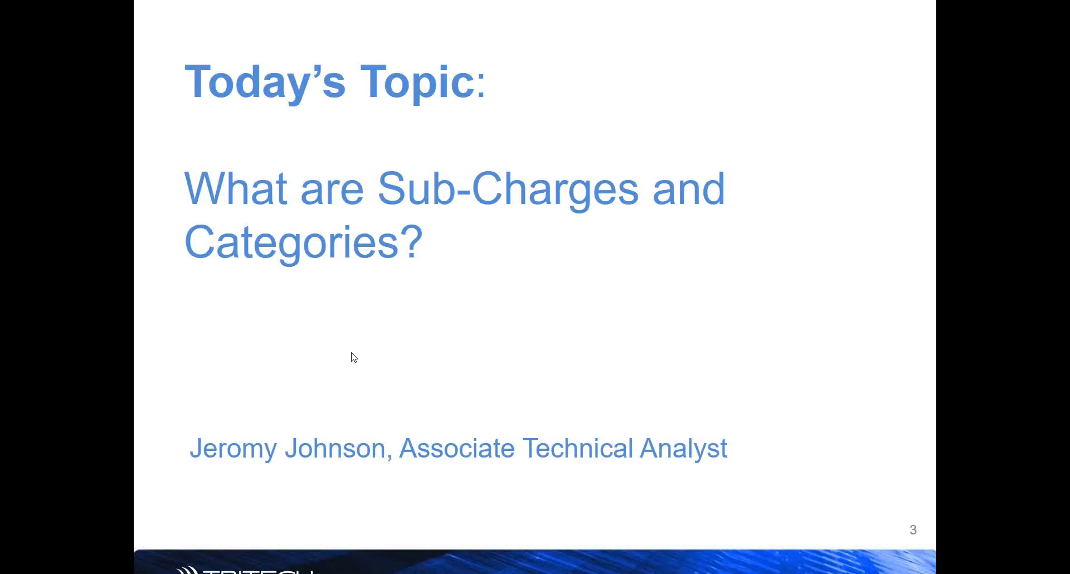
pyautogui.moveTo(164, 279)
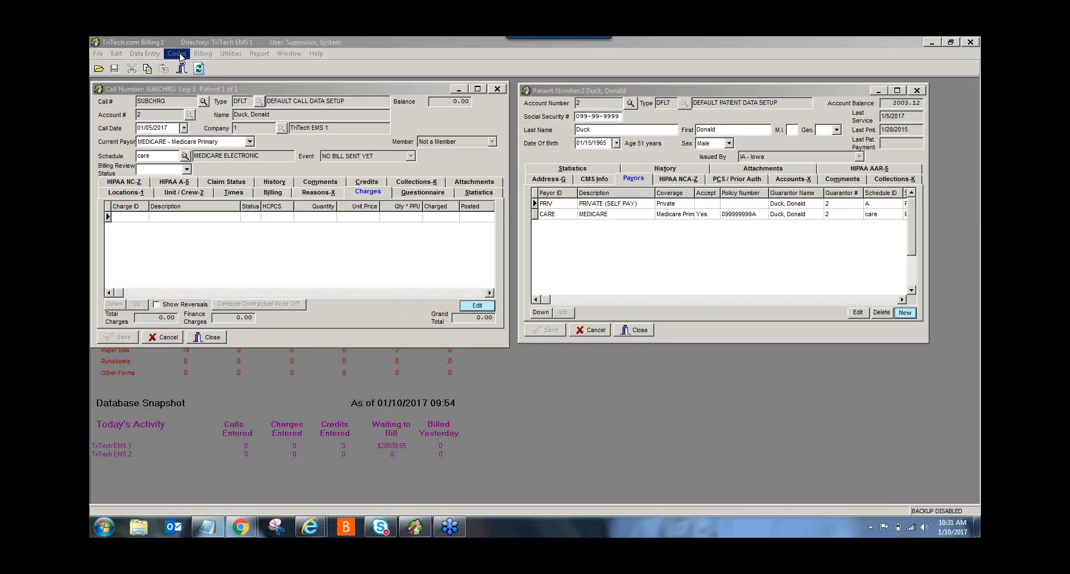
# Open the Payor code setup from Codes and browse the existing payor list
pyautogui.click(176, 54)
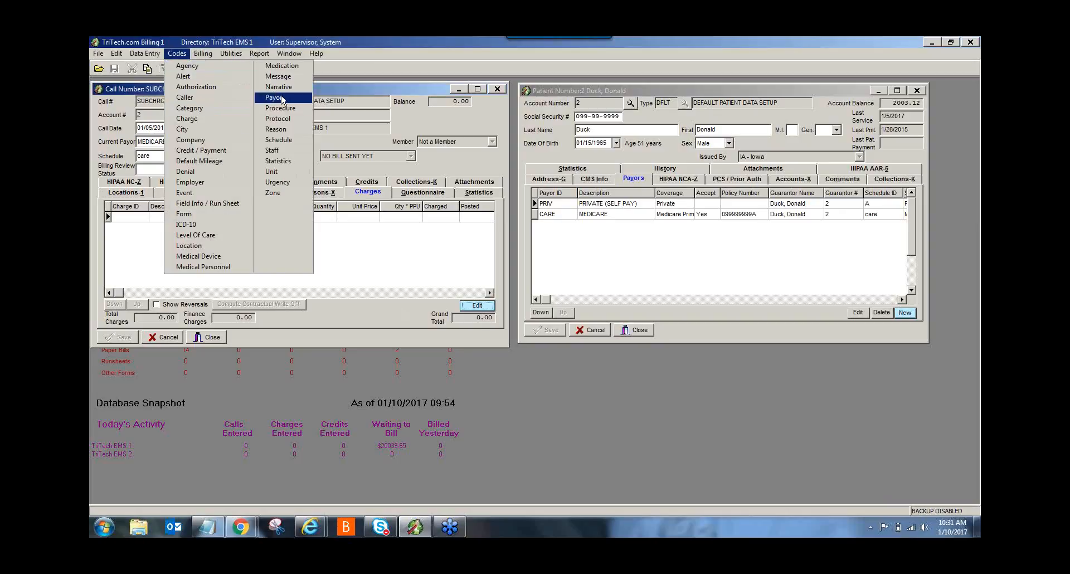
pyautogui.click(273, 97)
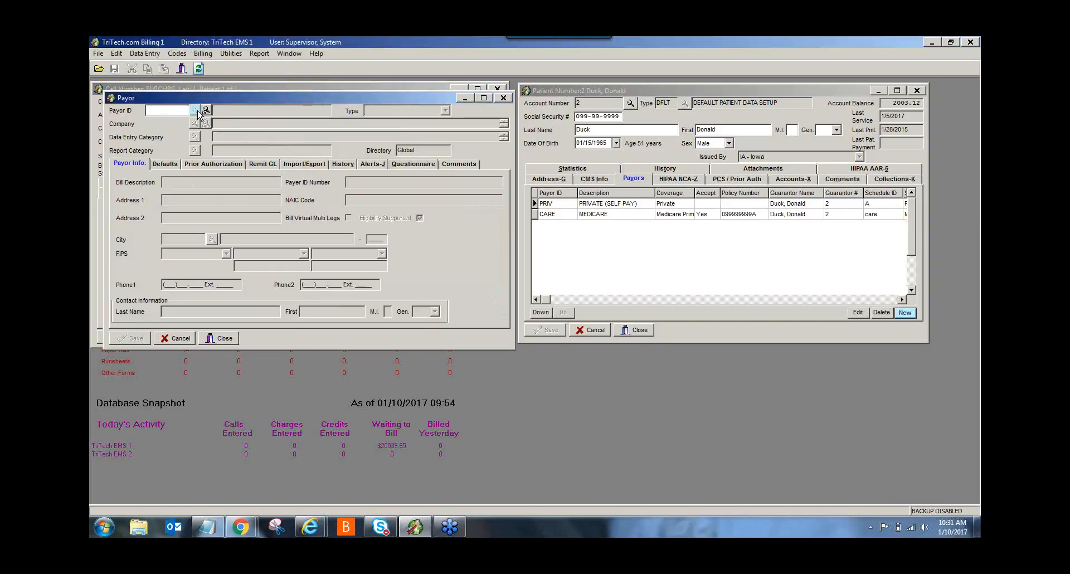
pyautogui.click(205, 110)
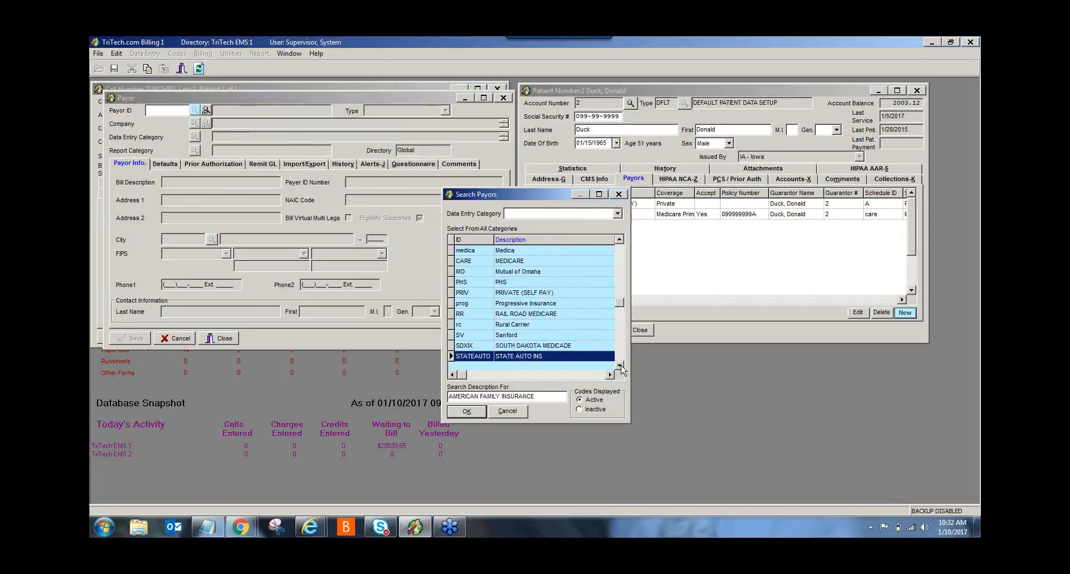
pyautogui.moveTo(578, 380)
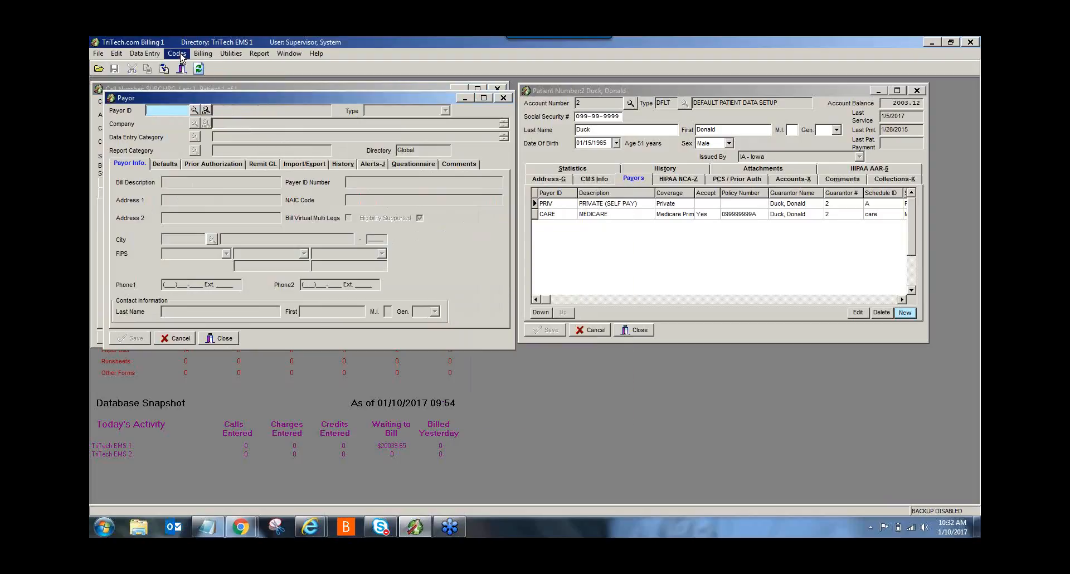
# Open the categories editor and display the Payor Codes categories
pyautogui.click(176, 53)
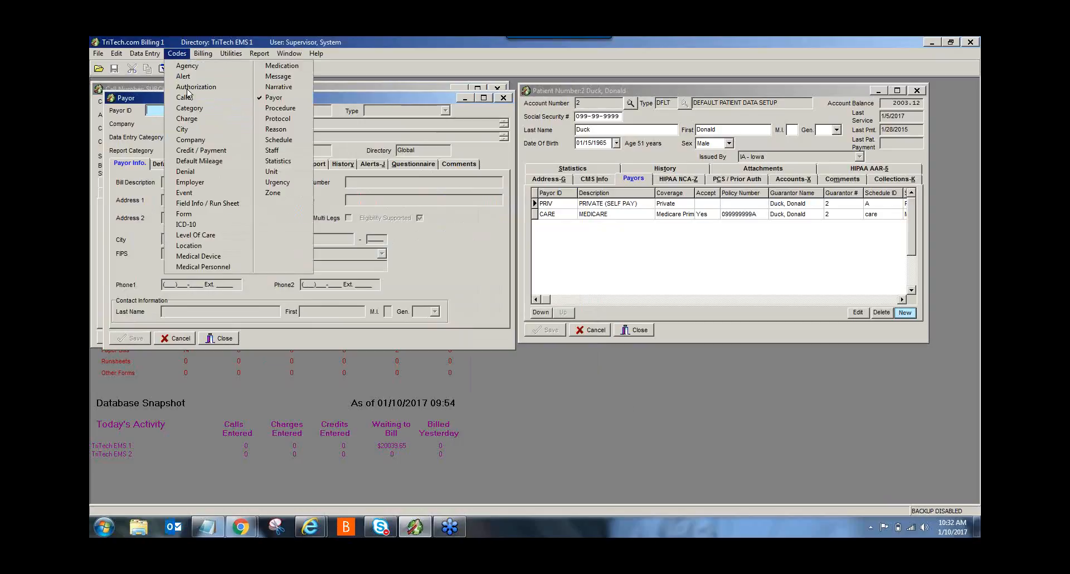
pyautogui.moveTo(189, 109)
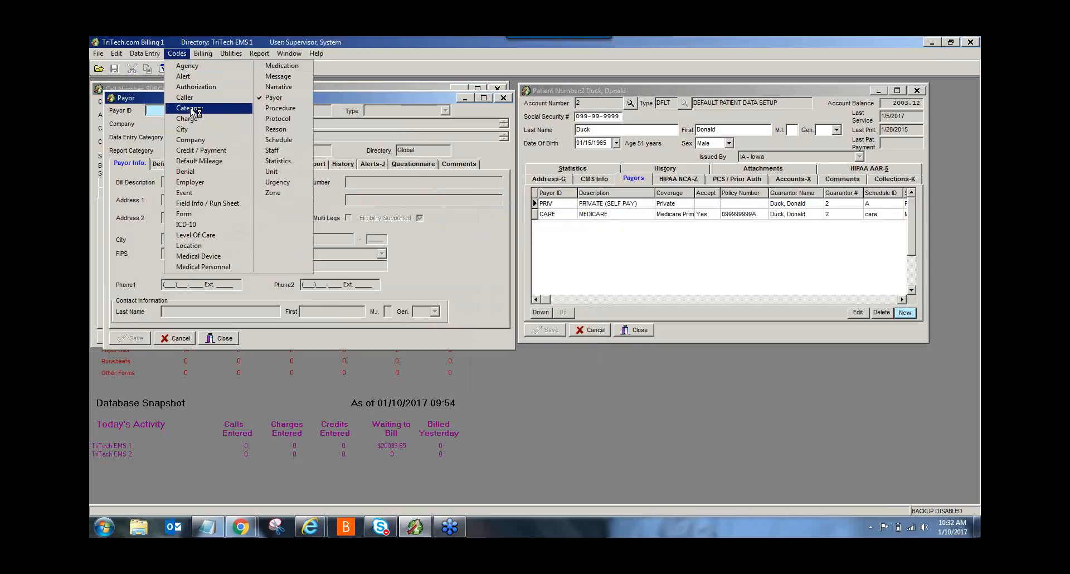
pyautogui.click(189, 108)
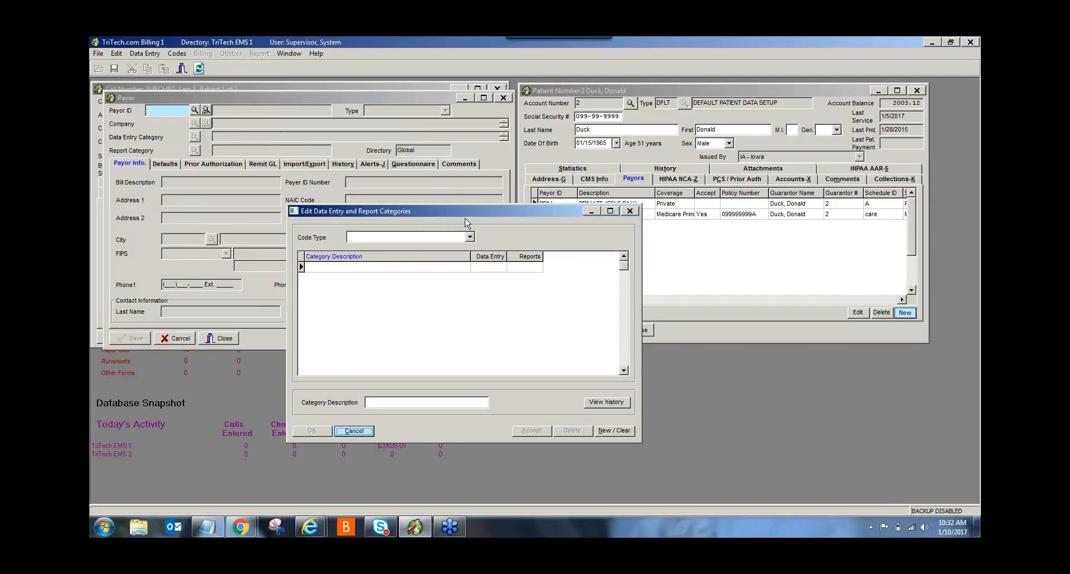
pyautogui.moveTo(466, 241)
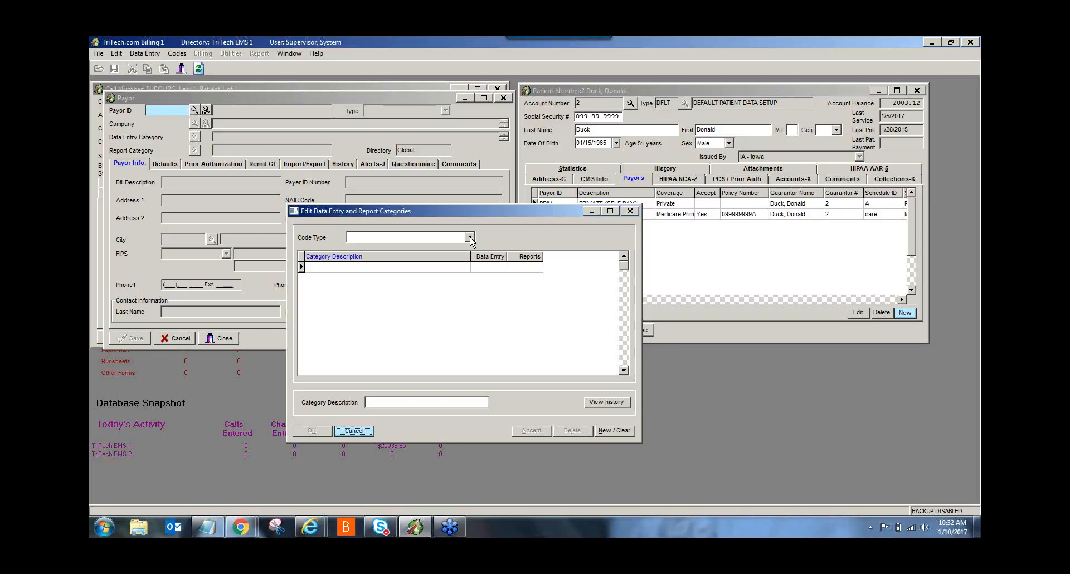
pyautogui.click(470, 237)
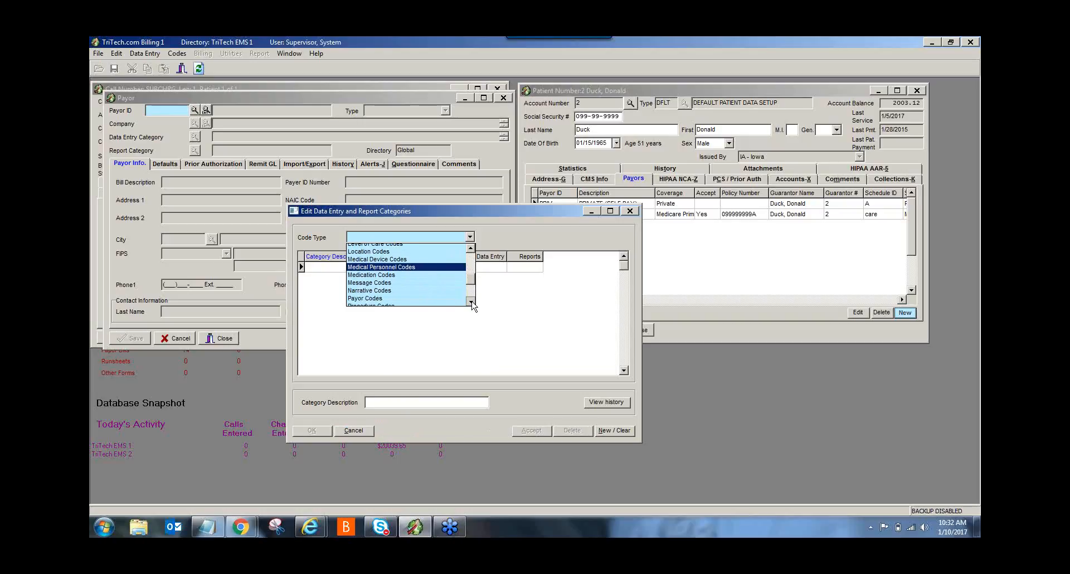
pyautogui.click(364, 298)
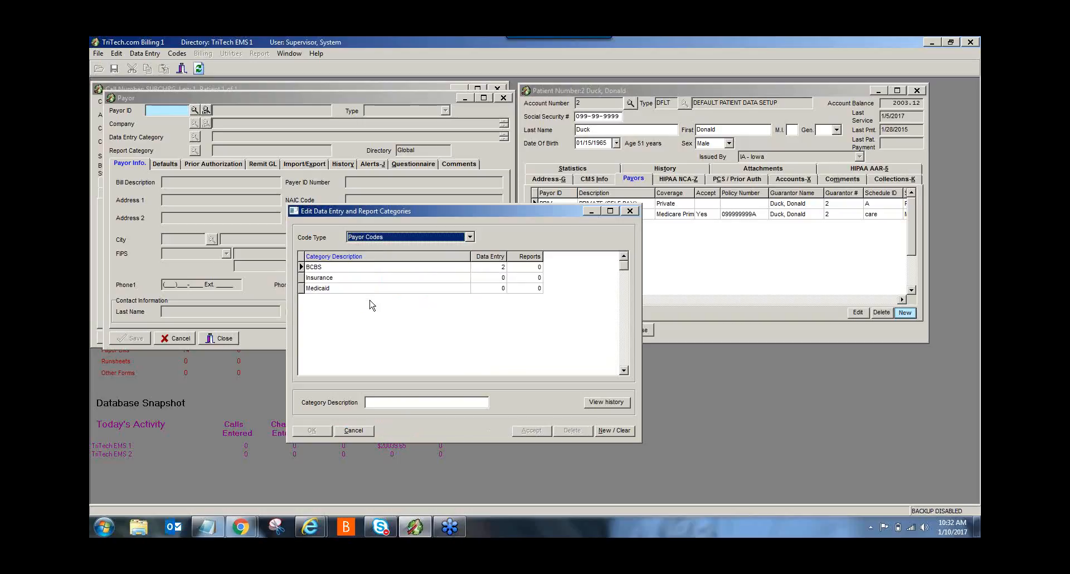
pyautogui.moveTo(351, 218)
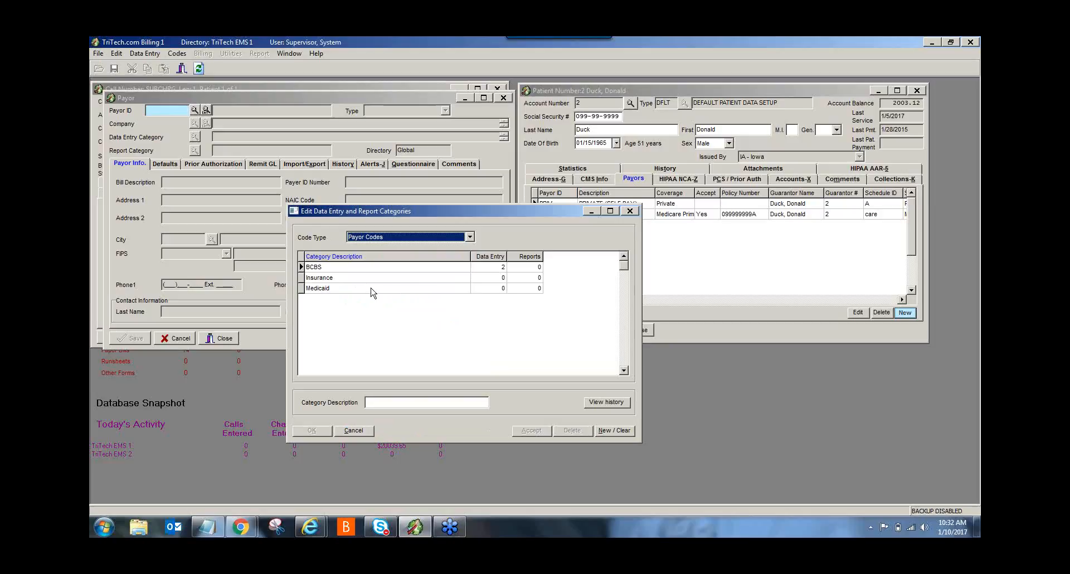
pyautogui.moveTo(477, 278)
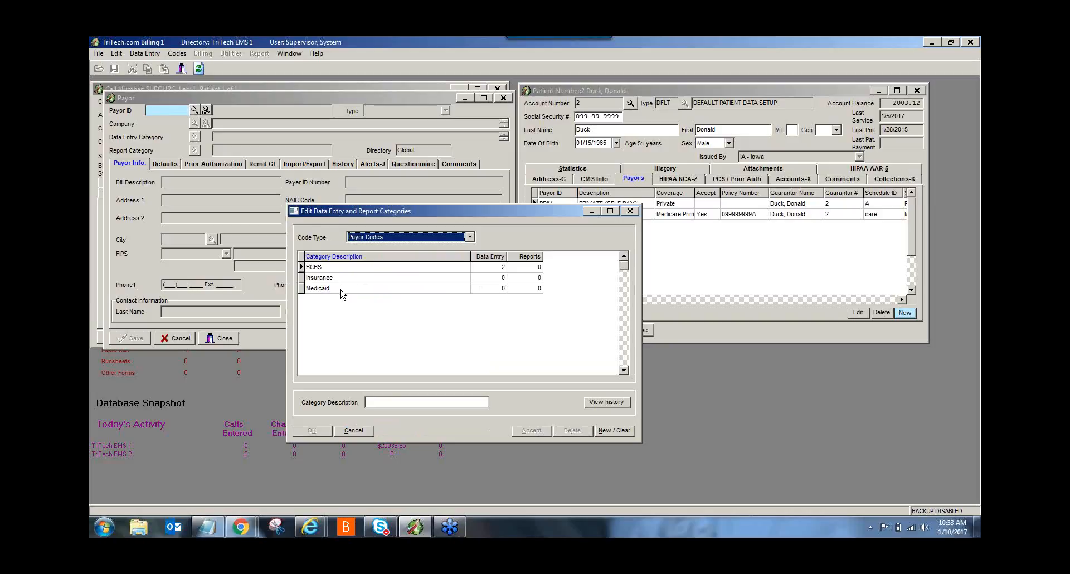
pyautogui.moveTo(388, 338)
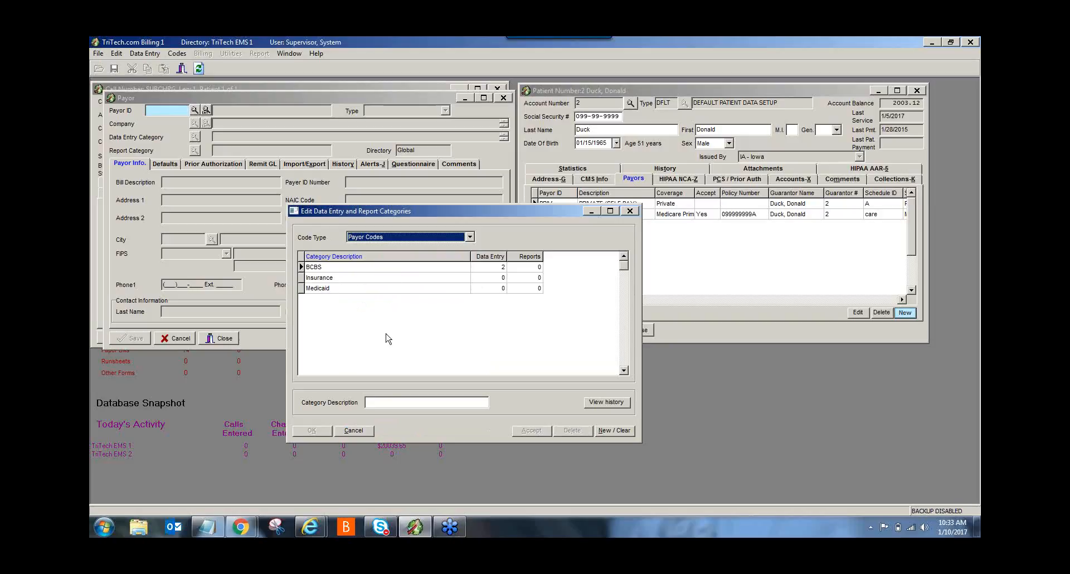
pyautogui.moveTo(442, 303)
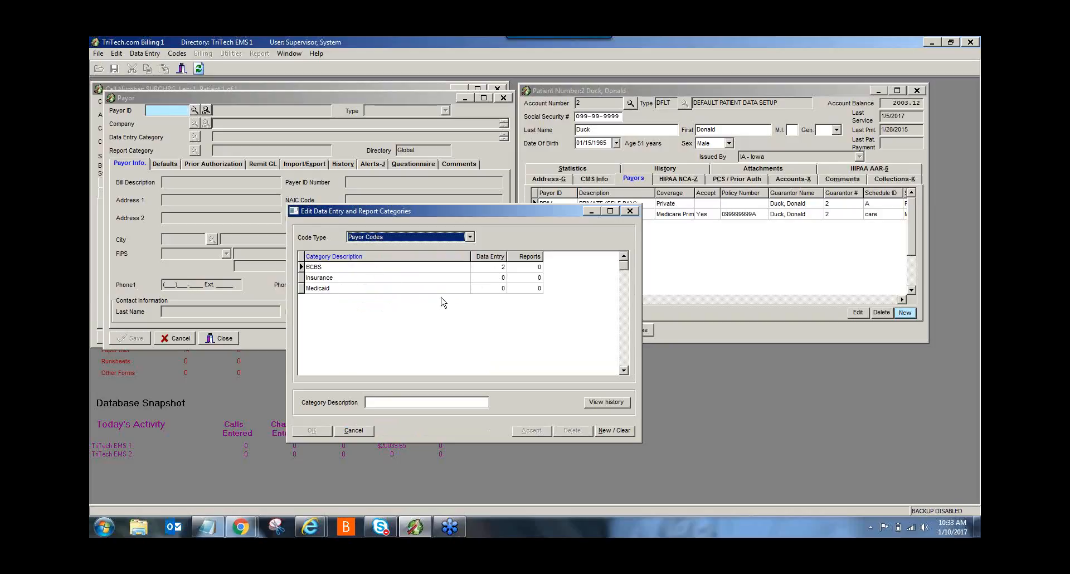
pyautogui.moveTo(614, 431)
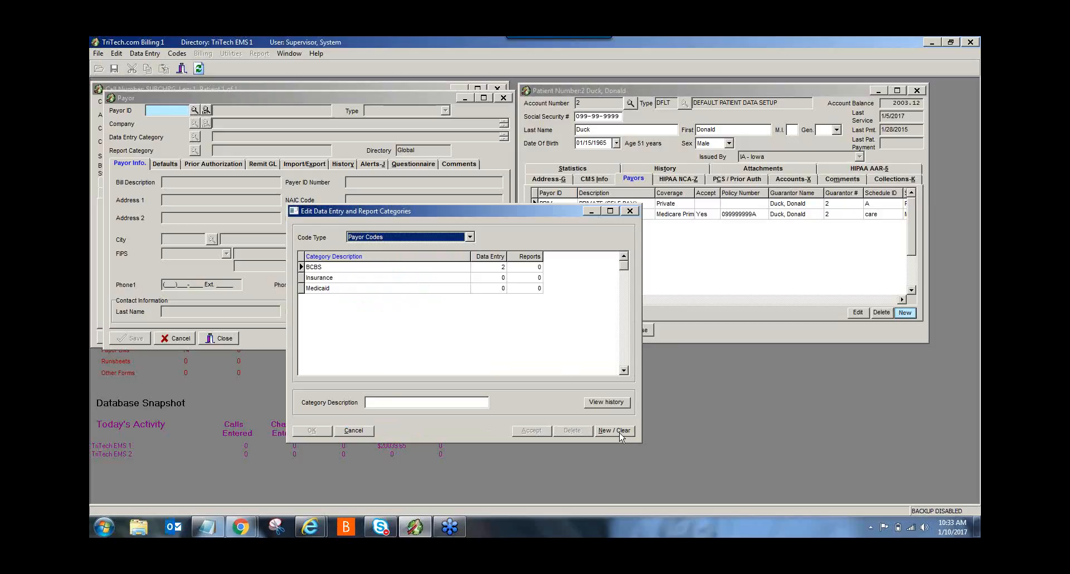
# Add a new 'Medicare' payor category and save the categories editor
pyautogui.click(613, 430)
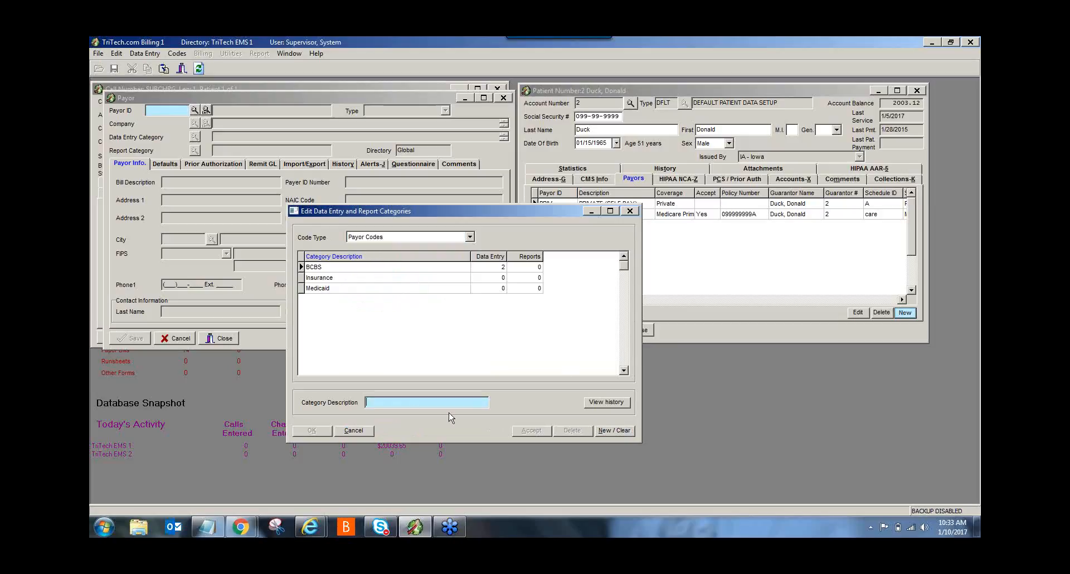
pyautogui.moveTo(403, 401)
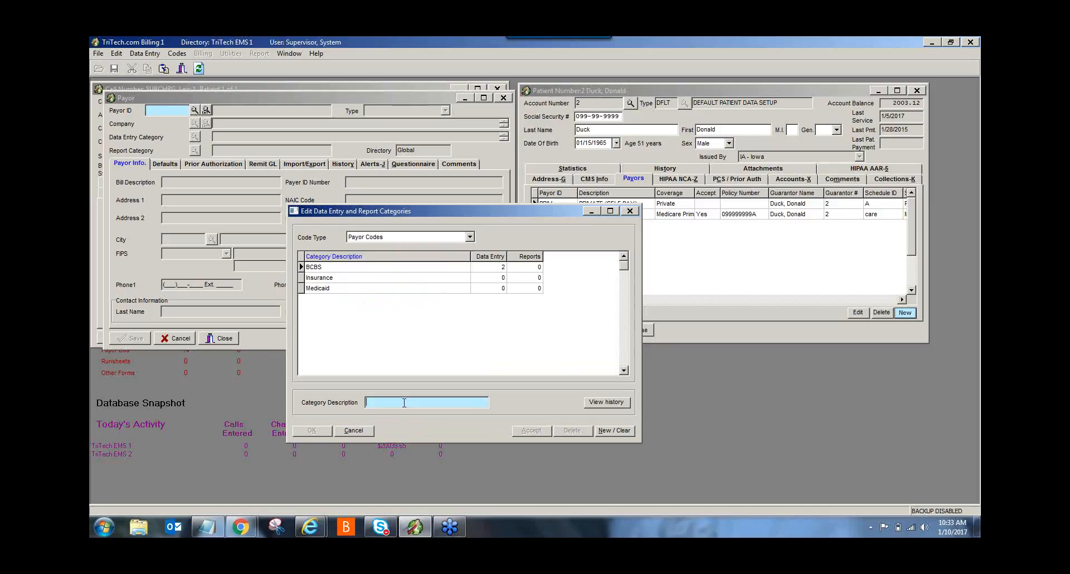
pyautogui.write('Med')
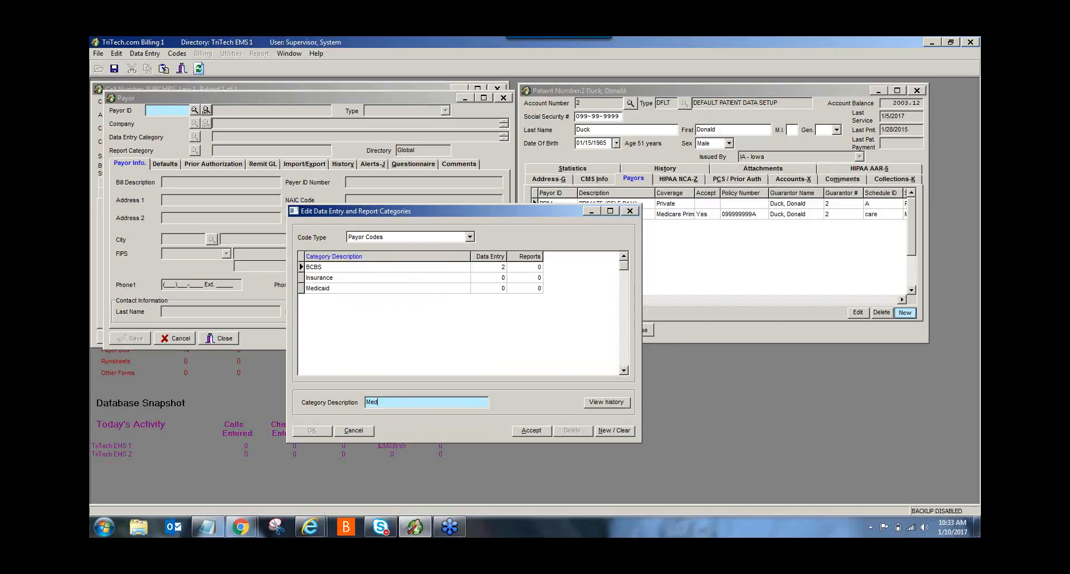
pyautogui.write('icare')
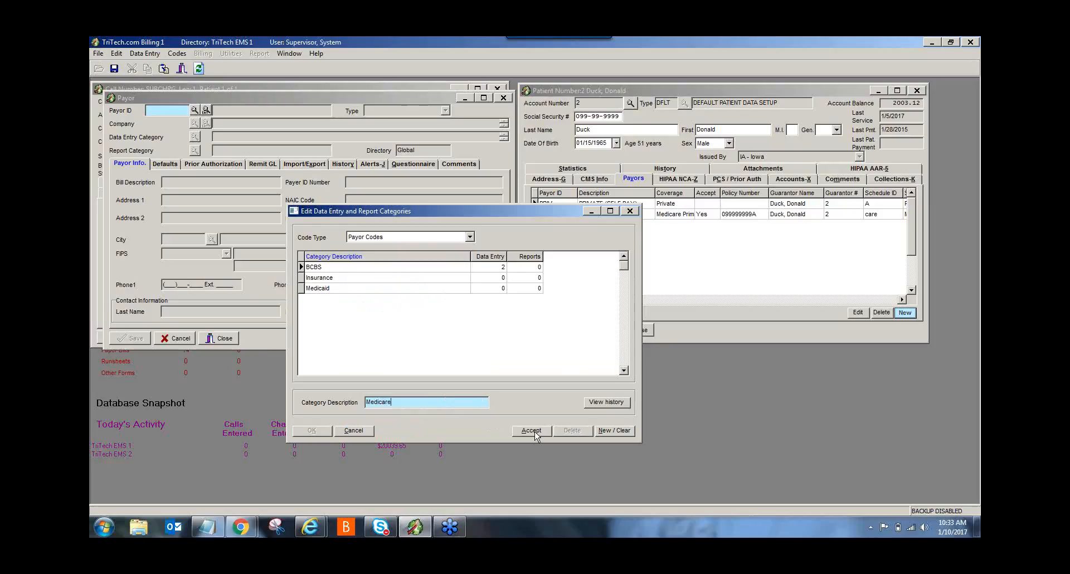
pyautogui.click(531, 430)
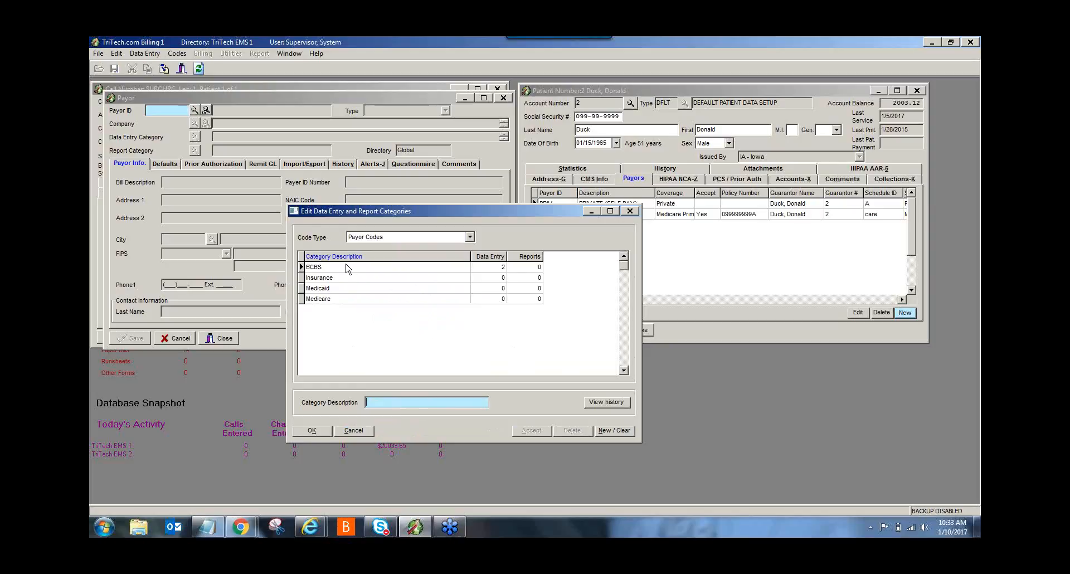
pyautogui.moveTo(353, 317)
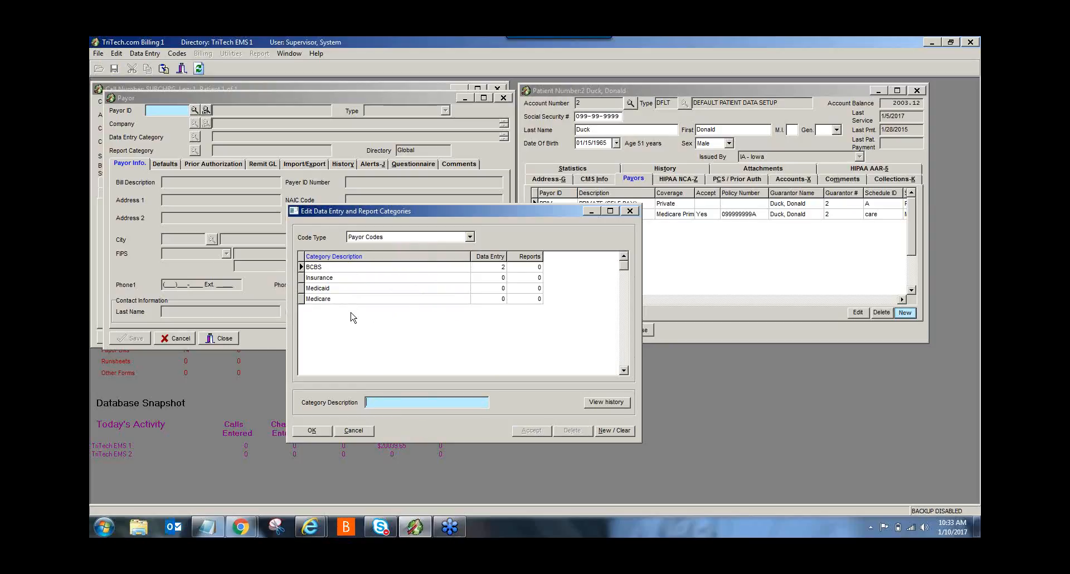
pyautogui.moveTo(314, 443)
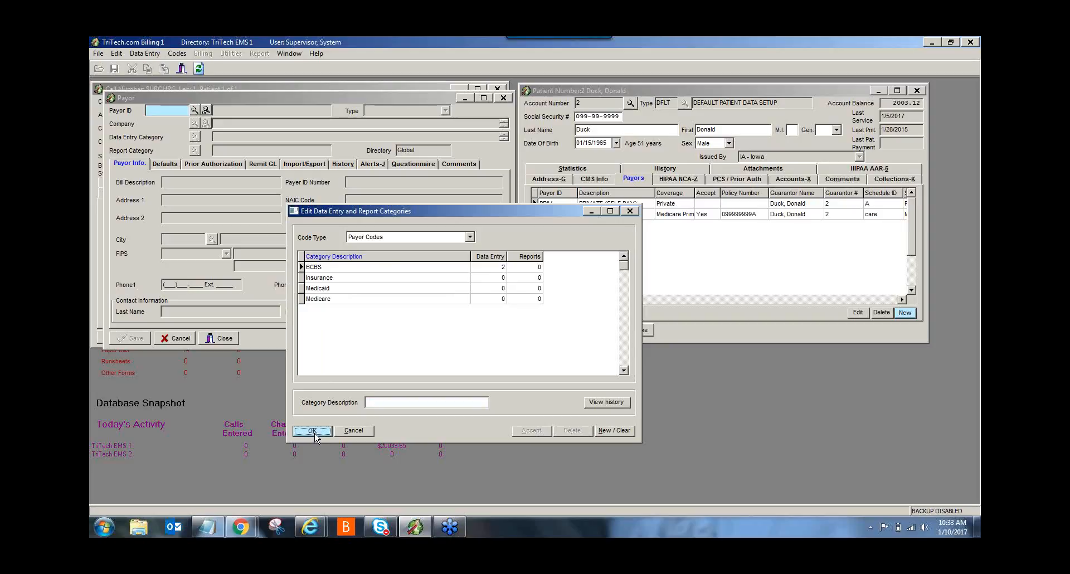
pyautogui.click(311, 430)
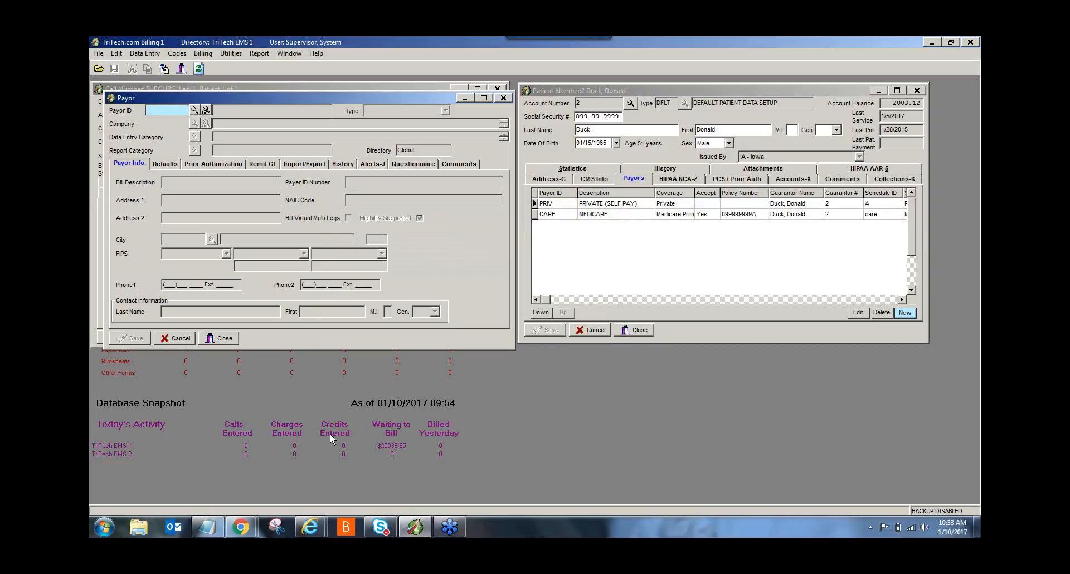
pyautogui.moveTo(437, 292)
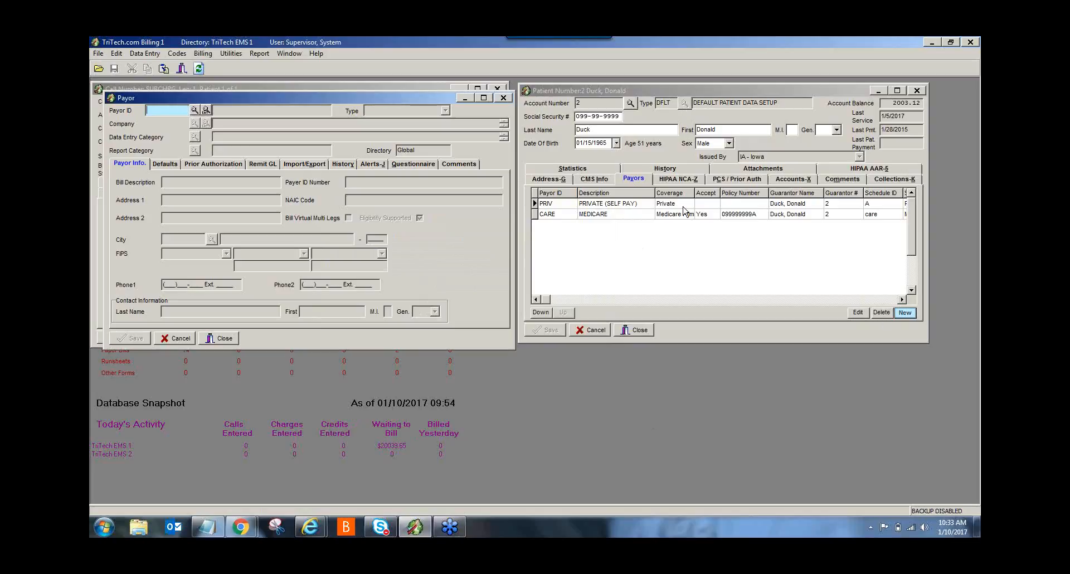
pyautogui.moveTo(476, 148)
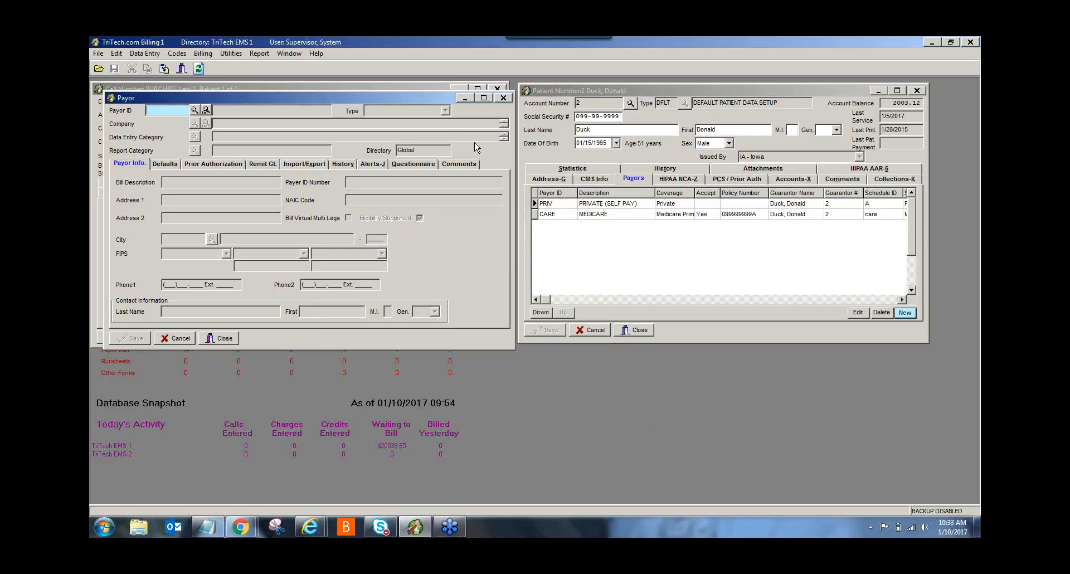
# Load the BCBS Florida payor record by entering Payor ID bcbsfl
pyautogui.click(167, 110)
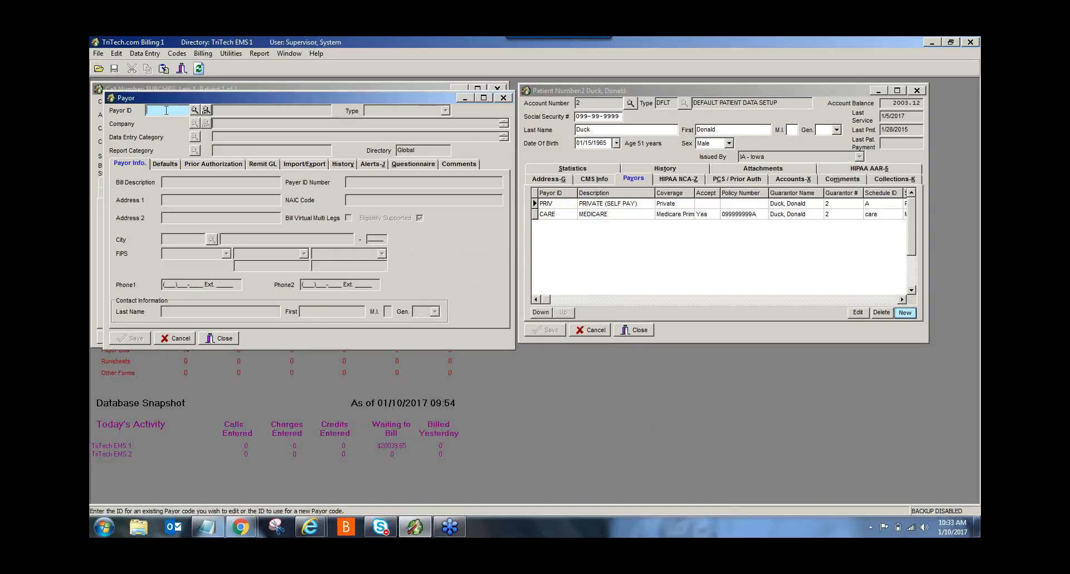
pyautogui.write('bc')
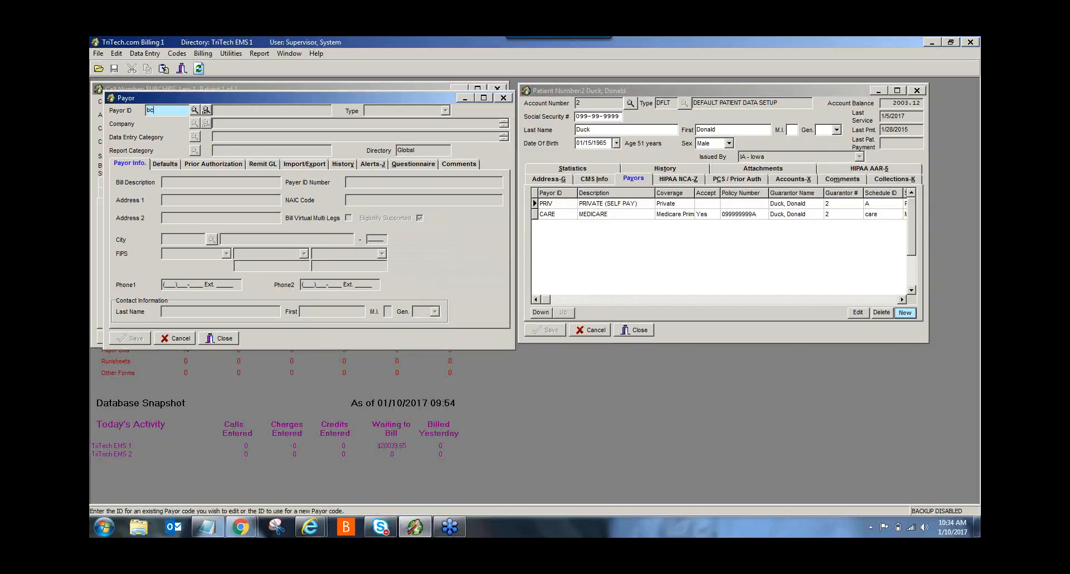
pyautogui.write('bcbsfl')
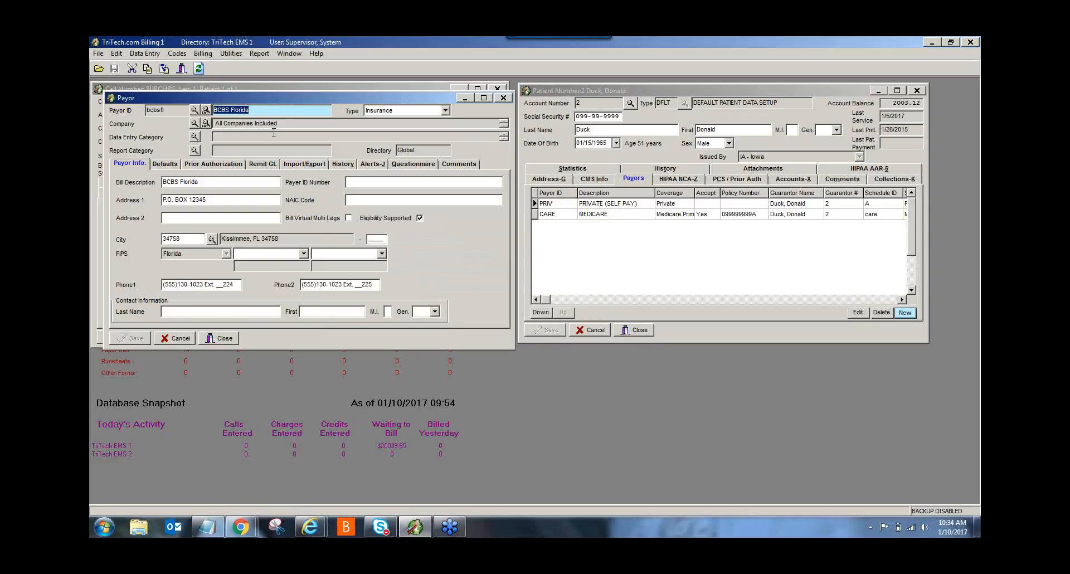
pyautogui.moveTo(189, 149)
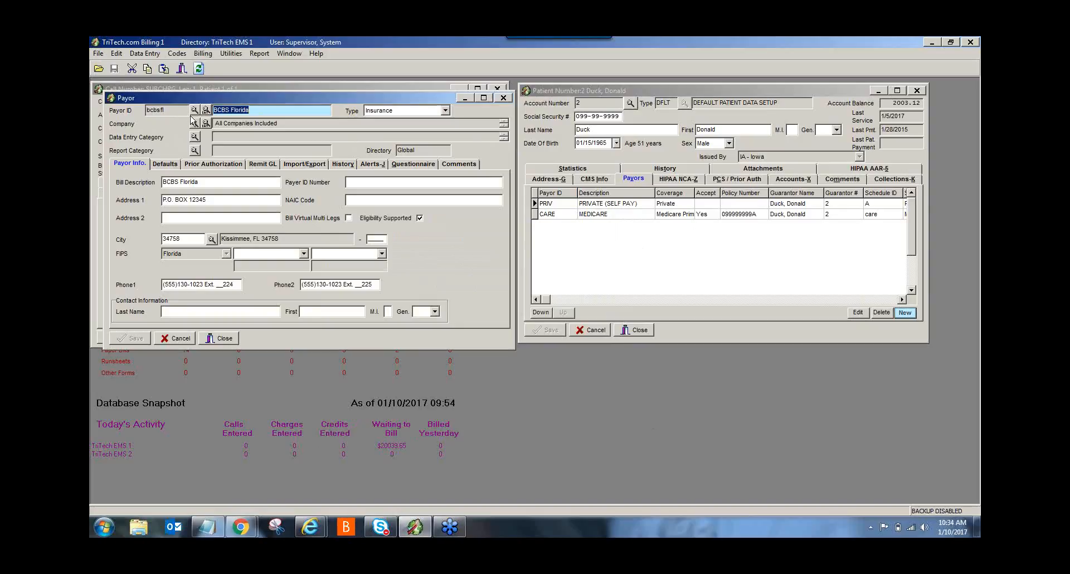
pyautogui.moveTo(198, 140)
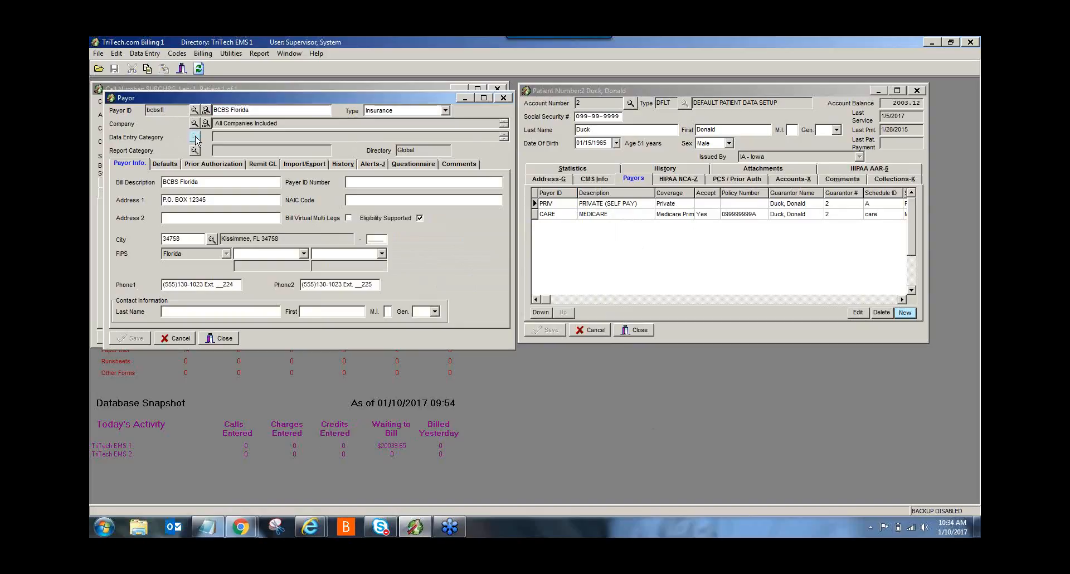
# Include the BCBS data entry category for BCBS Florida and save the payor
pyautogui.click(195, 136)
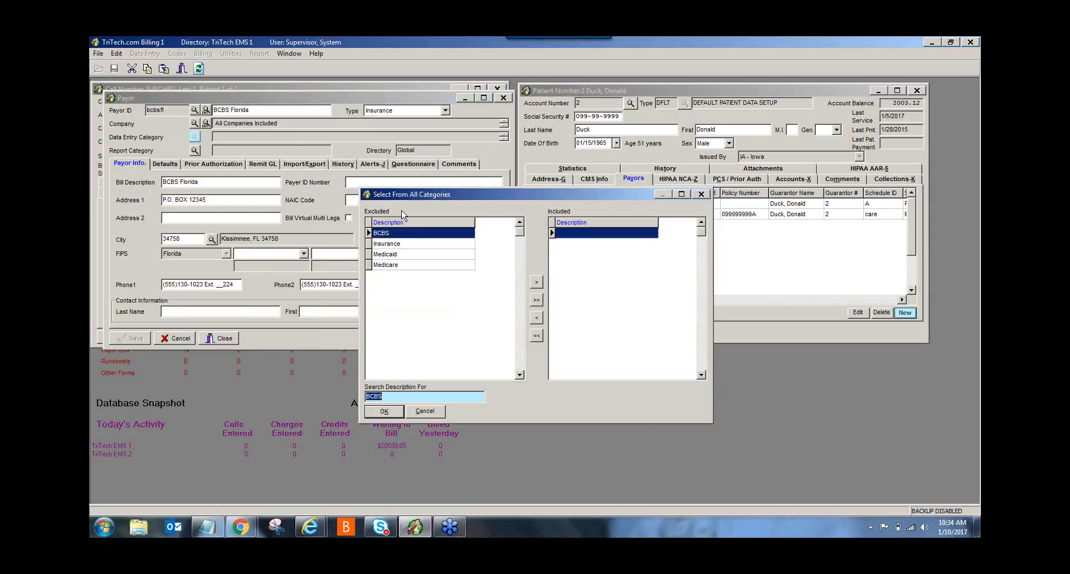
pyautogui.moveTo(396, 234)
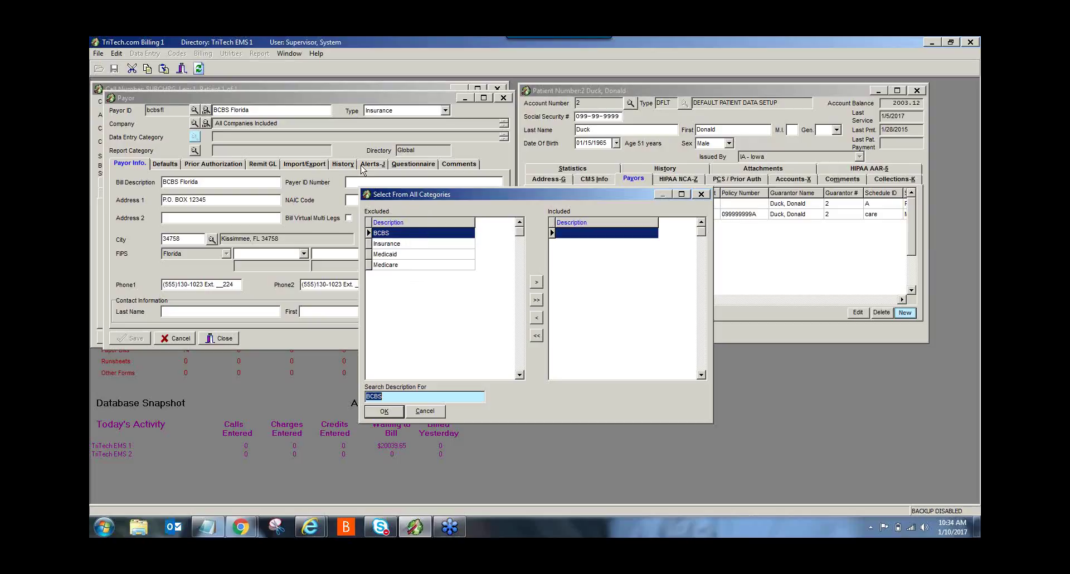
pyautogui.moveTo(537, 285)
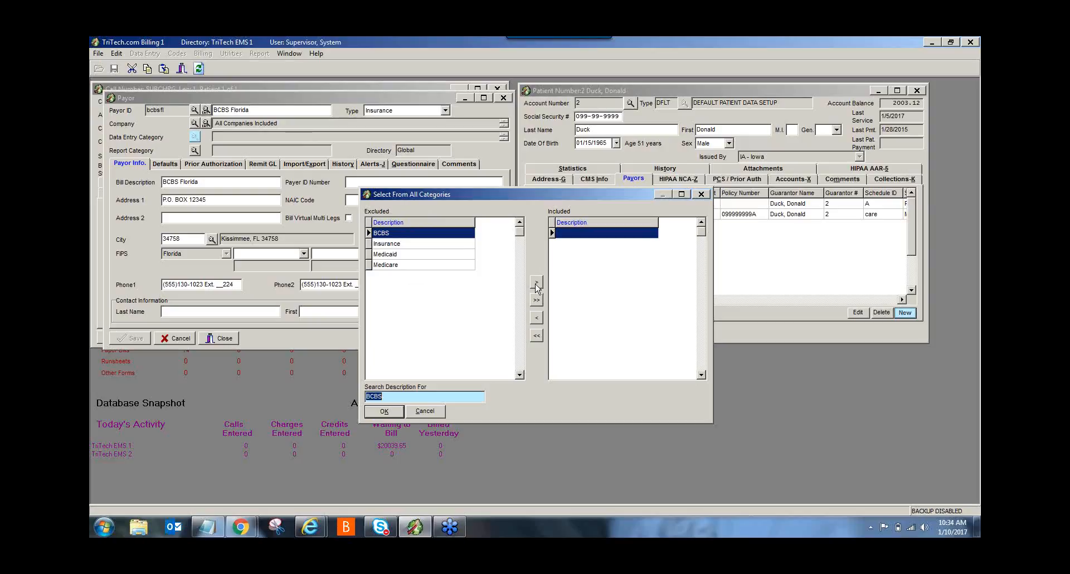
pyautogui.click(536, 282)
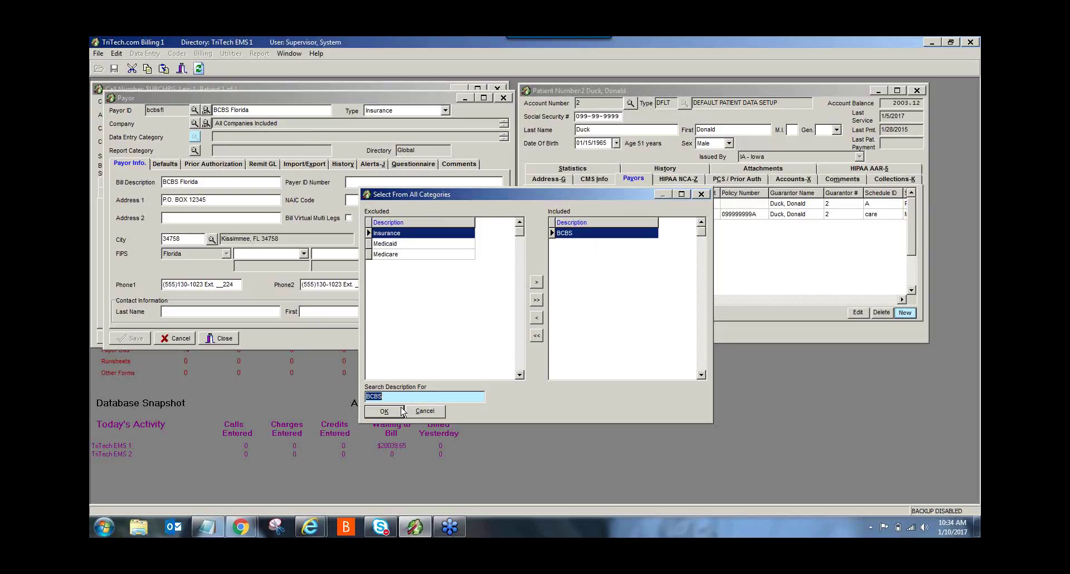
pyautogui.click(383, 411)
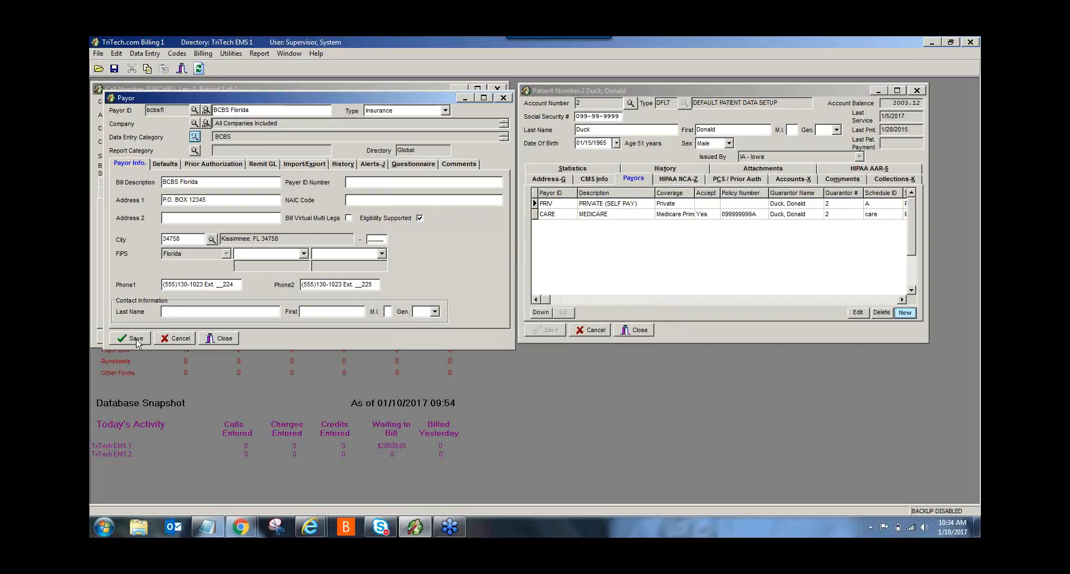
pyautogui.moveTo(210, 130)
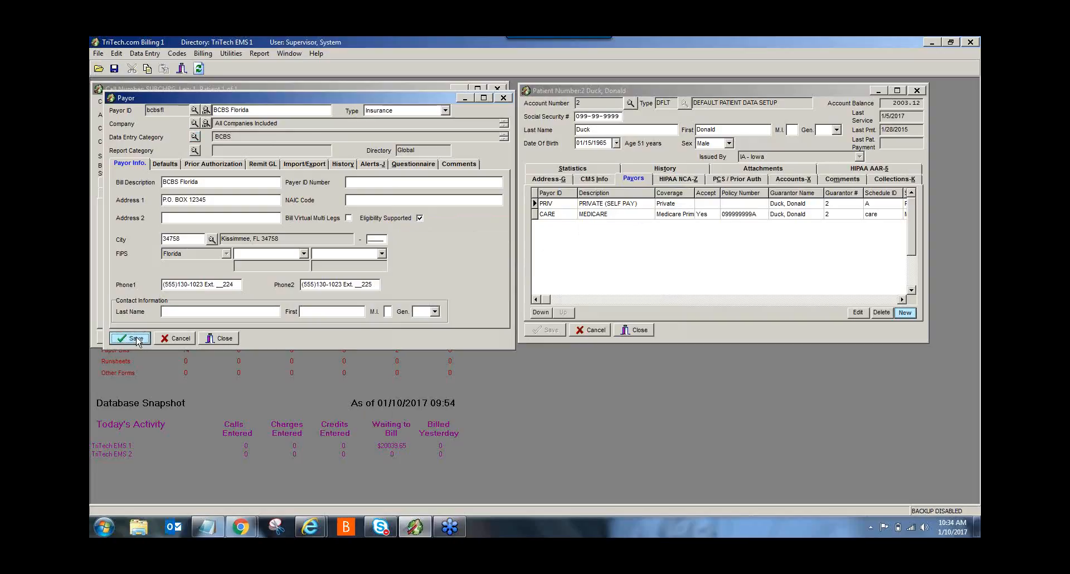
pyautogui.click(130, 338)
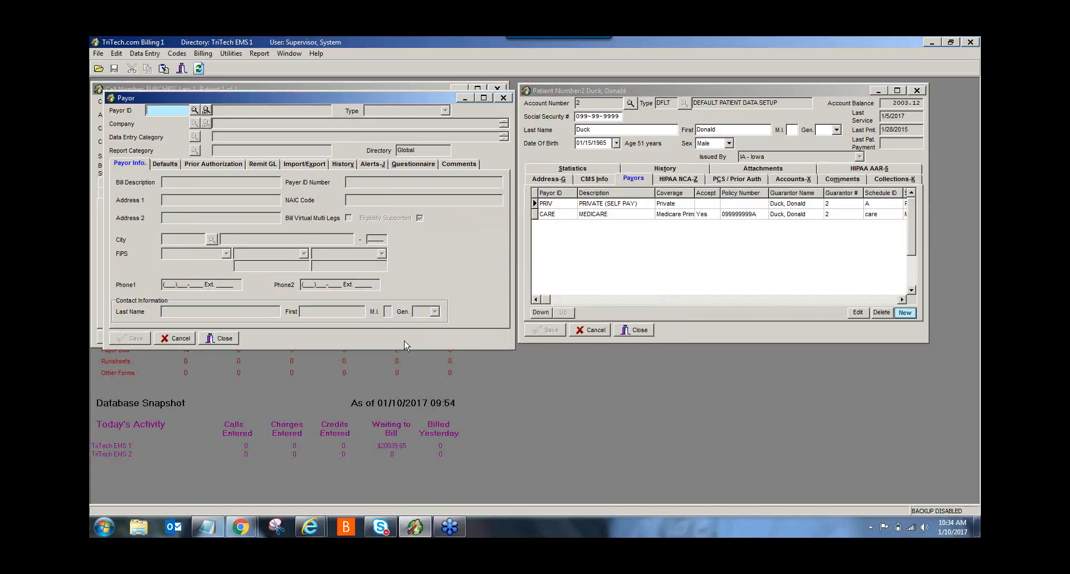
pyautogui.moveTo(680, 95)
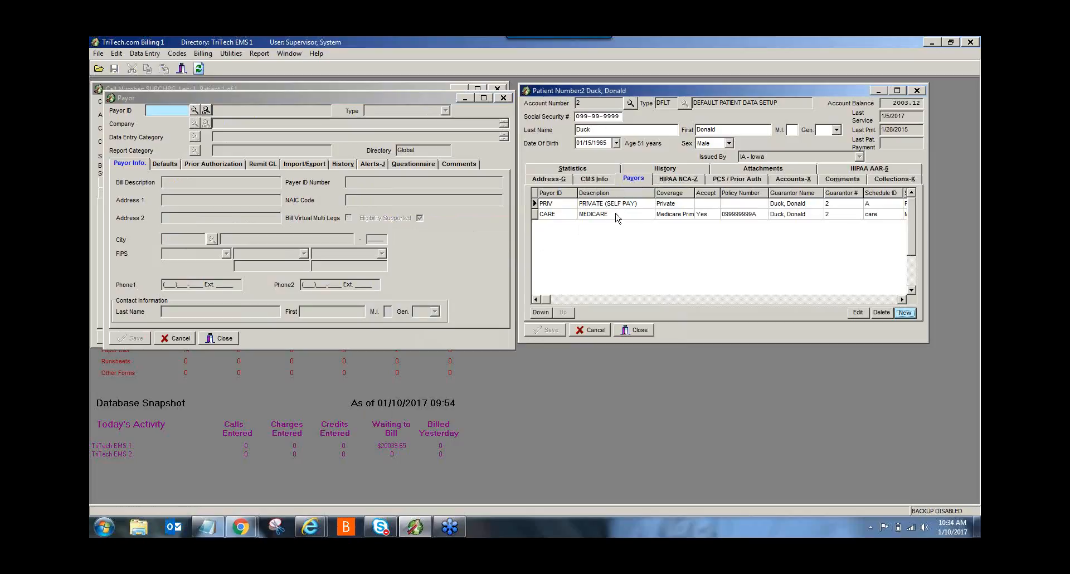
pyautogui.moveTo(908, 324)
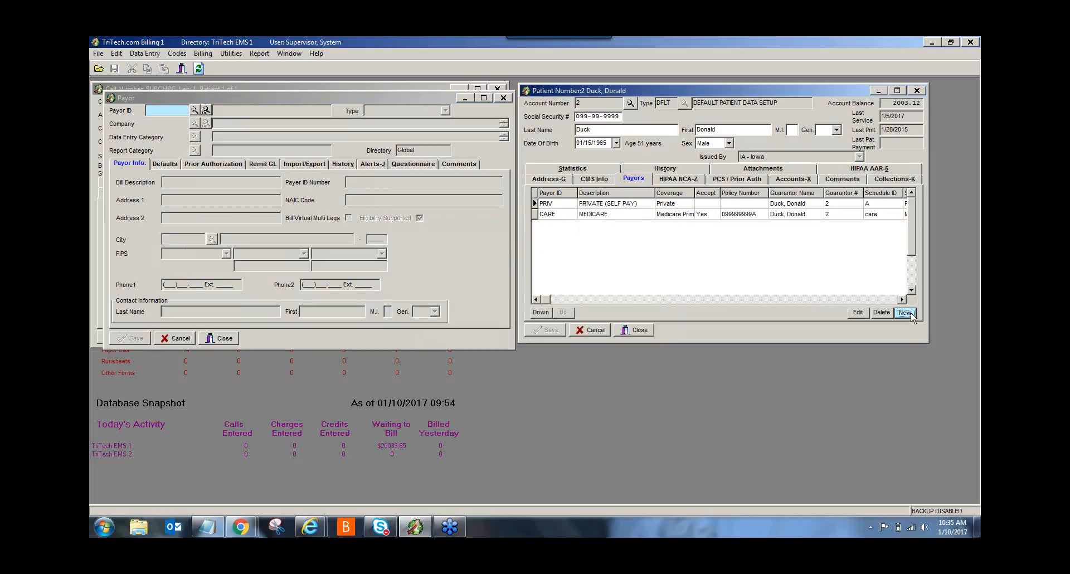
# Start a new patient payor, picking BCBS Florida from the BCBS-filtered payor search
pyautogui.click(904, 312)
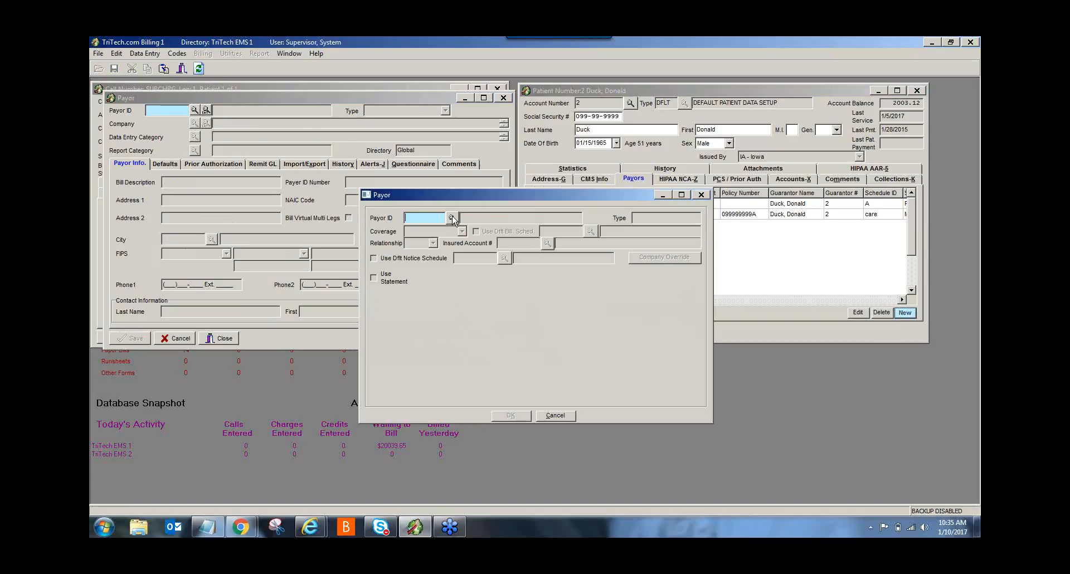
pyautogui.click(452, 216)
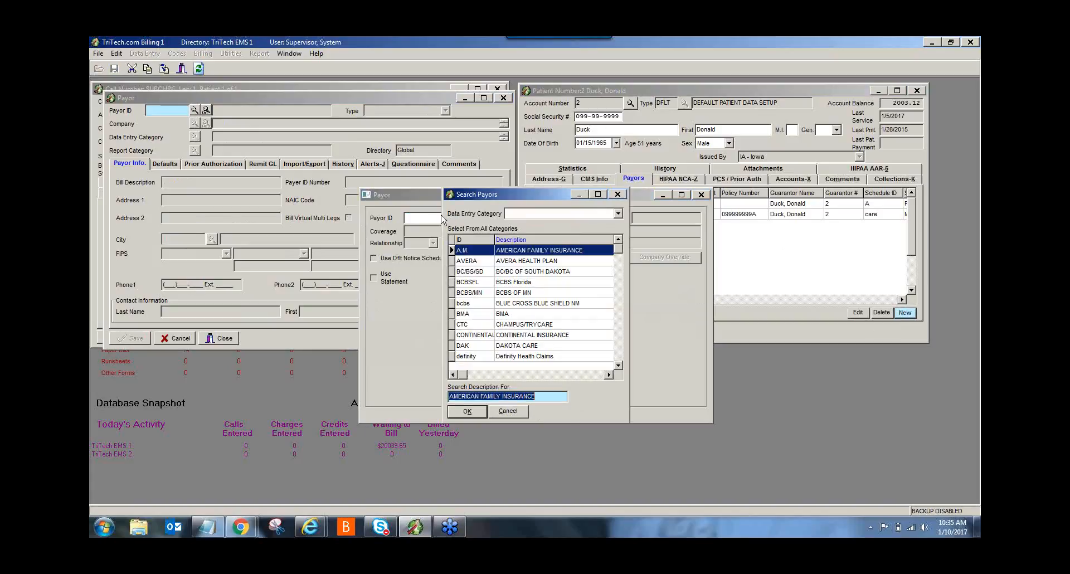
pyautogui.moveTo(540, 365)
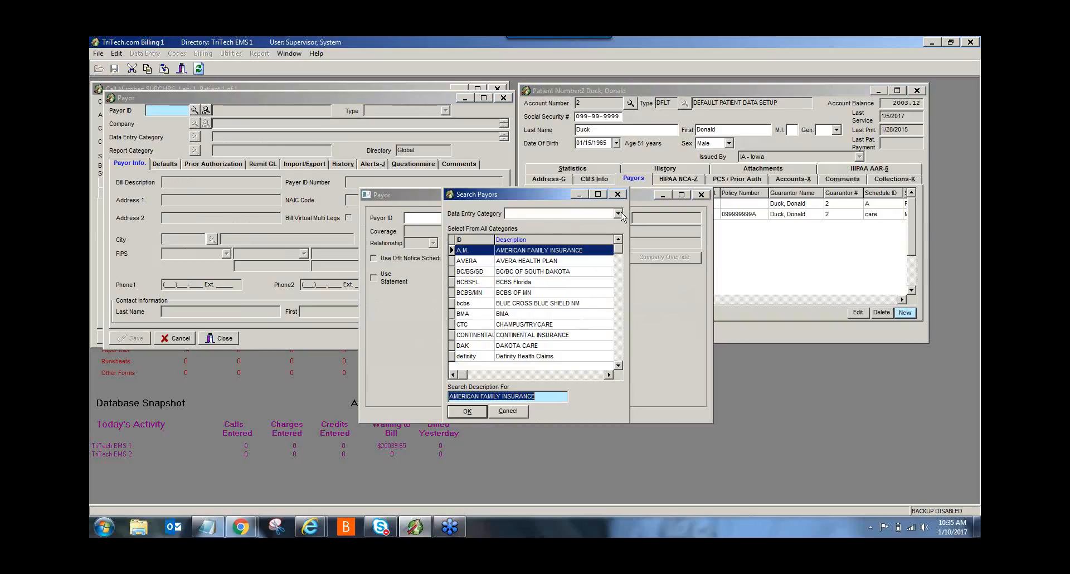
pyautogui.moveTo(589, 218)
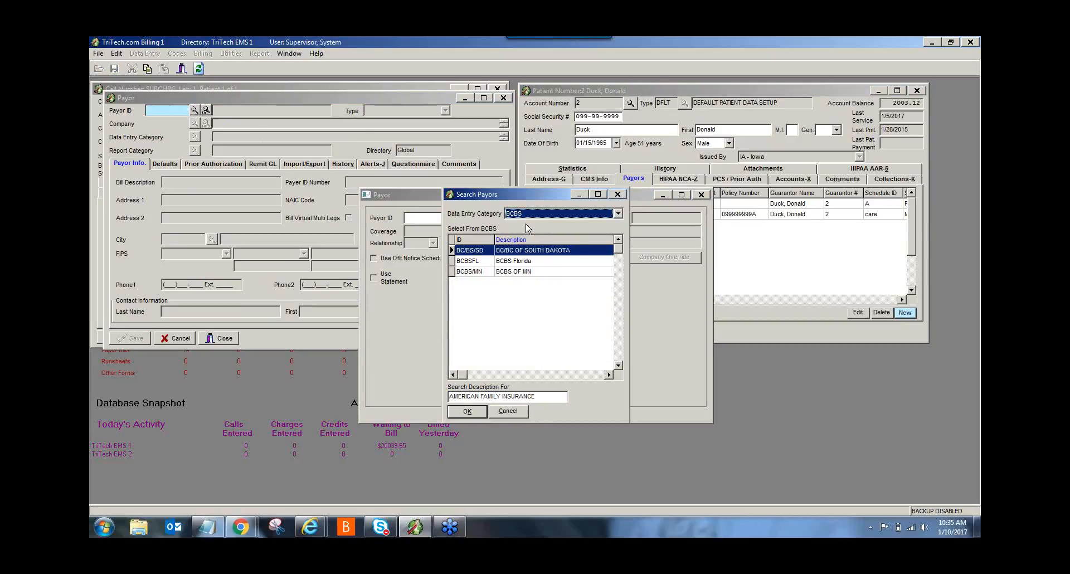
pyautogui.moveTo(506, 267)
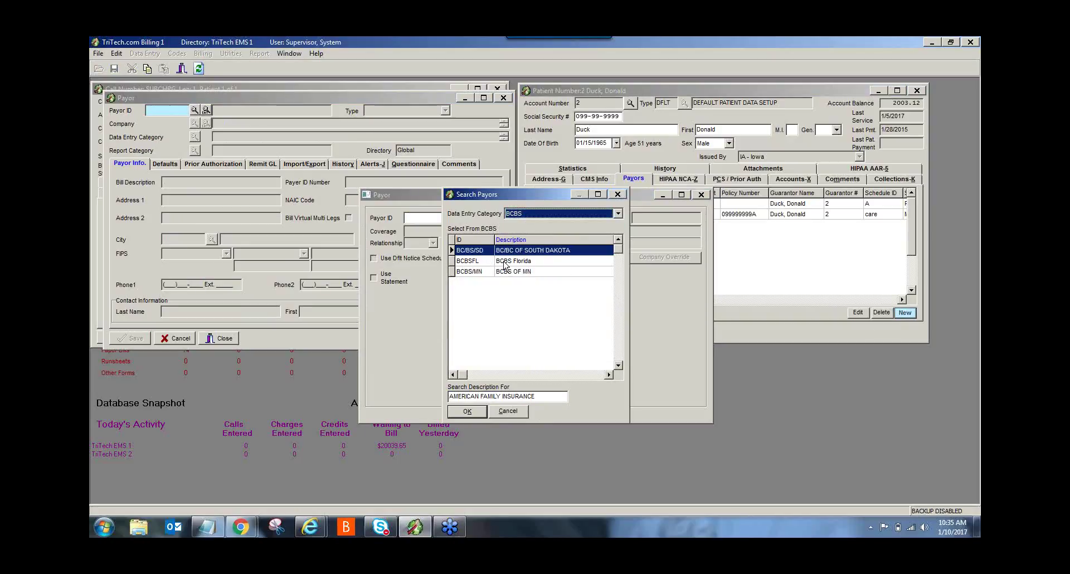
pyautogui.click(512, 261)
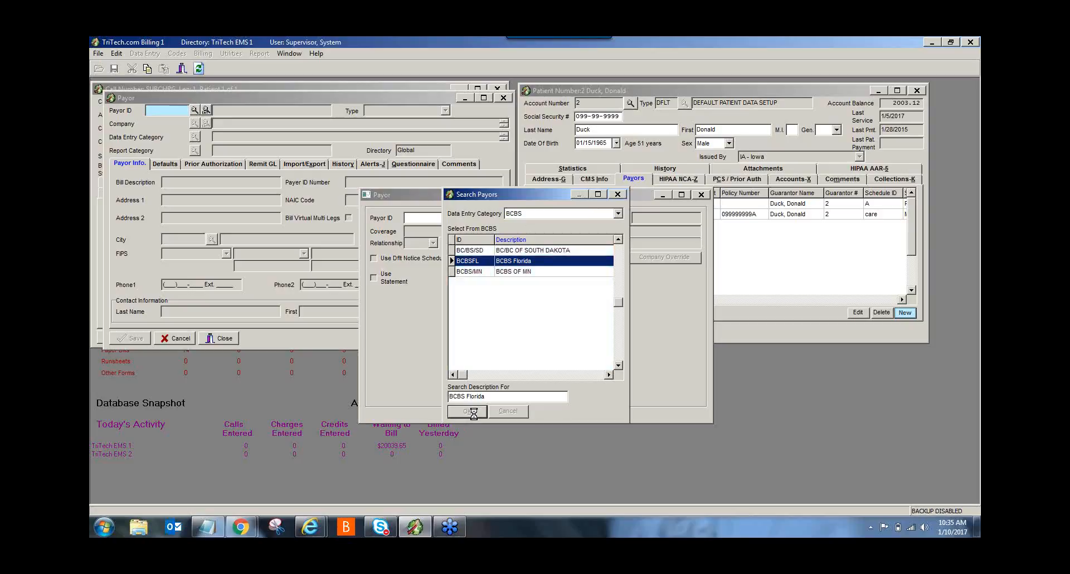
# Confirm BCBS Florida, then cancel the payor entry and discard the changes
pyautogui.click(467, 410)
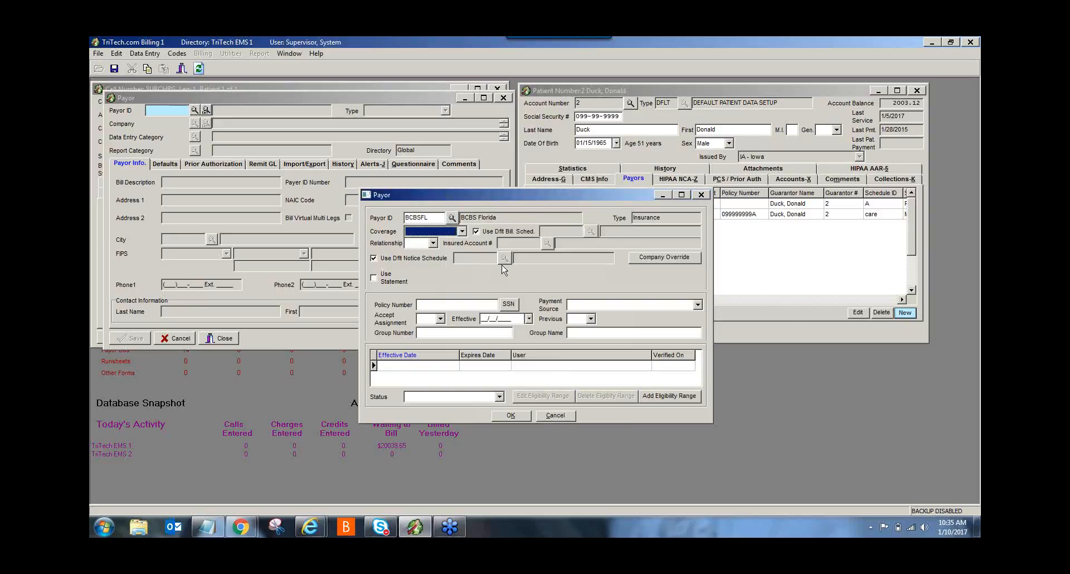
pyautogui.moveTo(541, 246)
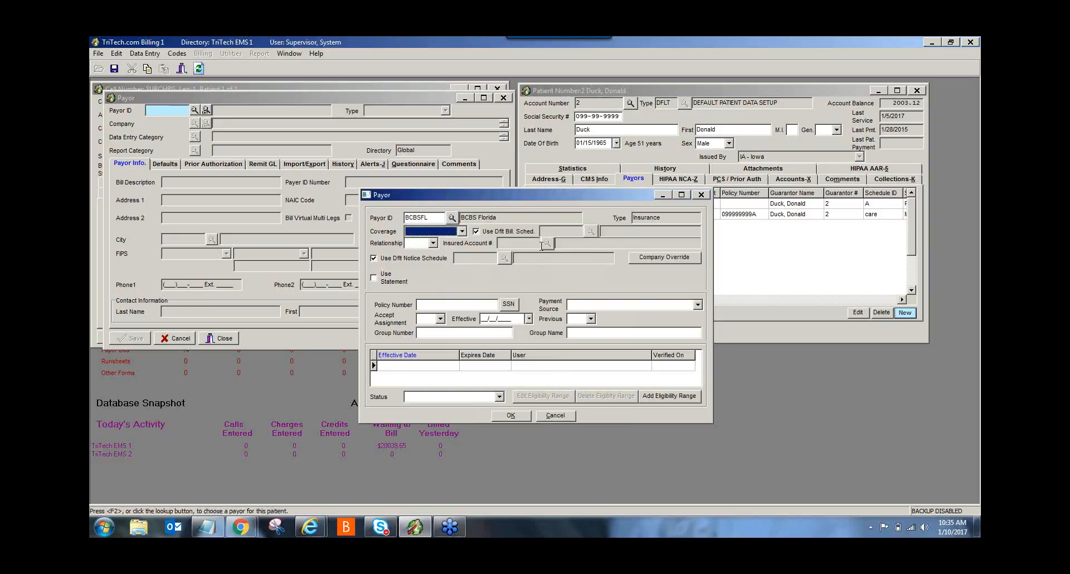
pyautogui.click(434, 231)
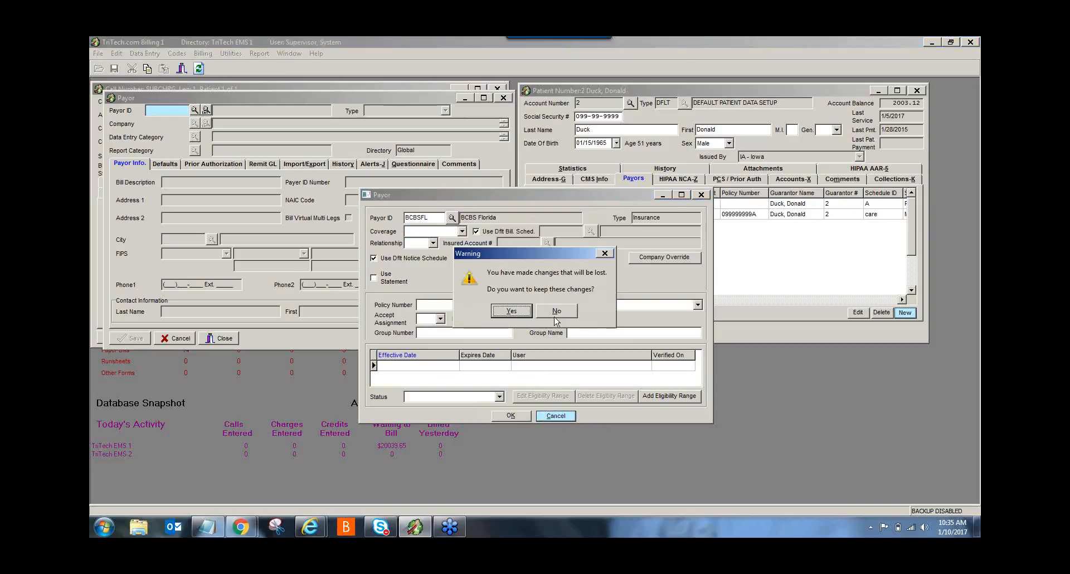
pyautogui.click(556, 311)
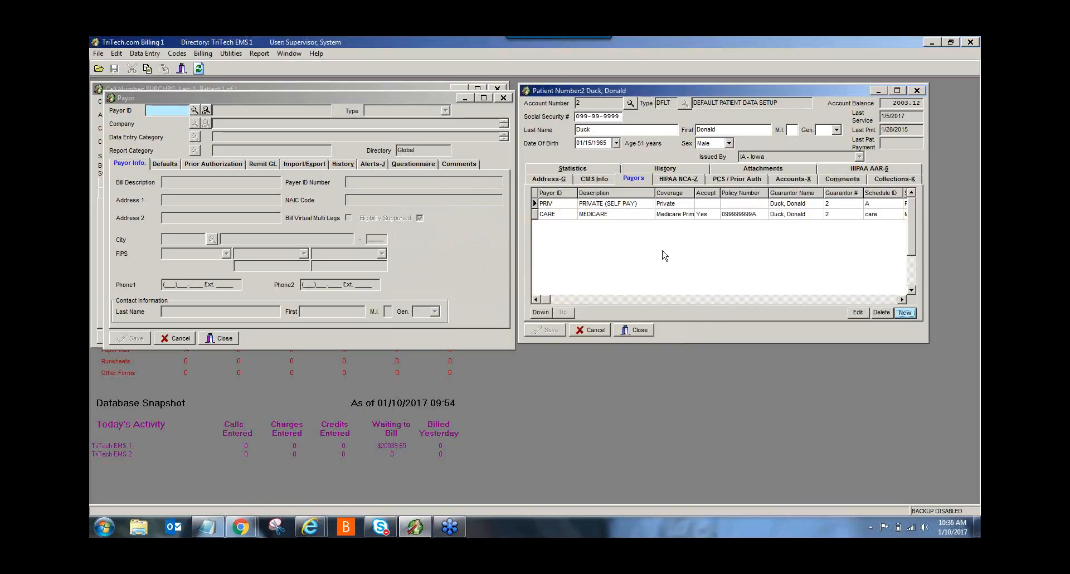
pyautogui.moveTo(709, 266)
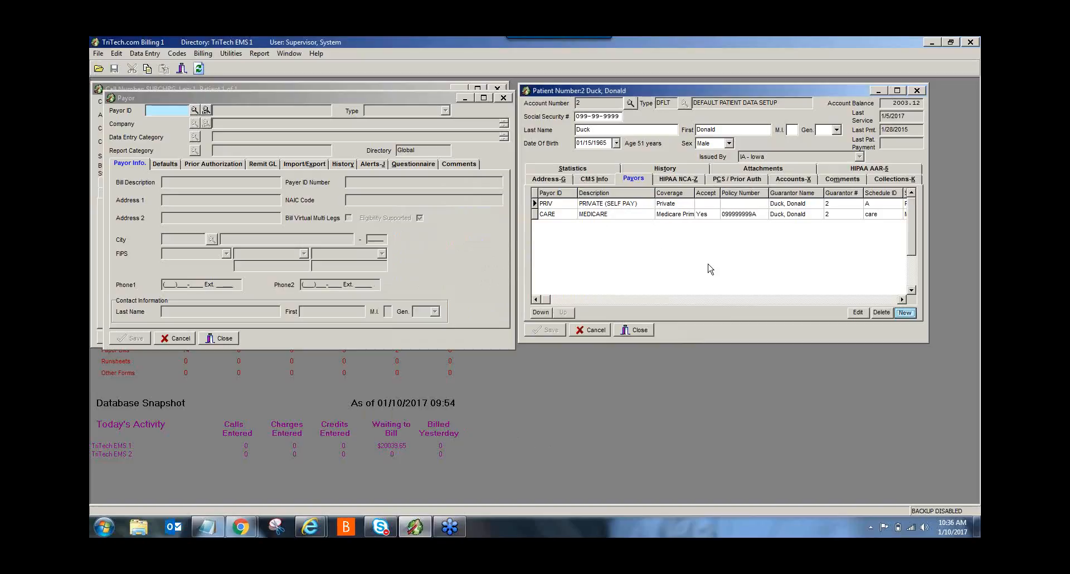
pyautogui.moveTo(642, 236)
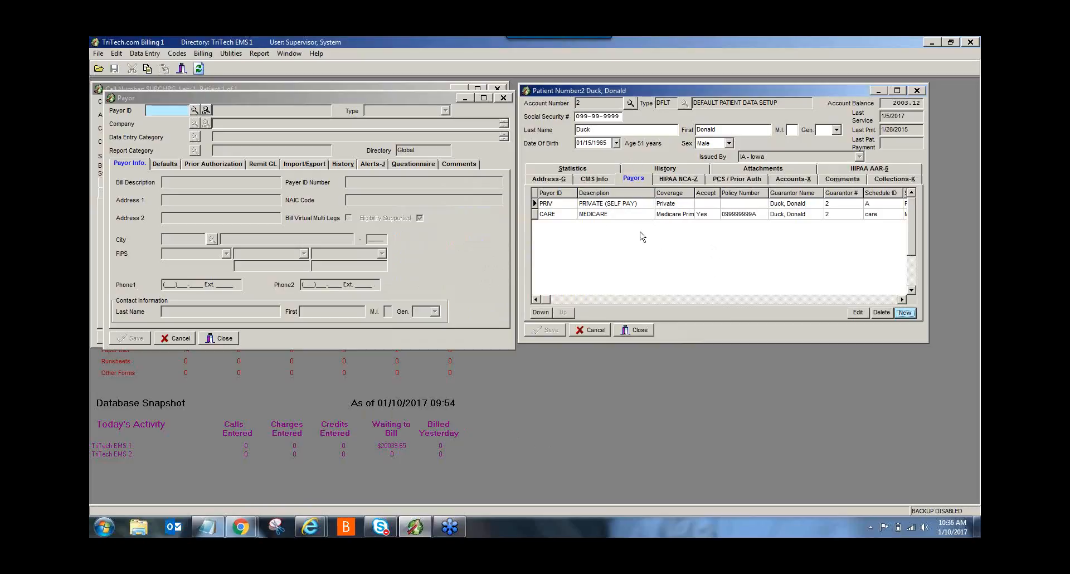
pyautogui.moveTo(490, 228)
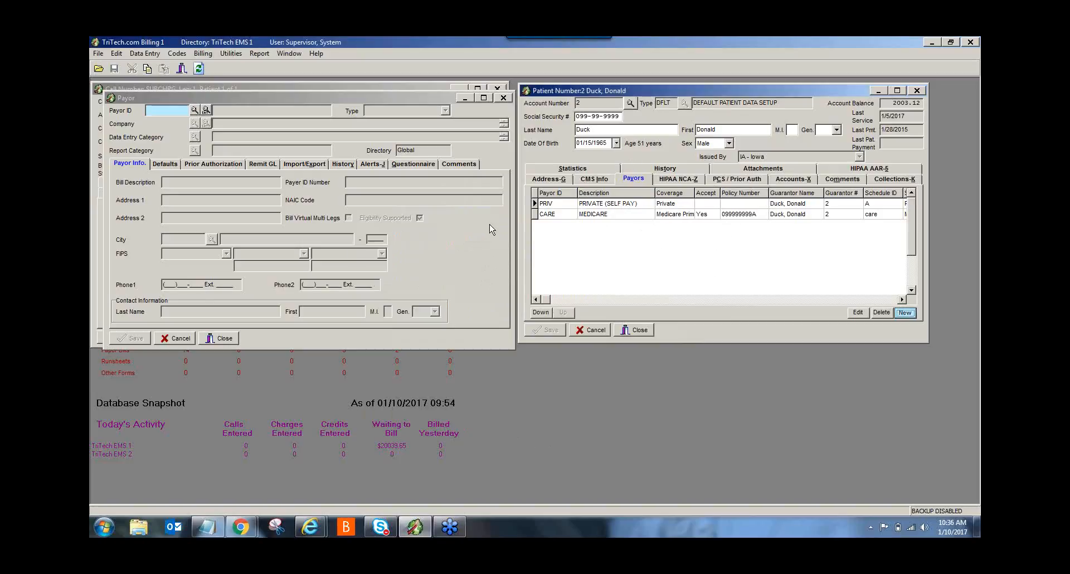
pyautogui.moveTo(231, 344)
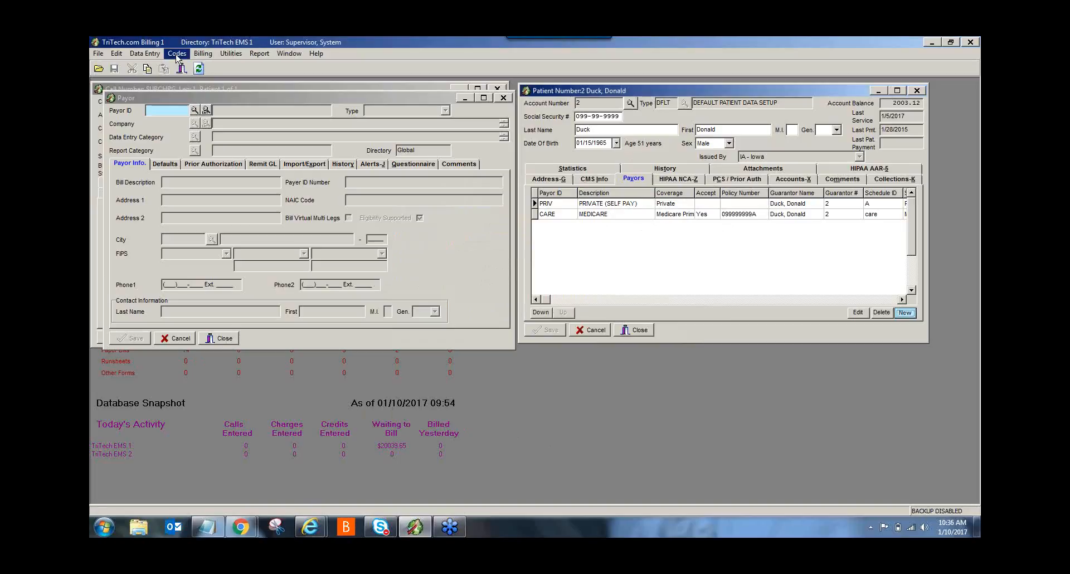
# Reopen the Category code editor from Codes and cancel it without changes
pyautogui.click(176, 54)
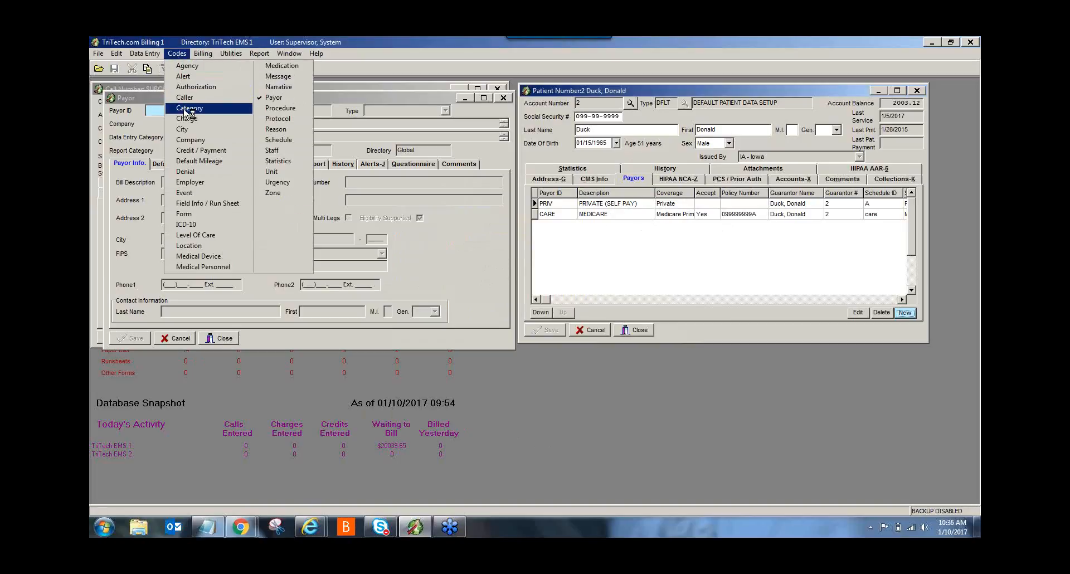
pyautogui.click(188, 108)
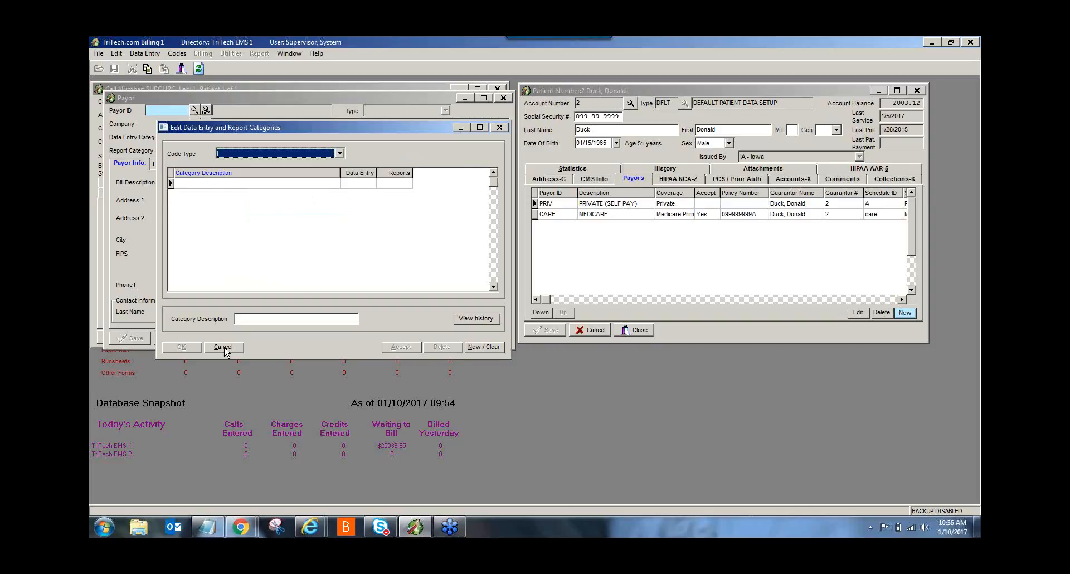
pyautogui.click(223, 346)
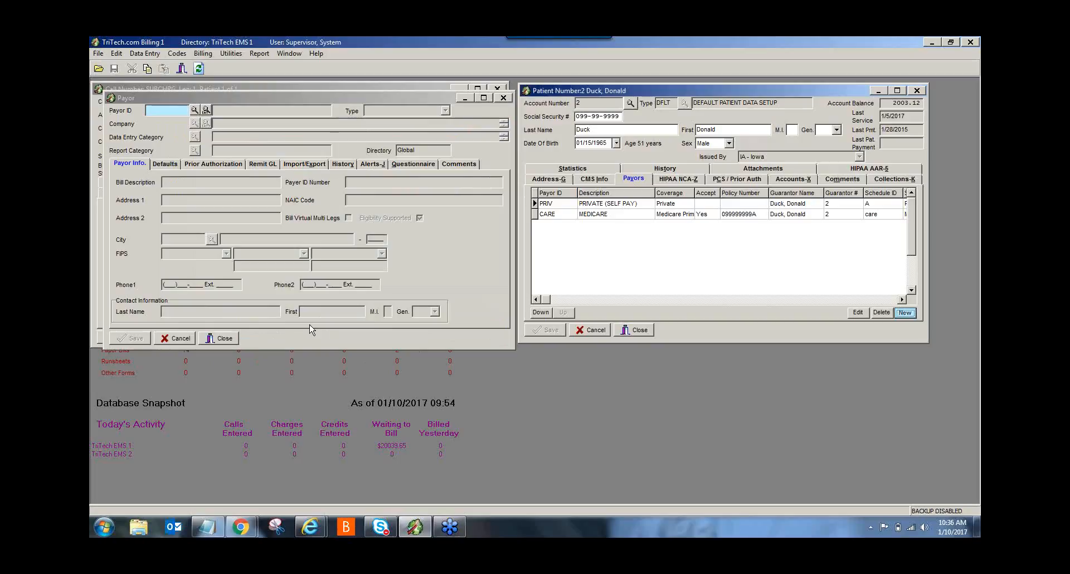
pyautogui.moveTo(244, 341)
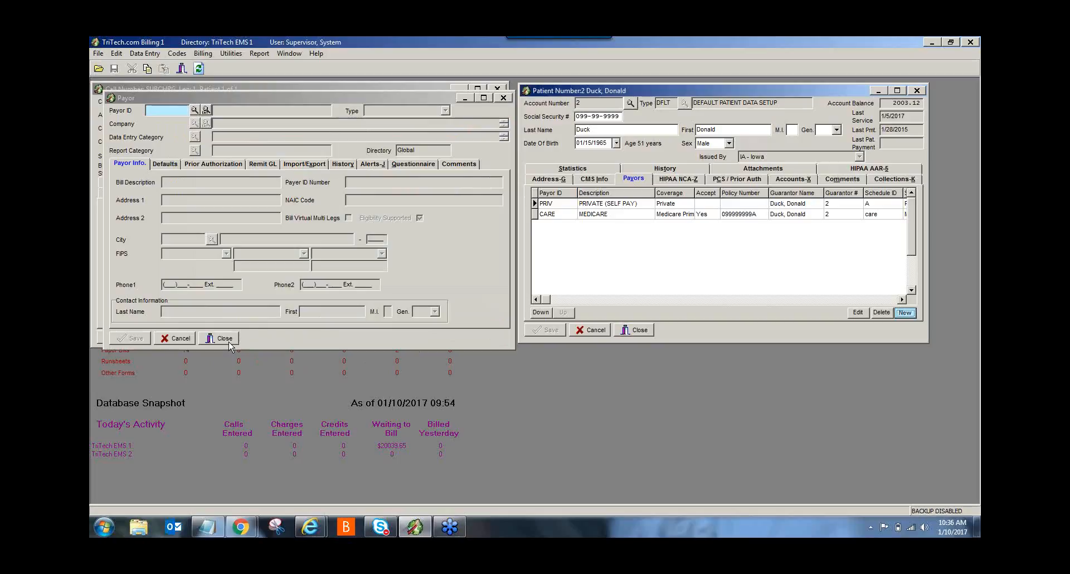
# Close the payor form and load the BLSSUB charge code in Charge setup
pyautogui.click(219, 338)
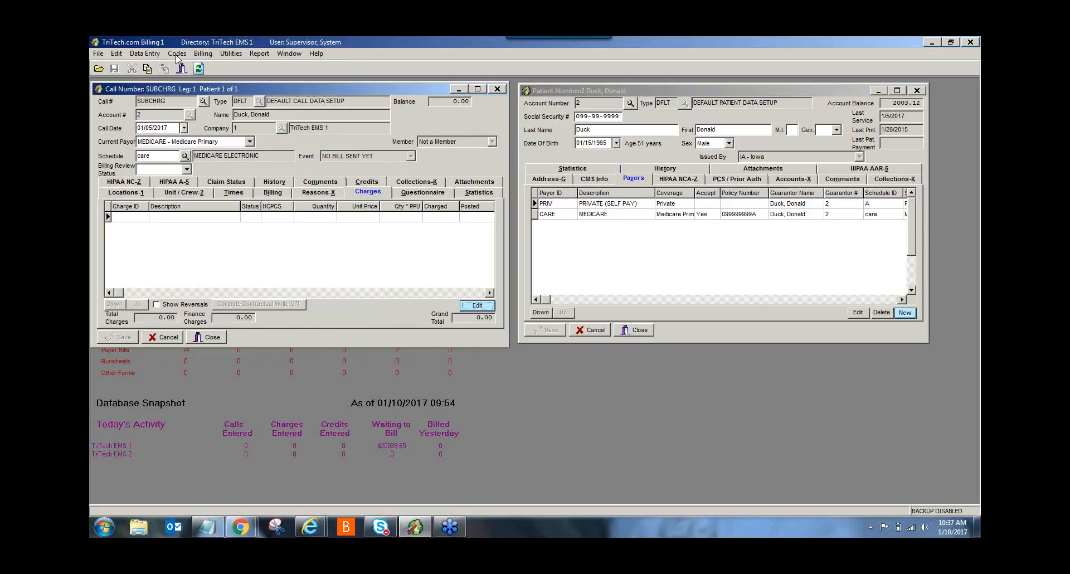
pyautogui.click(177, 54)
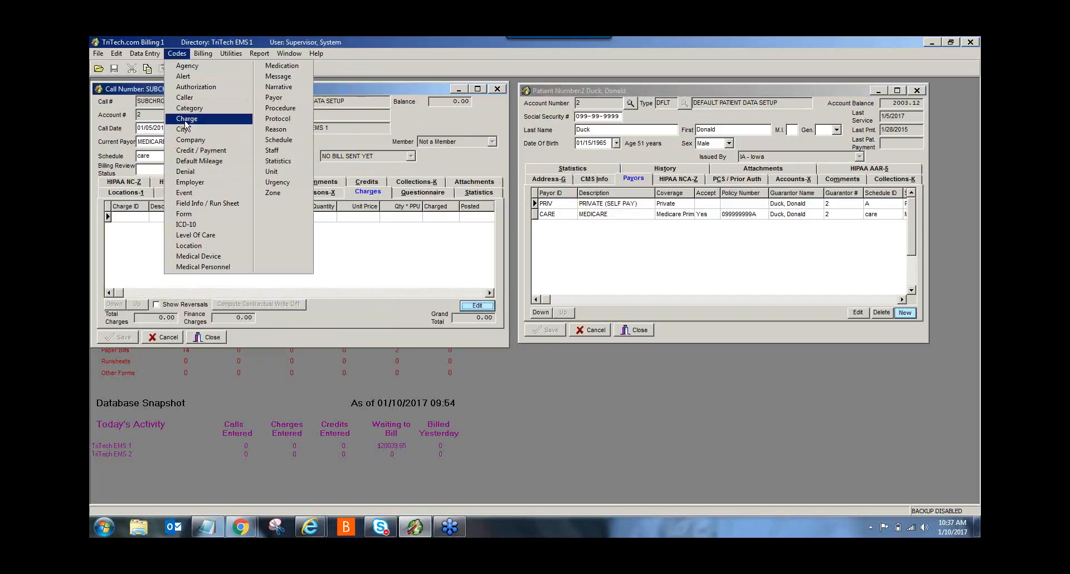
pyautogui.click(186, 118)
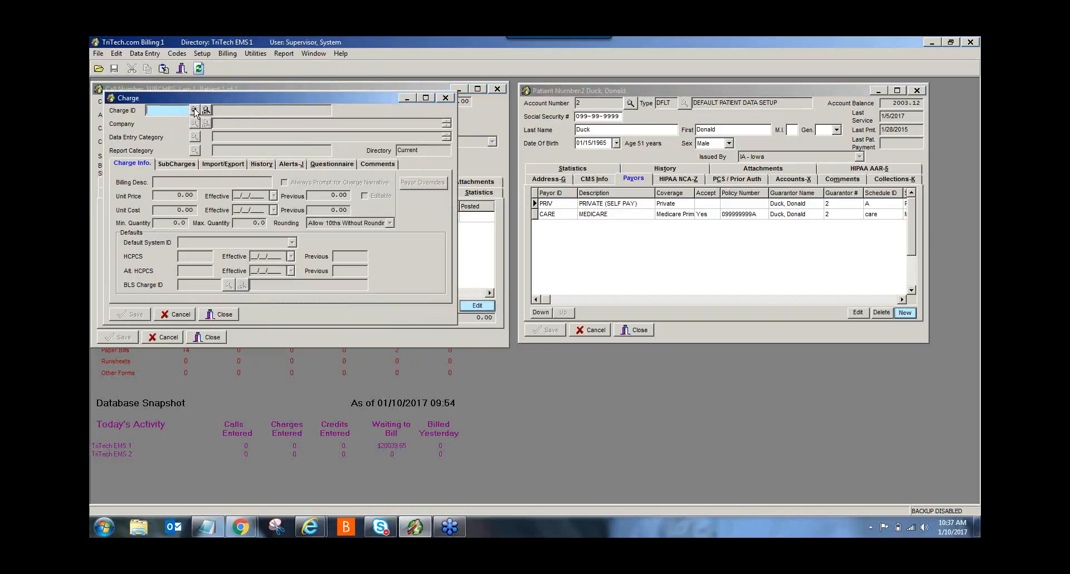
pyautogui.click(194, 110)
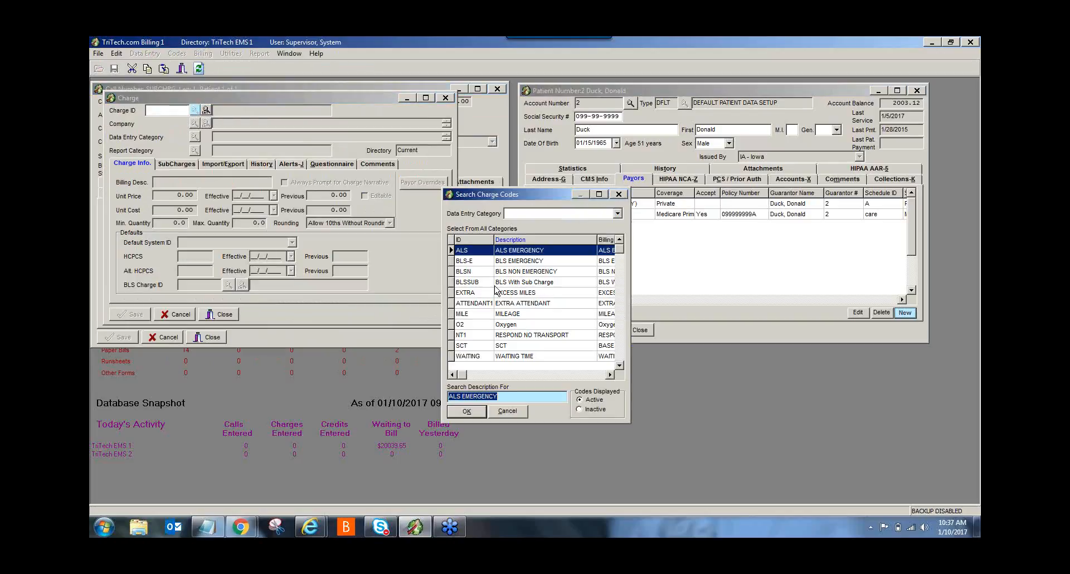
pyautogui.click(523, 282)
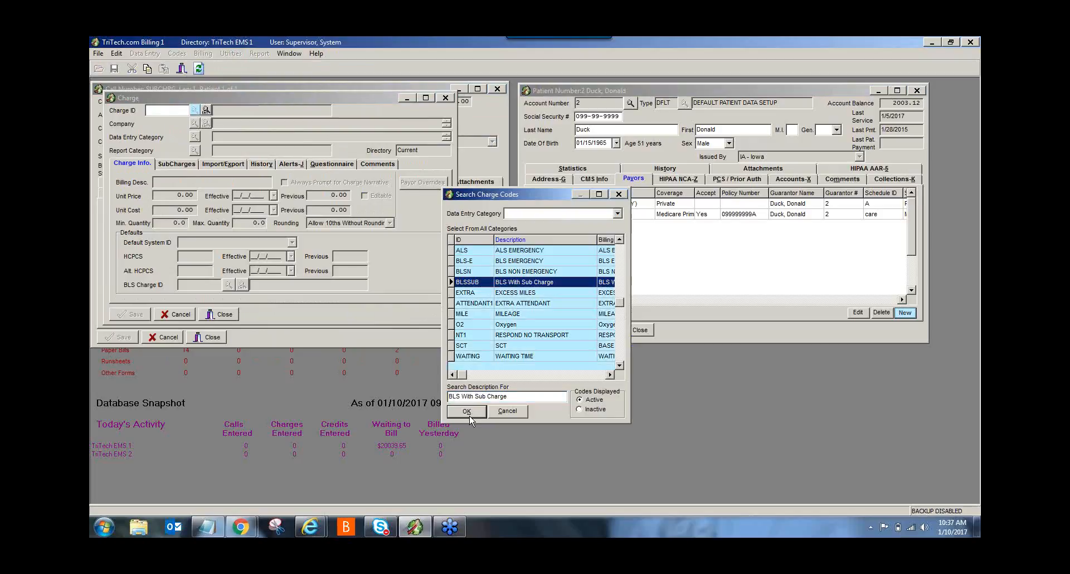
pyautogui.click(465, 411)
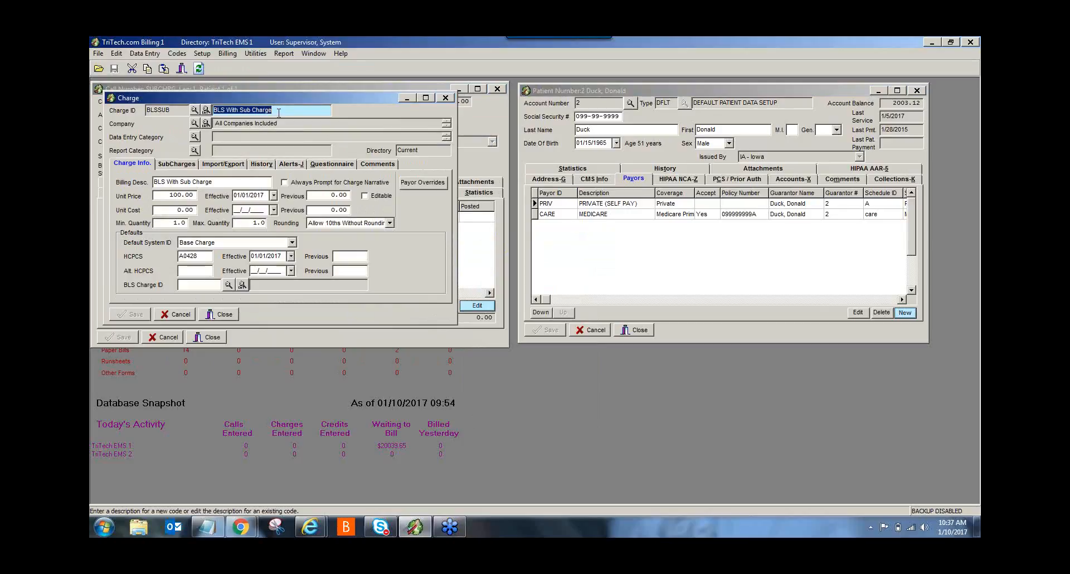
pyautogui.moveTo(320, 119)
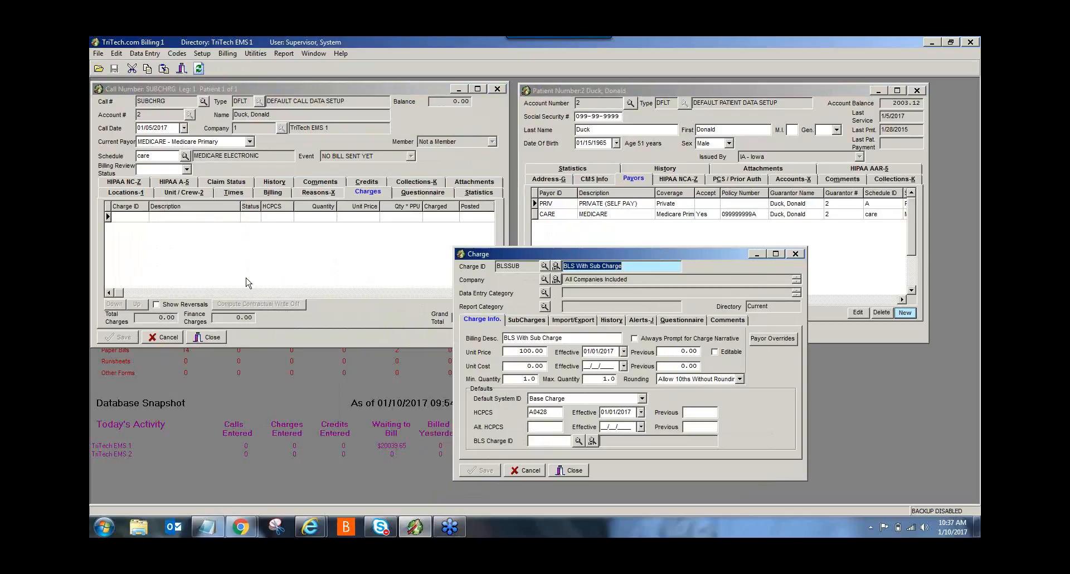
pyautogui.moveTo(644, 254)
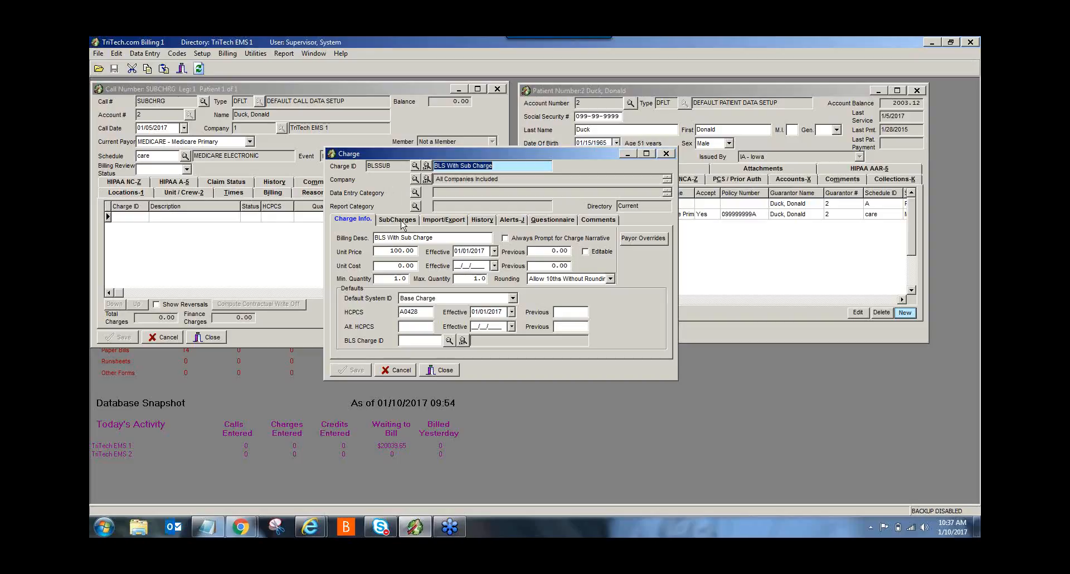
# On BLSSUB's SubCharges, move Mileage and Oxygen into the included subcharges
pyautogui.click(396, 219)
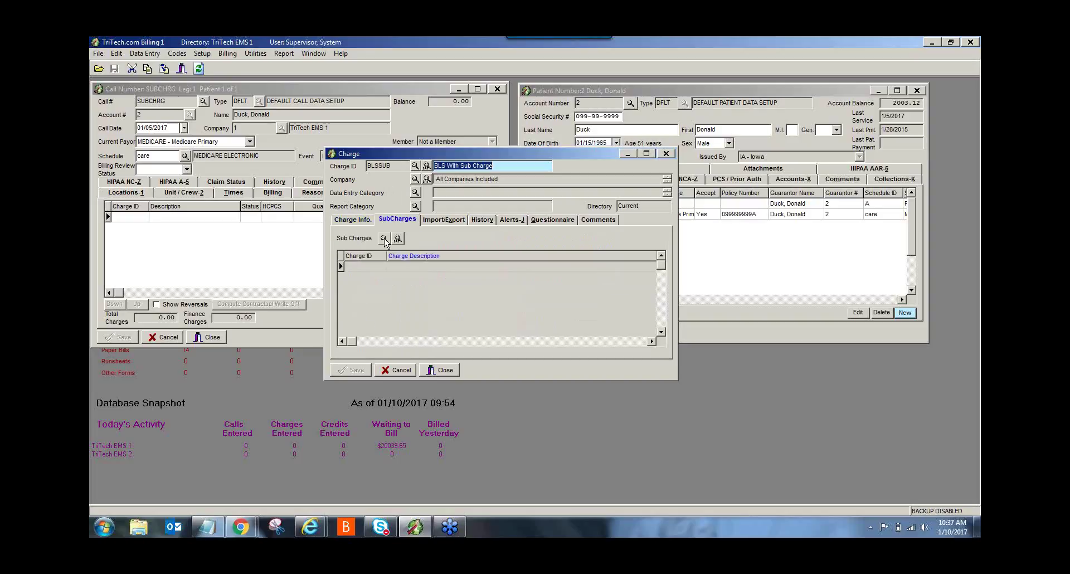
pyautogui.click(383, 238)
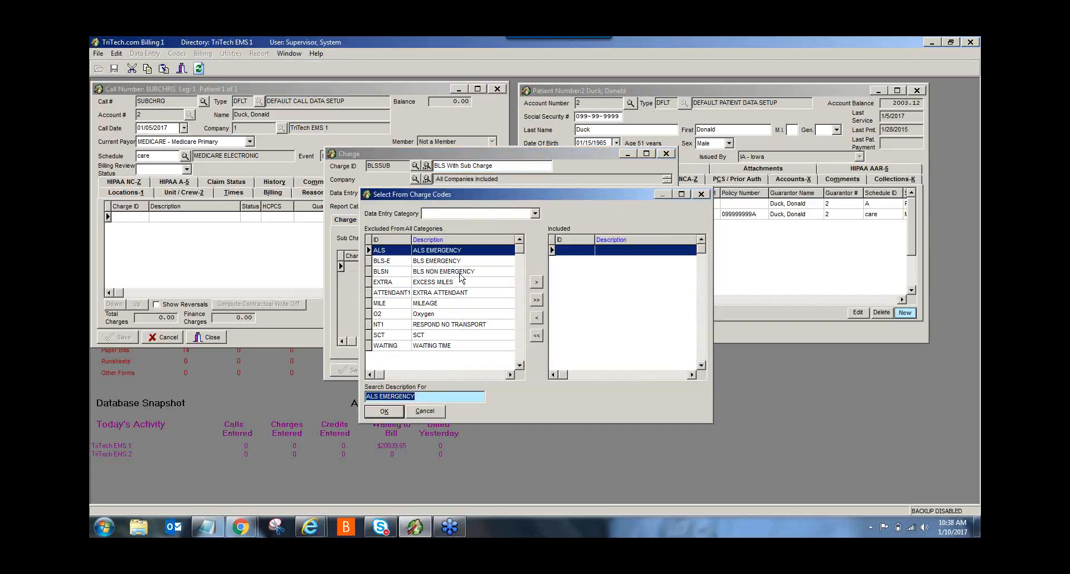
pyautogui.moveTo(432, 184)
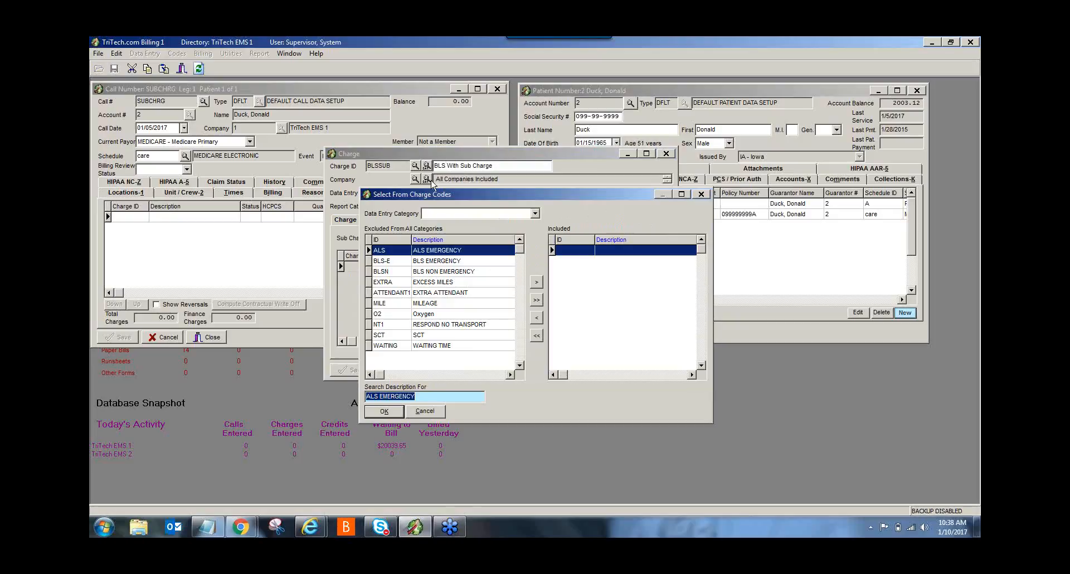
pyautogui.click(437, 302)
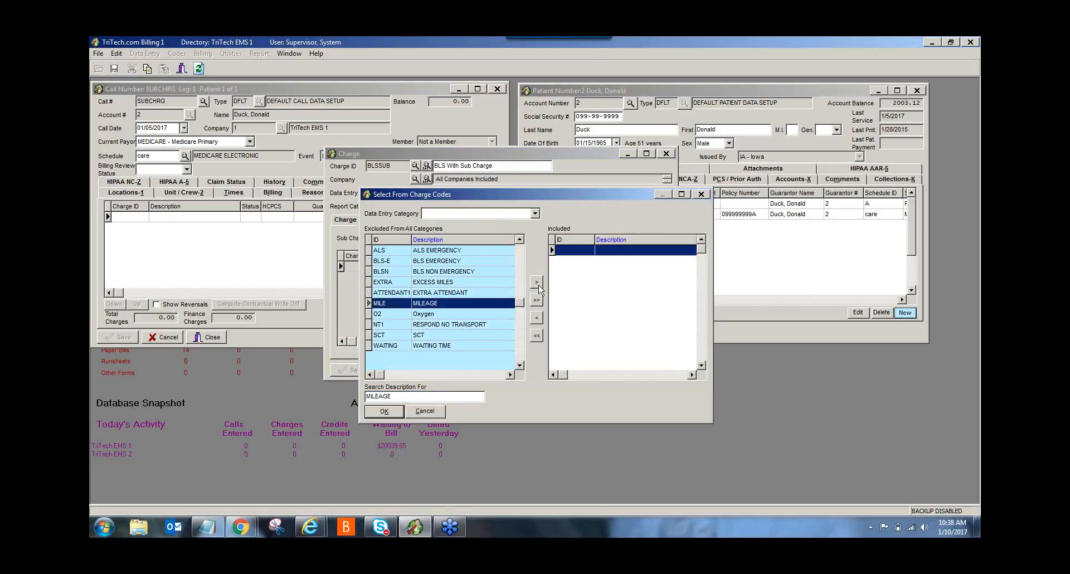
pyautogui.moveTo(536, 290)
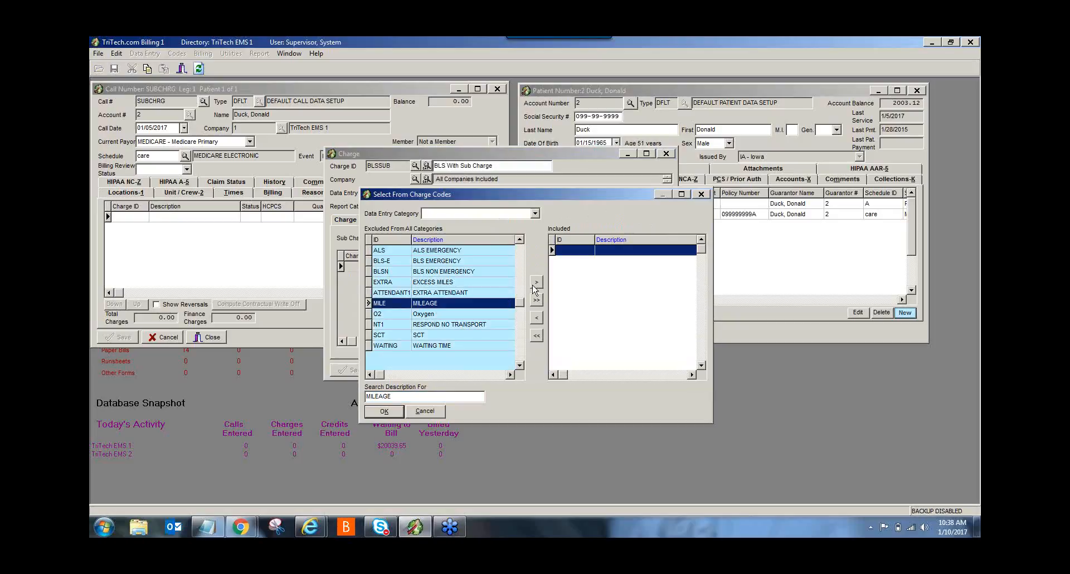
pyautogui.click(536, 281)
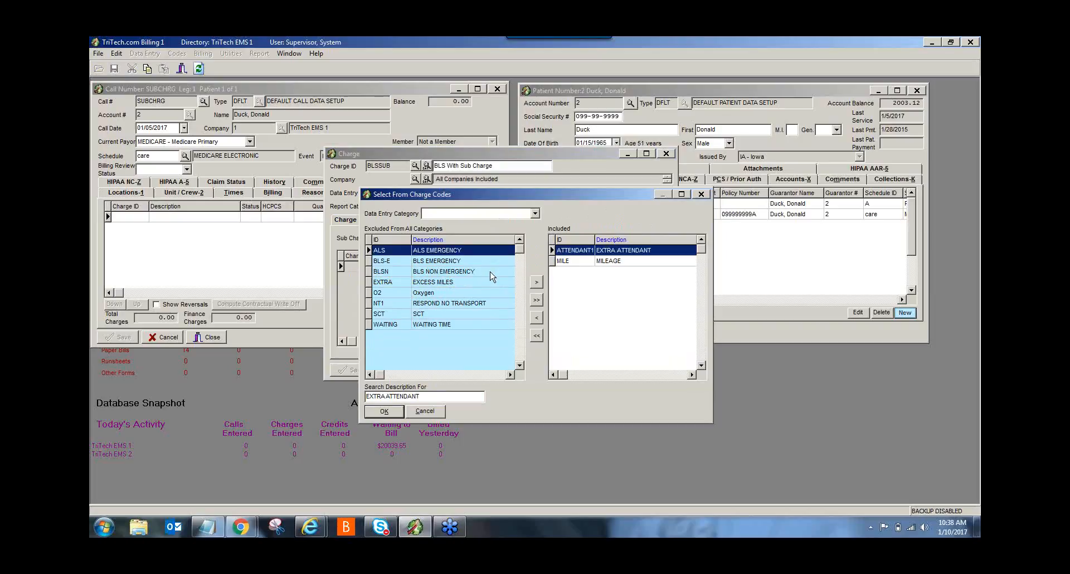
pyautogui.moveTo(428, 298)
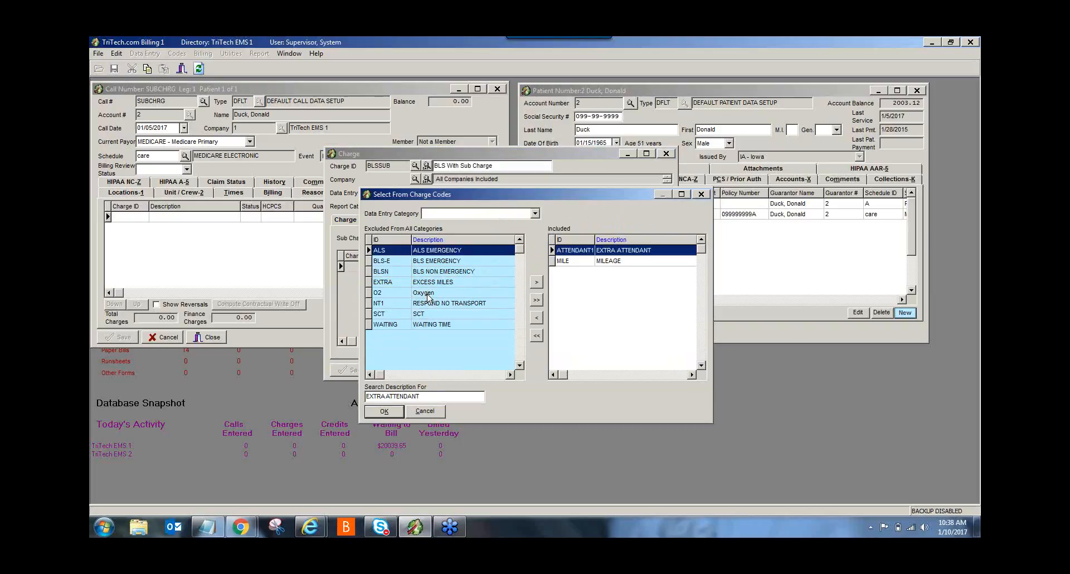
pyautogui.click(423, 292)
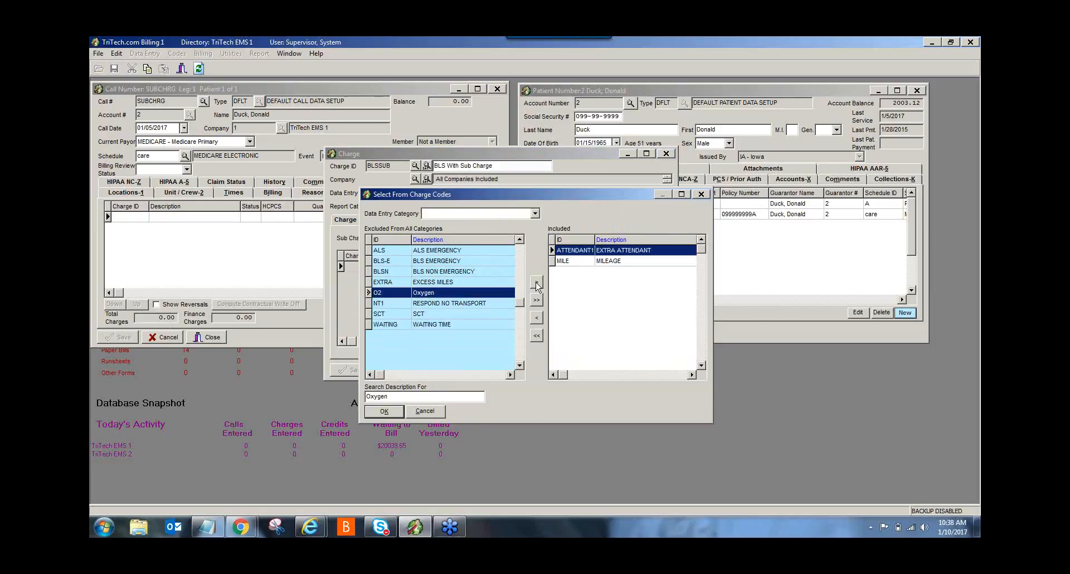
pyautogui.click(536, 282)
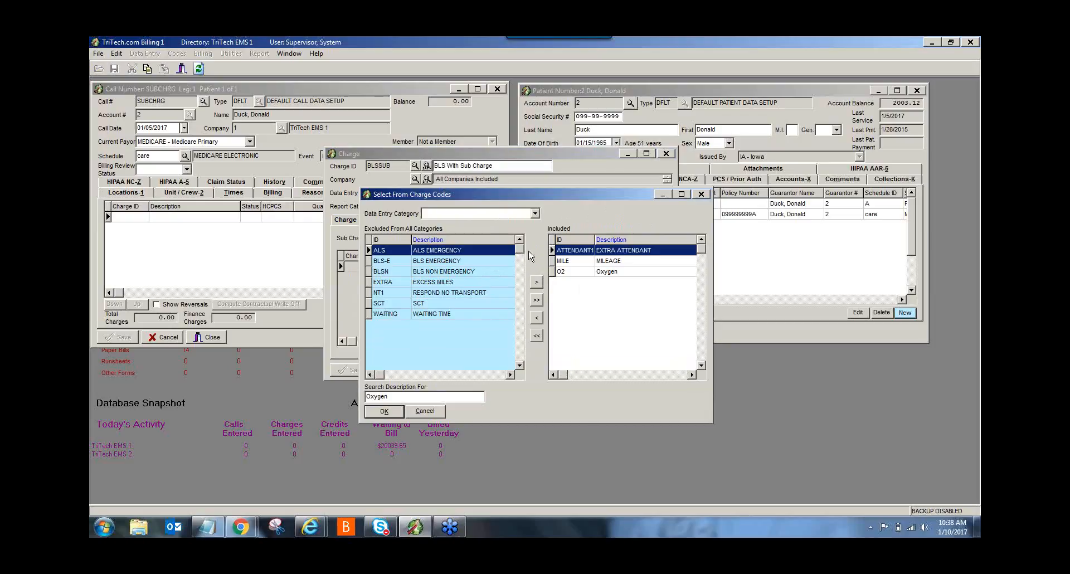
pyautogui.moveTo(435, 314)
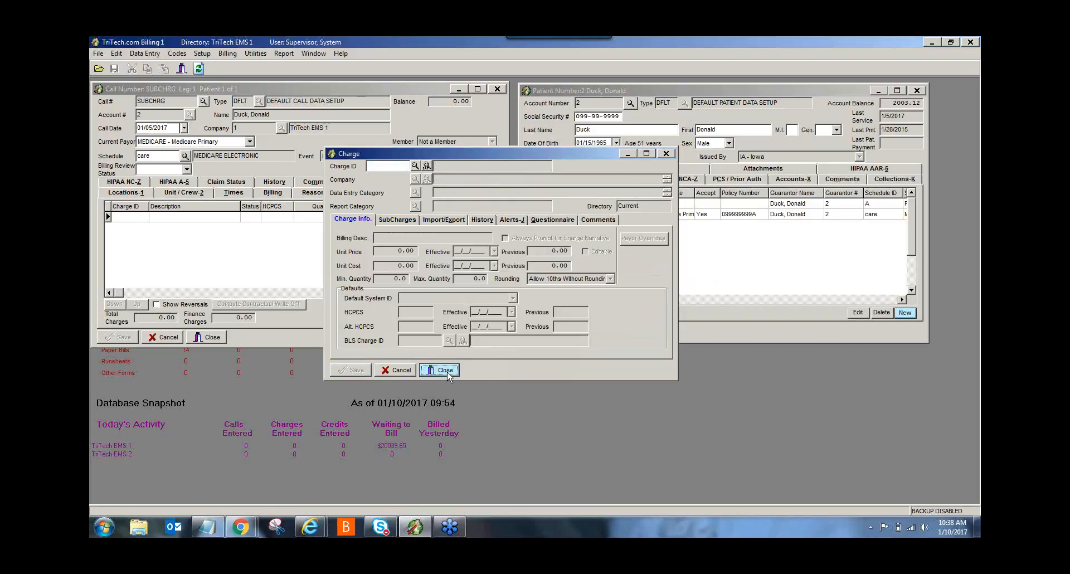
# Close the charge code setup window and start editing the SUBCHRG call's charges
pyautogui.click(441, 369)
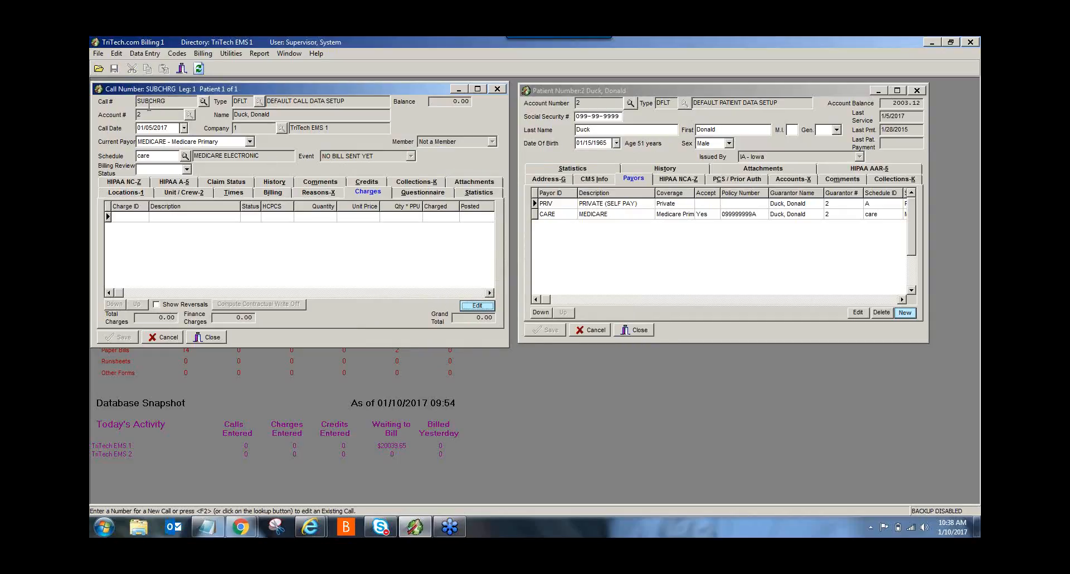
pyautogui.moveTo(422, 307)
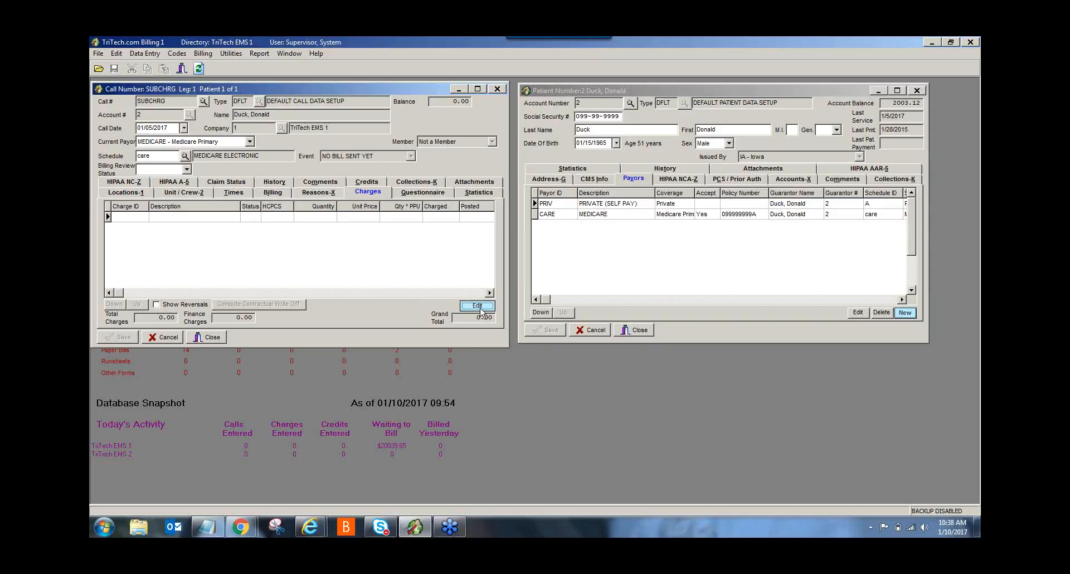
pyautogui.click(476, 305)
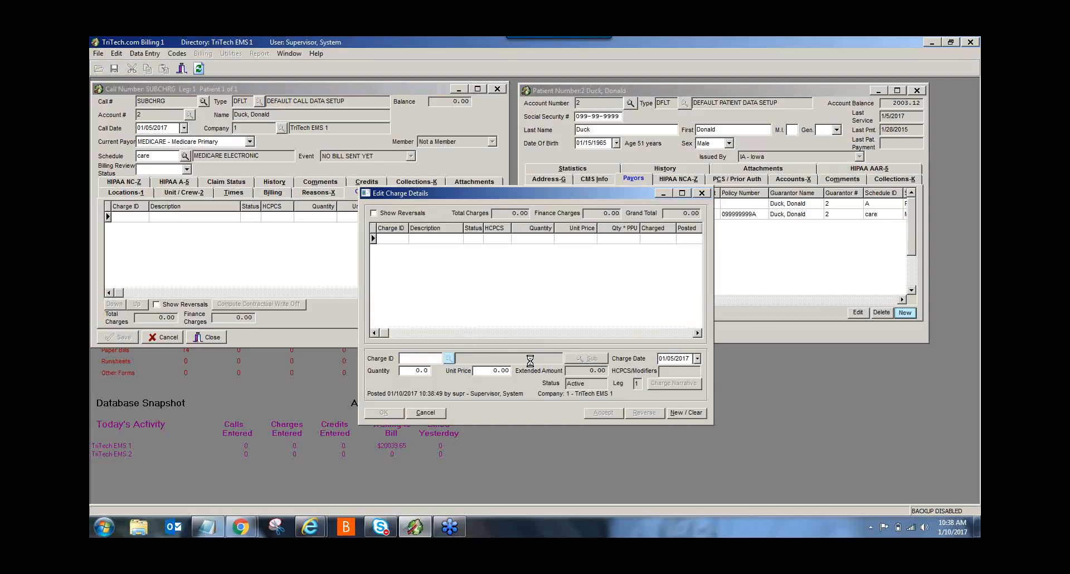
# Add the BLSSUB charge (100.00) to the call, then cancel the follow-up charge code search
pyautogui.click(447, 358)
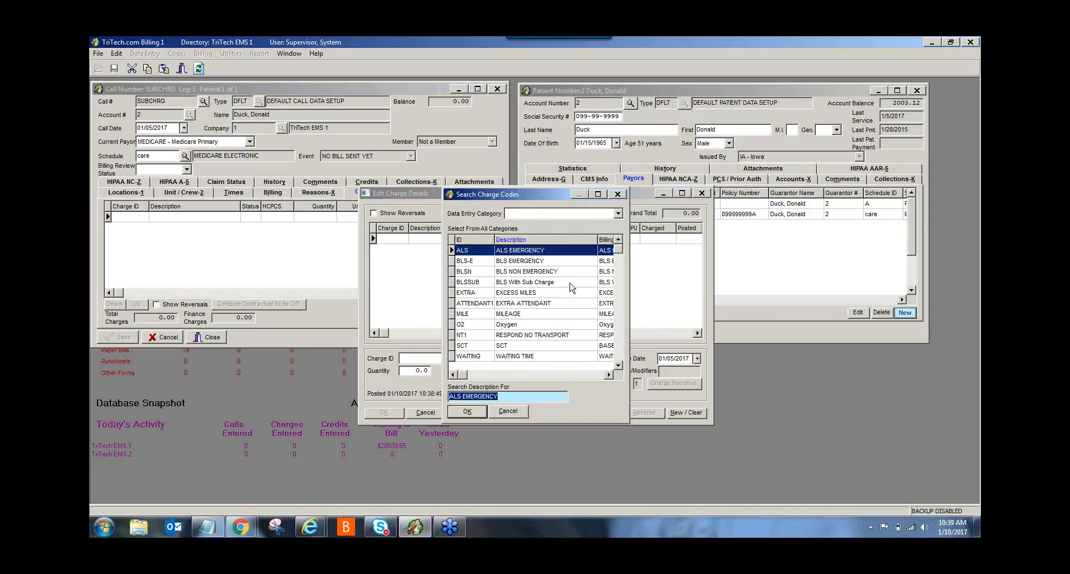
pyautogui.moveTo(512, 286)
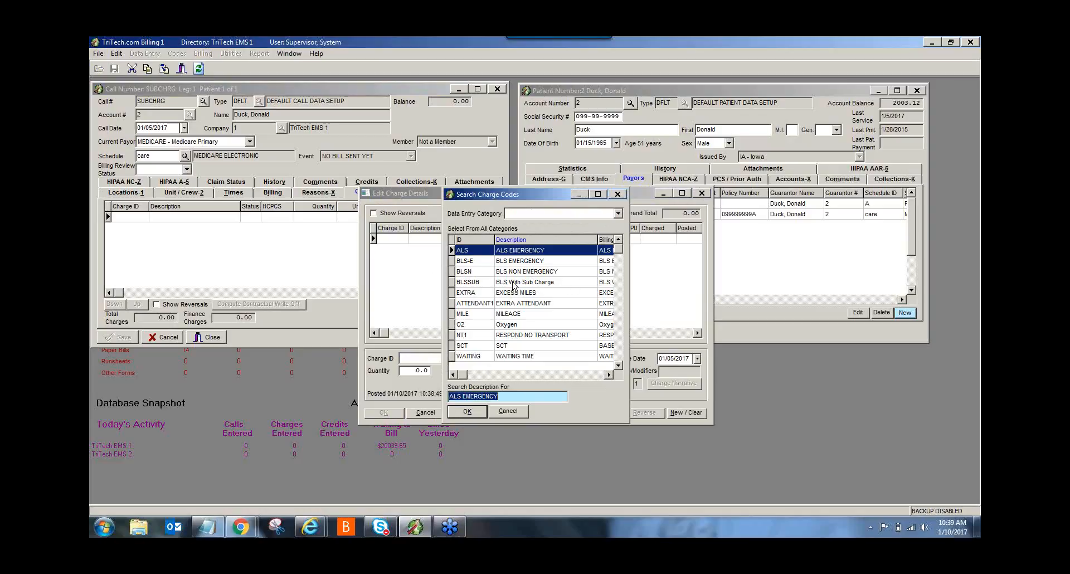
pyautogui.click(524, 282)
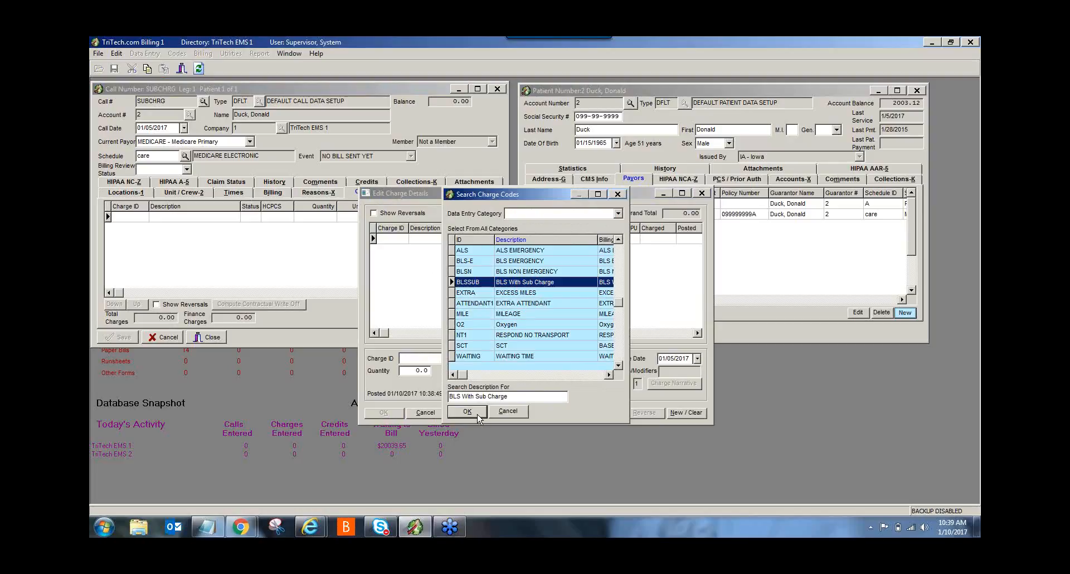
pyautogui.click(467, 412)
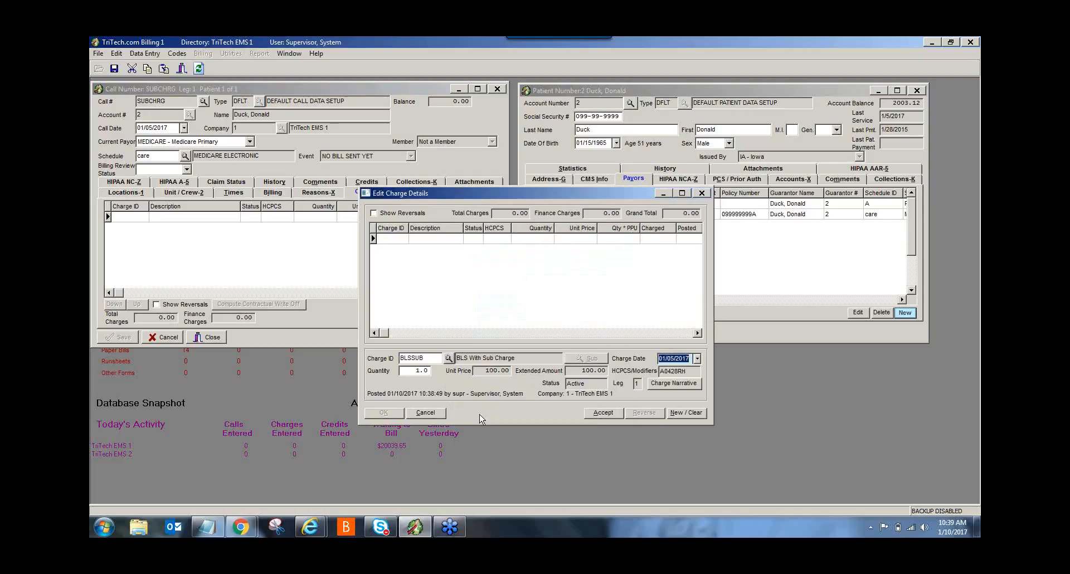
pyautogui.moveTo(453, 370)
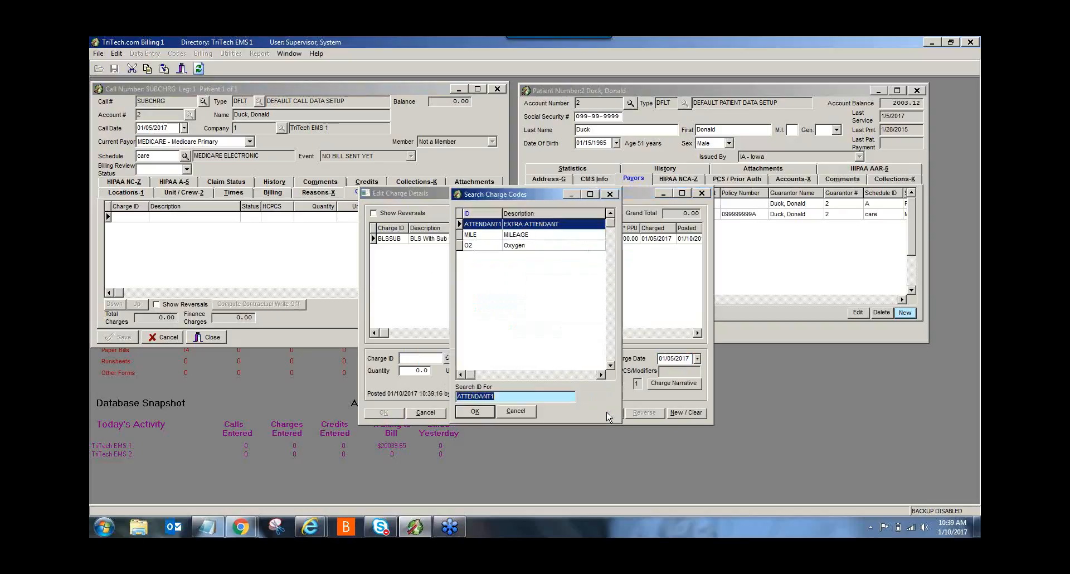
pyautogui.moveTo(546, 209)
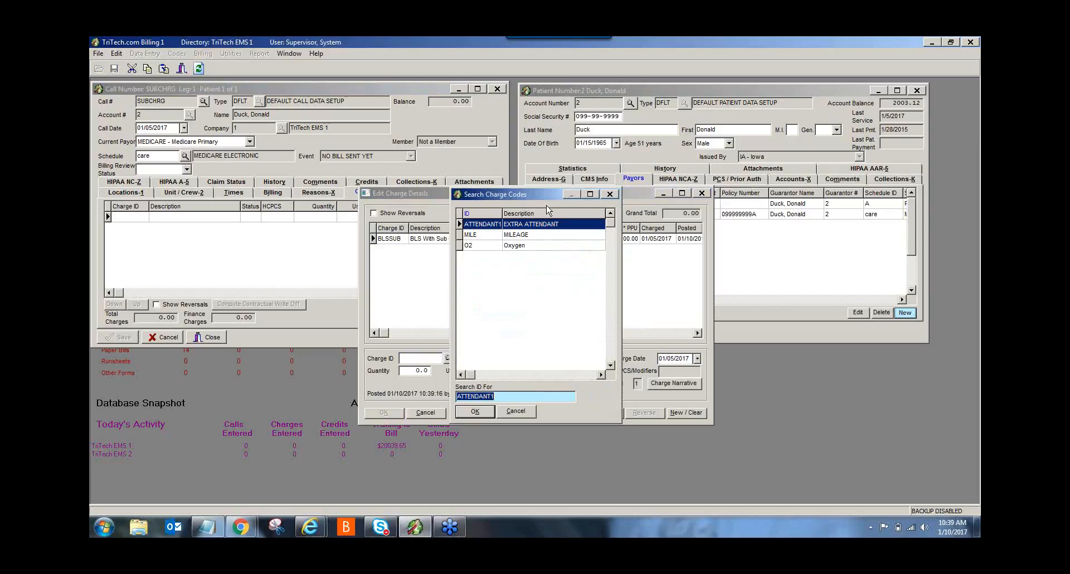
pyautogui.moveTo(550, 330)
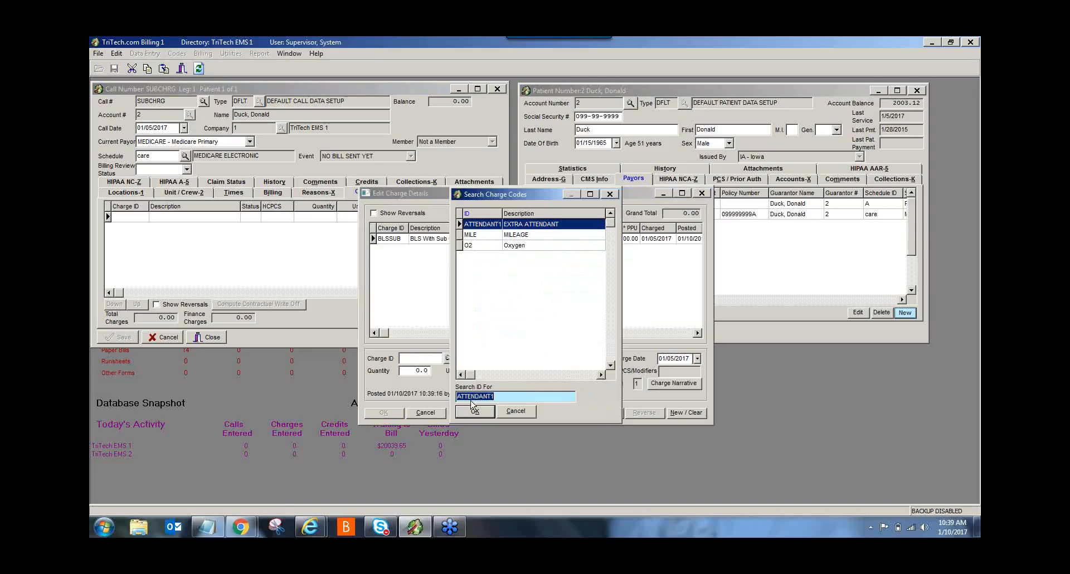
pyautogui.moveTo(523, 421)
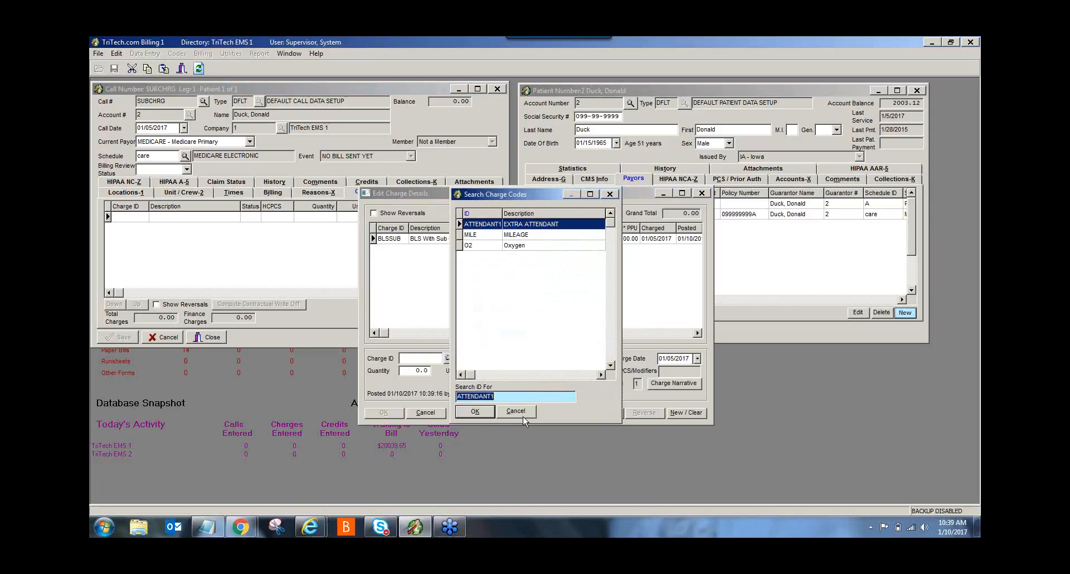
pyautogui.moveTo(534, 226)
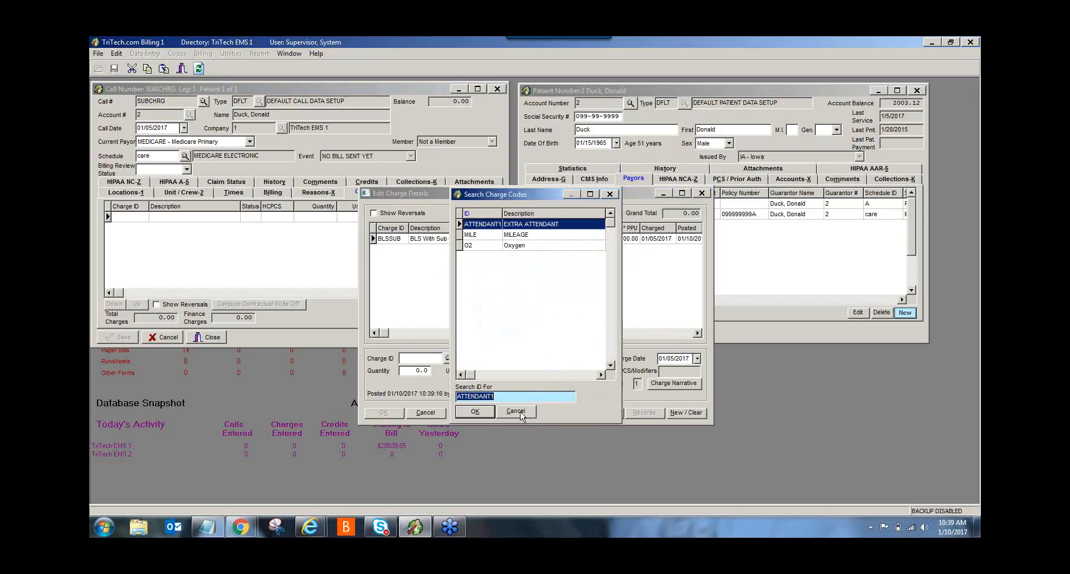
pyautogui.click(515, 412)
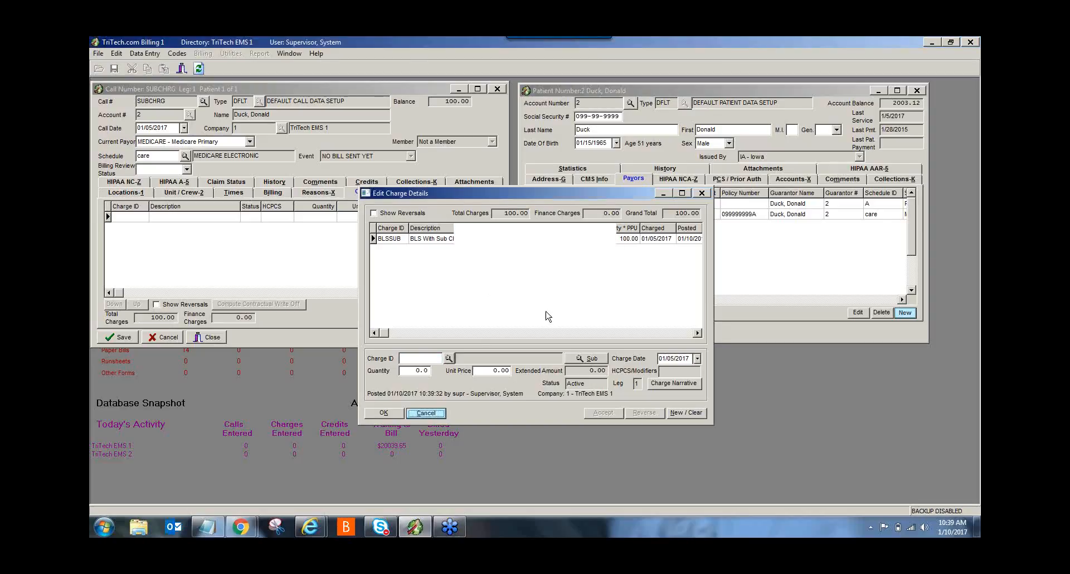
# Discard the unsaved charge entries and re-add the BLS With Sub Charge to the call
pyautogui.click(424, 412)
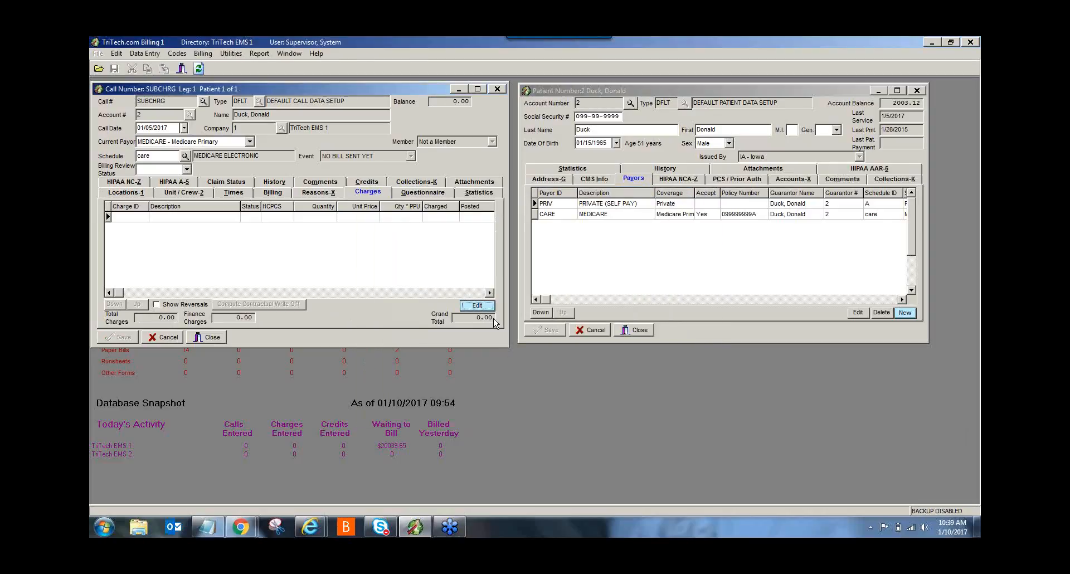
pyautogui.click(476, 304)
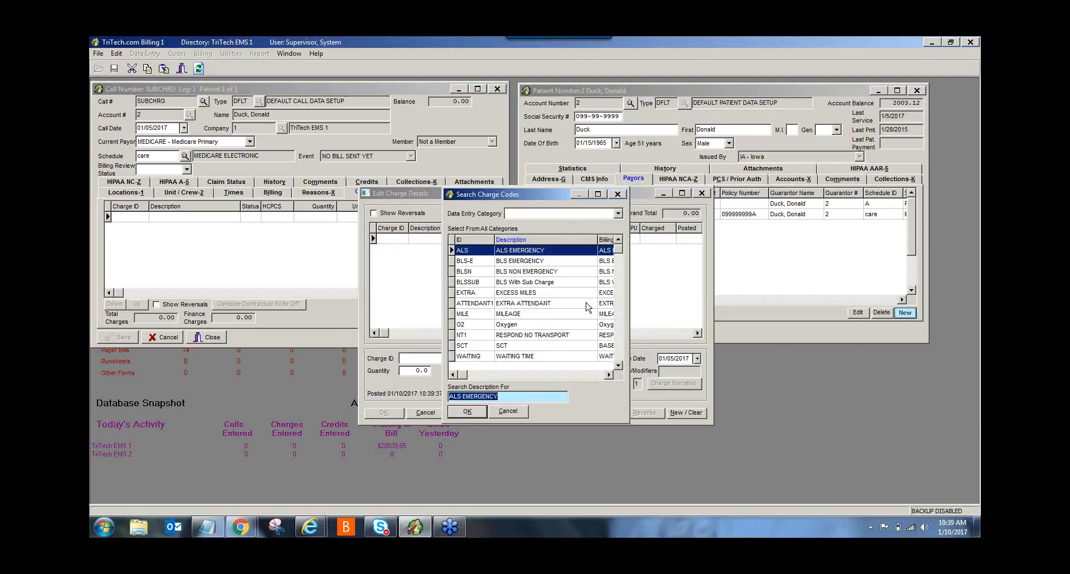
pyautogui.click(526, 282)
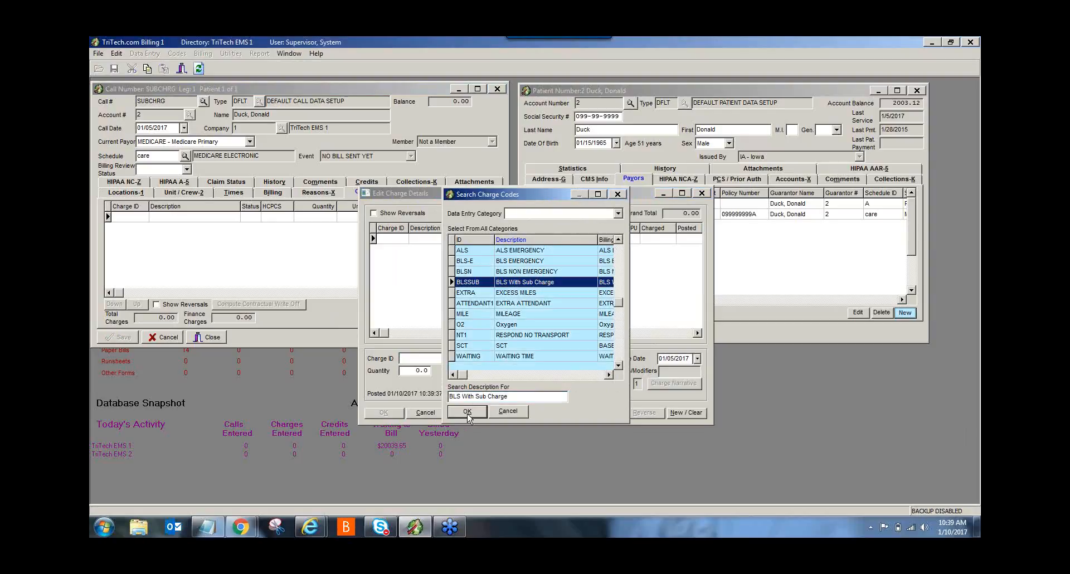
pyautogui.click(466, 412)
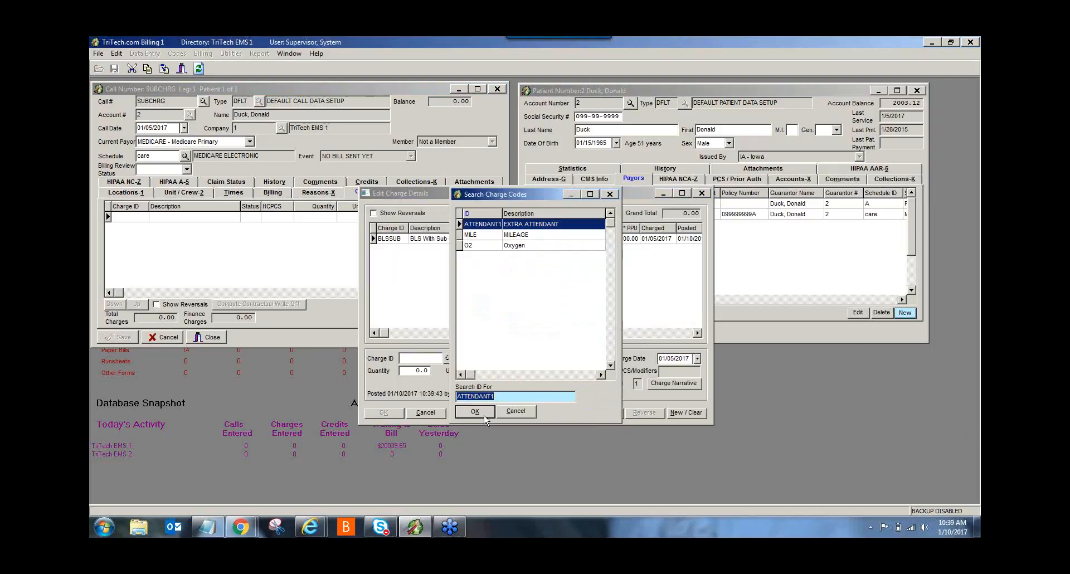
# Add the Extra Attendant charge (70.00) and start a Mileage charge with quantity 10
pyautogui.click(475, 411)
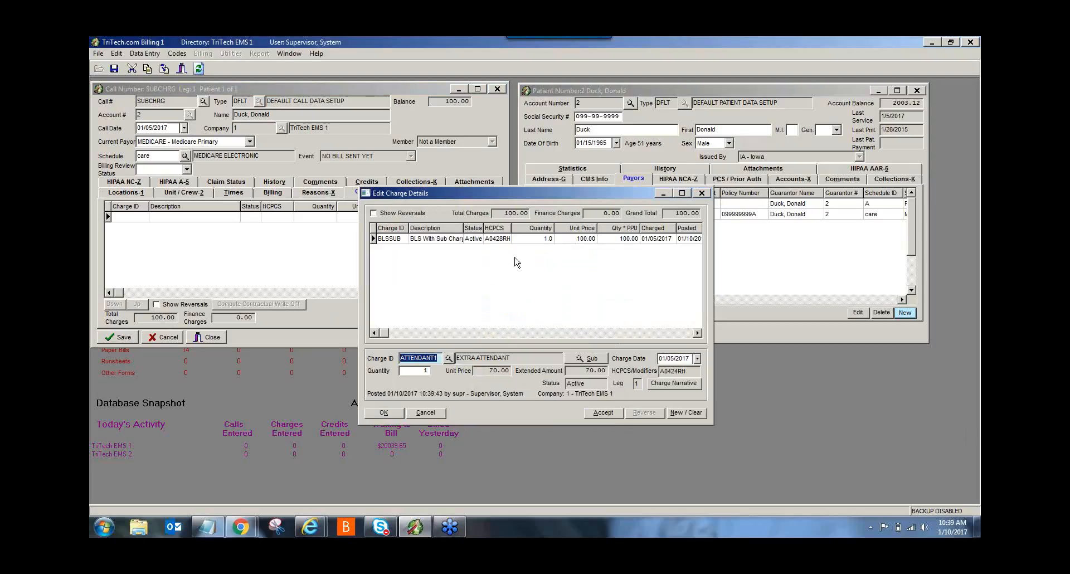
pyautogui.moveTo(517, 348)
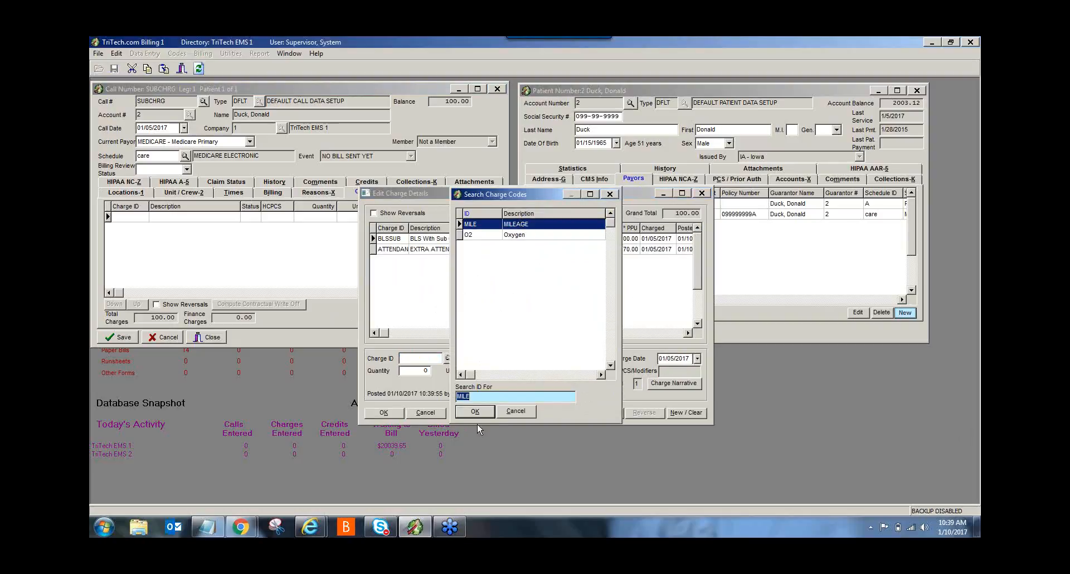
pyautogui.click(475, 412)
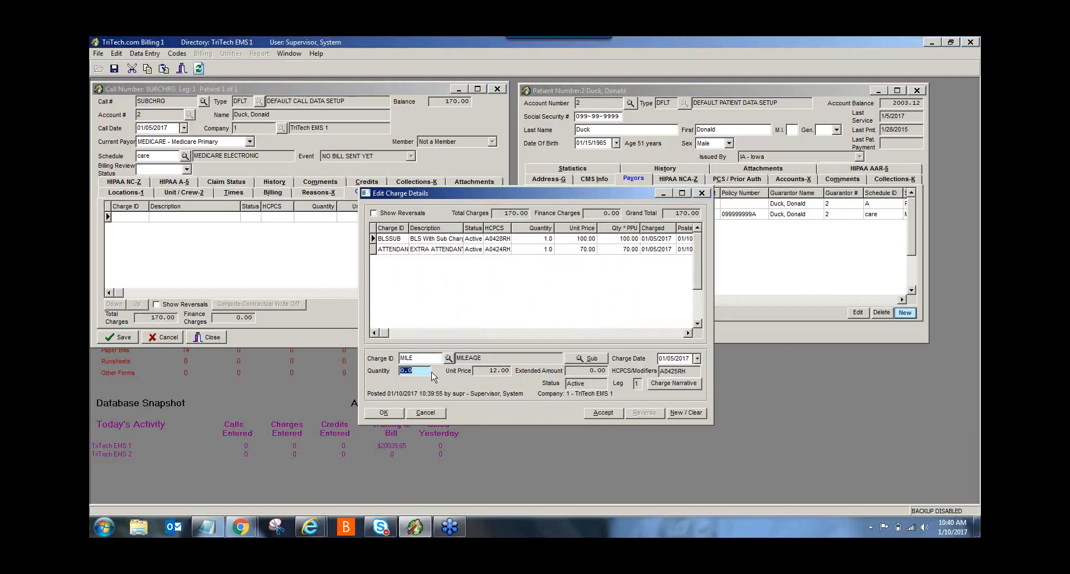
pyautogui.write('10')
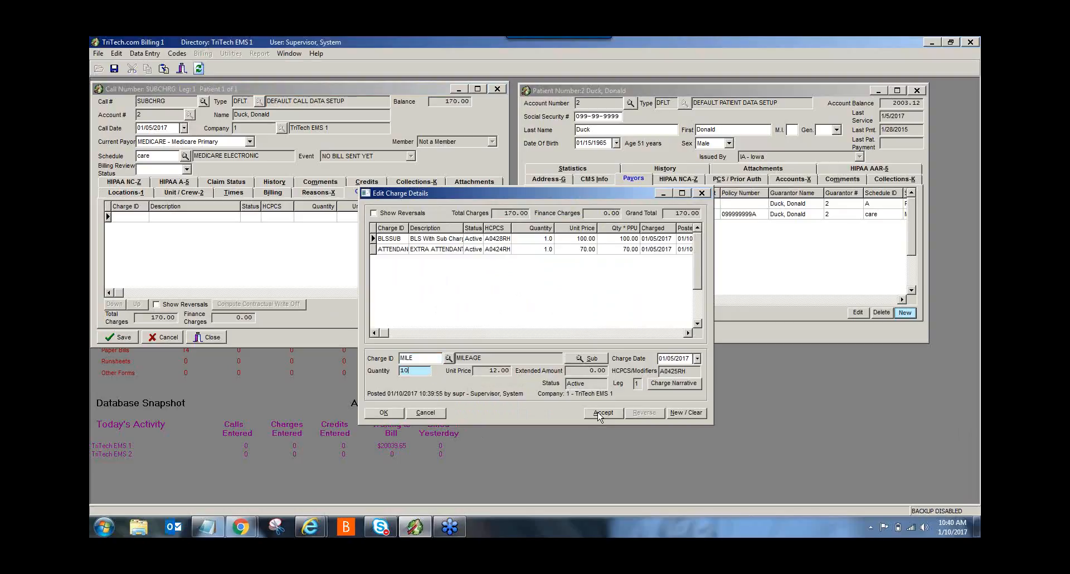
# Accept the 10-mile Mileage charge and add the 50.00 Oxygen charge, totalling 340.00
pyautogui.click(603, 412)
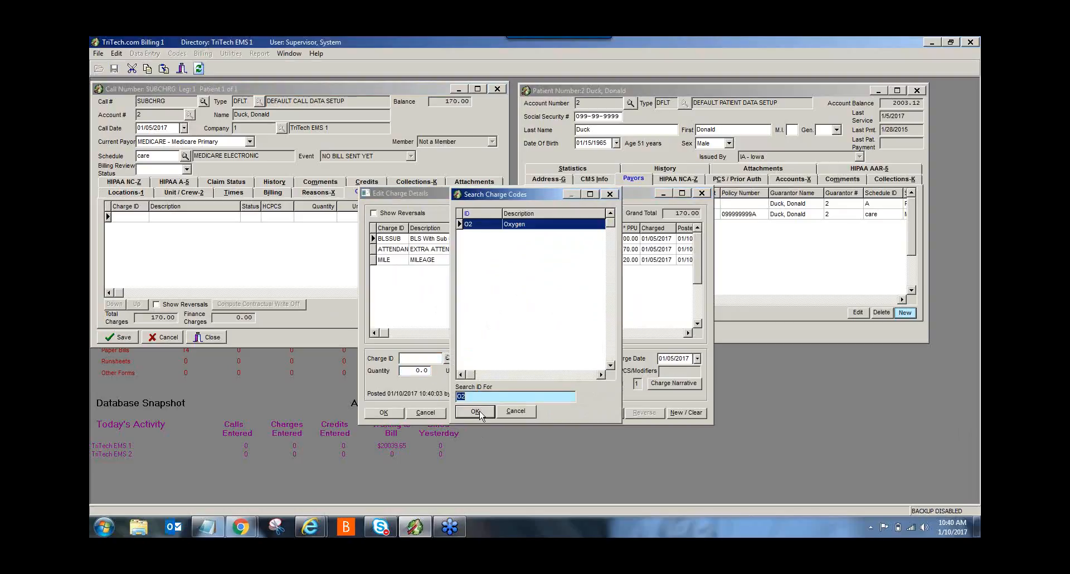
pyautogui.click(476, 411)
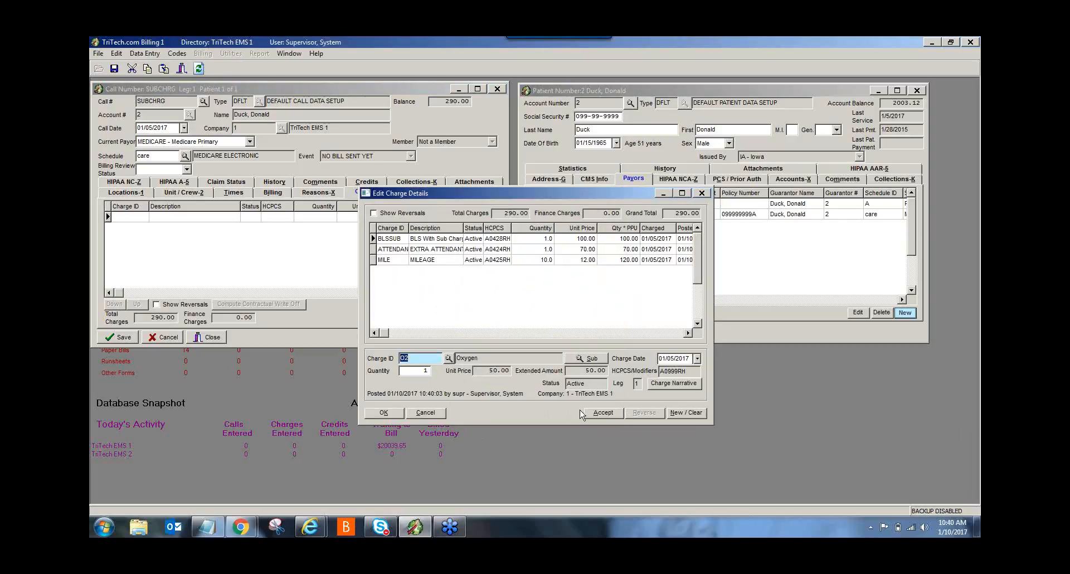
pyautogui.click(602, 412)
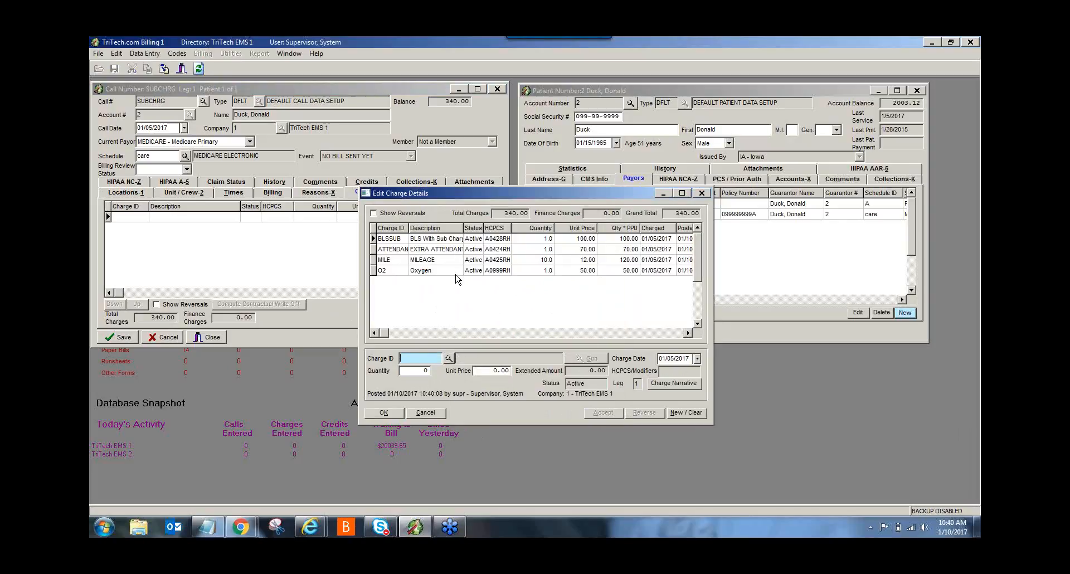
pyautogui.moveTo(599, 273)
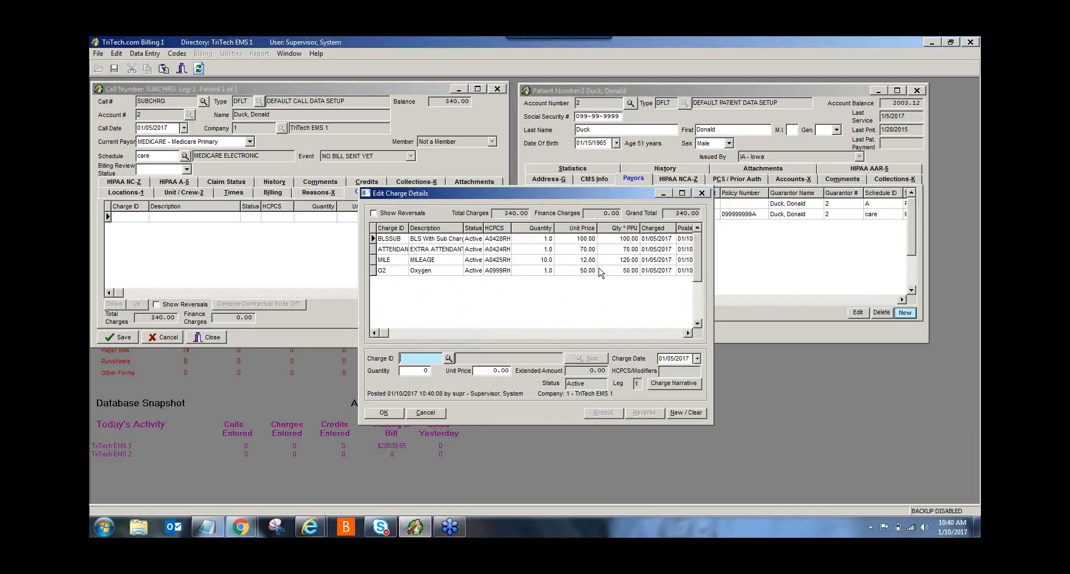
pyautogui.moveTo(454, 284)
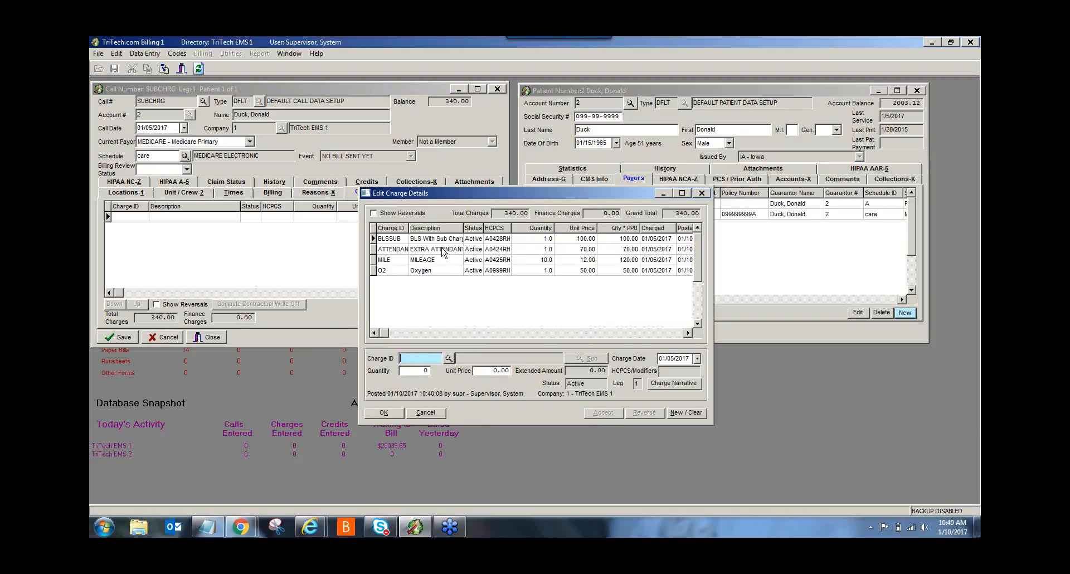
# Reverse the ATTENDANT1 and MILE charge rows, leaving BLSSUB and Oxygen at 150.00
pyautogui.click(435, 249)
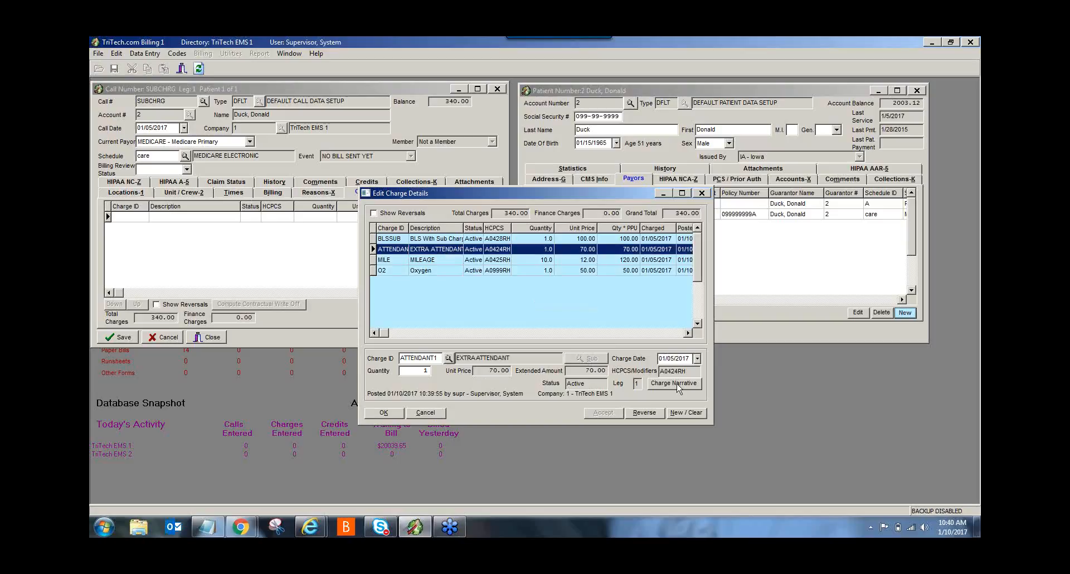
pyautogui.click(643, 412)
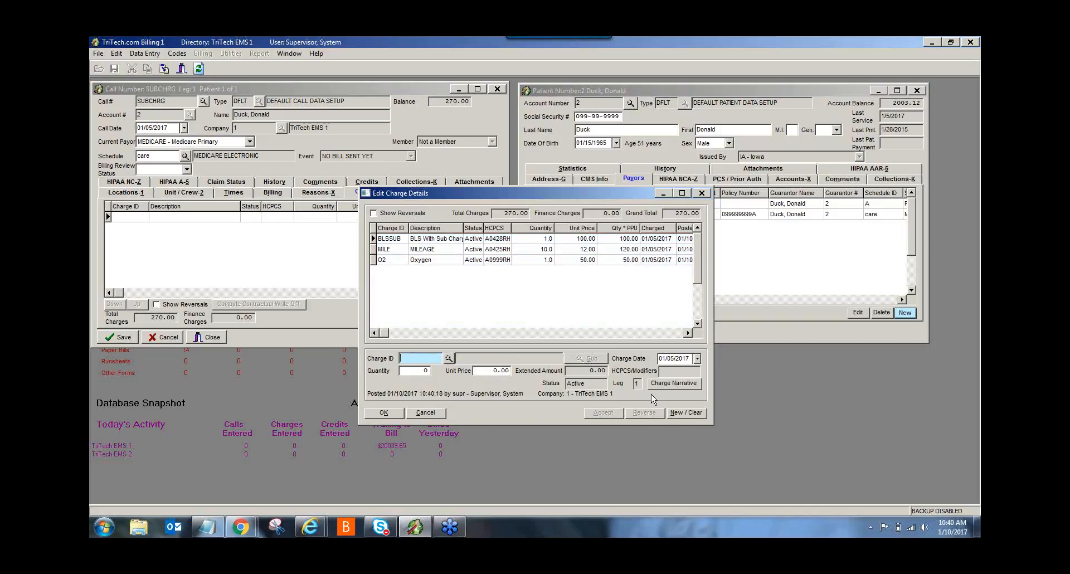
pyautogui.moveTo(518, 280)
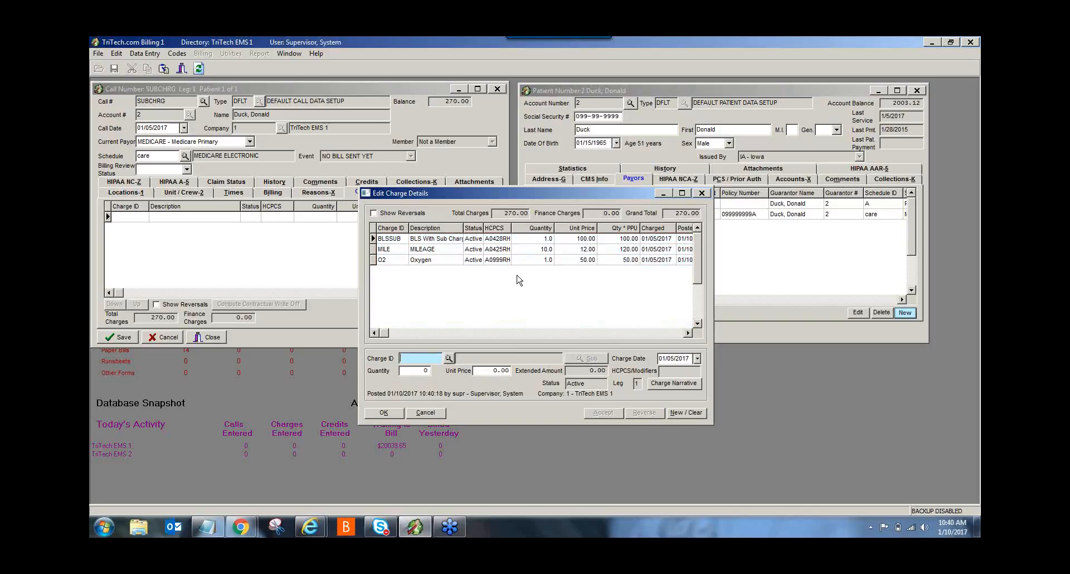
pyautogui.moveTo(404, 249)
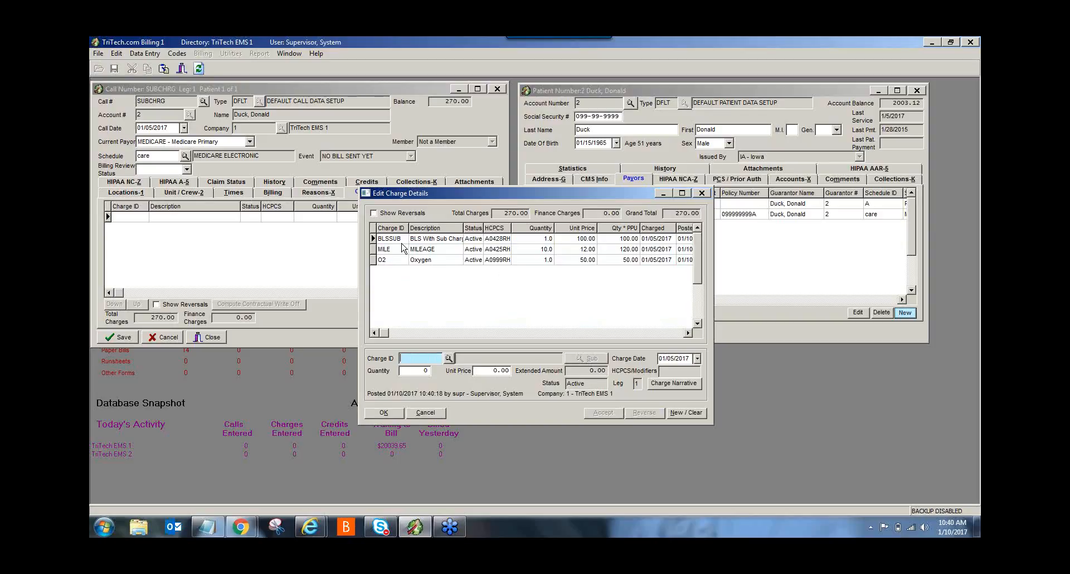
pyautogui.moveTo(389, 246)
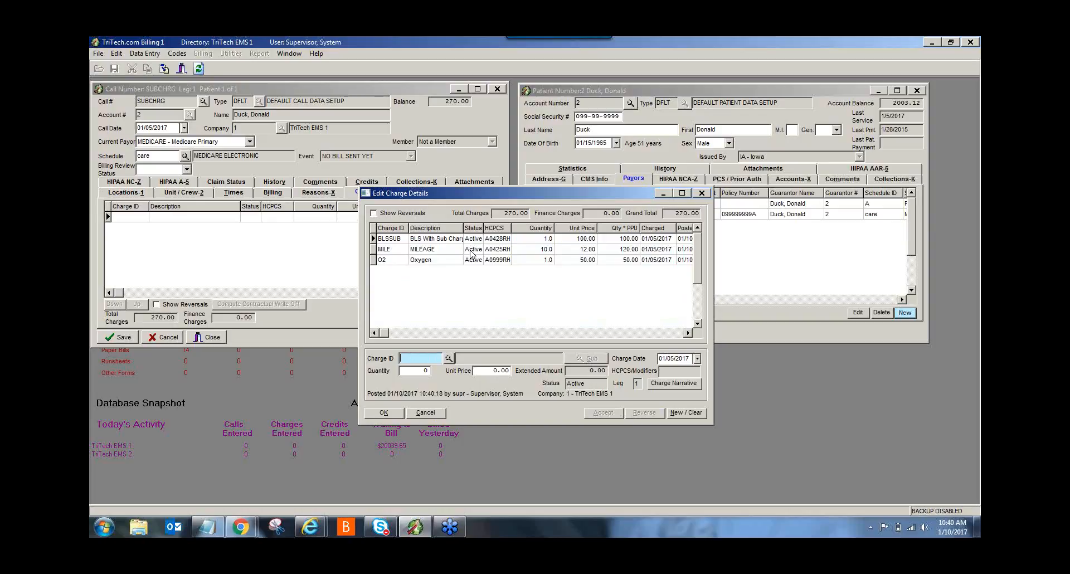
pyautogui.click(423, 249)
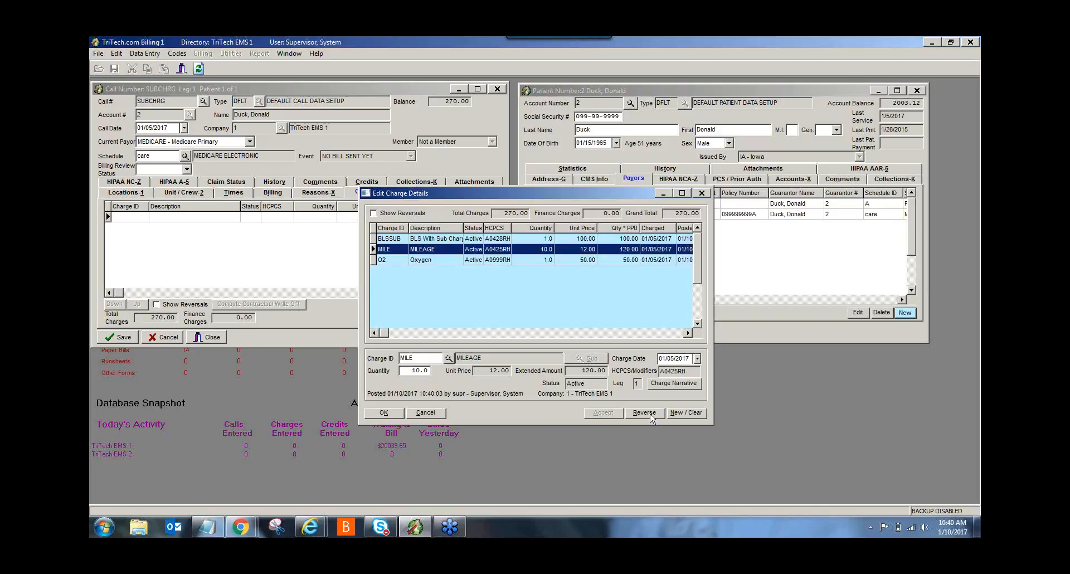
pyautogui.click(644, 412)
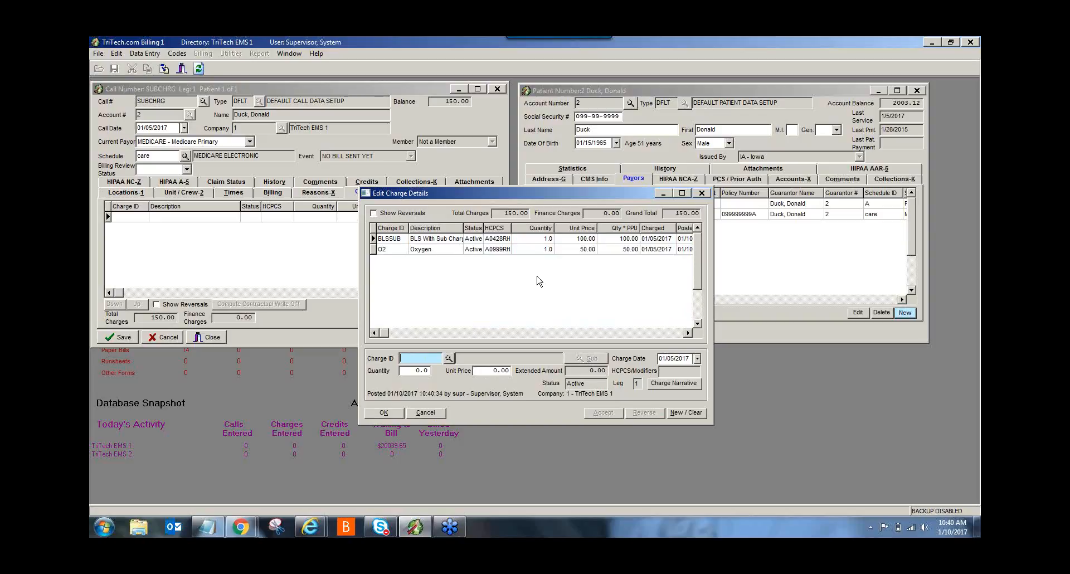
pyautogui.moveTo(437, 373)
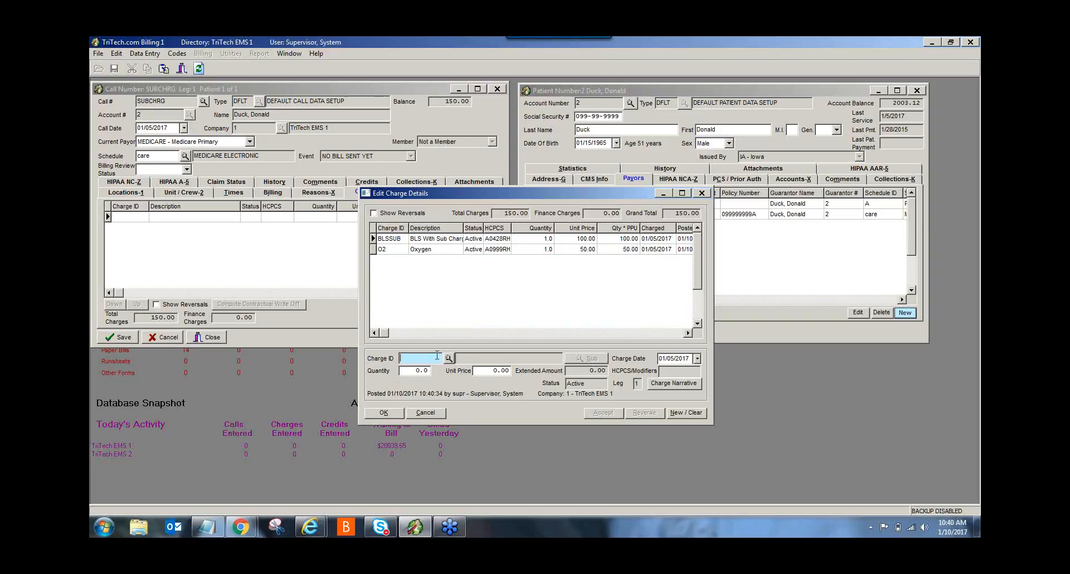
pyautogui.moveTo(449, 335)
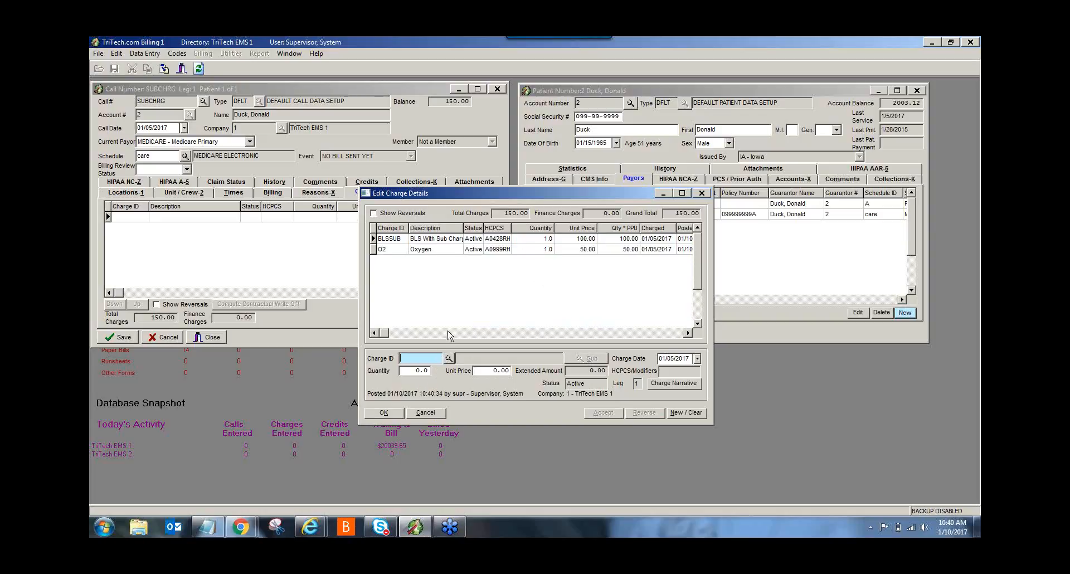
pyautogui.moveTo(580, 303)
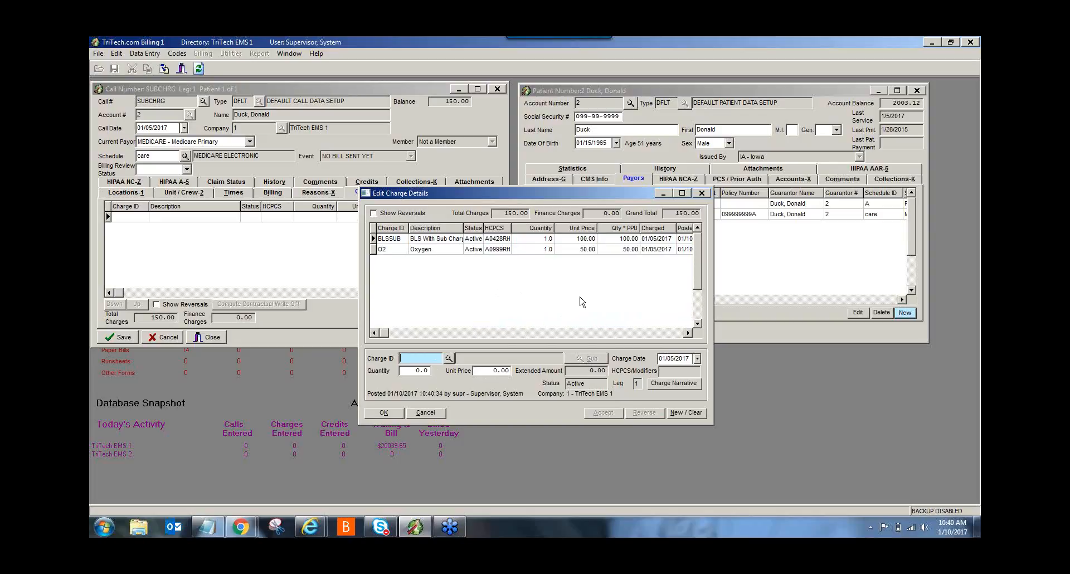
pyautogui.moveTo(471, 244)
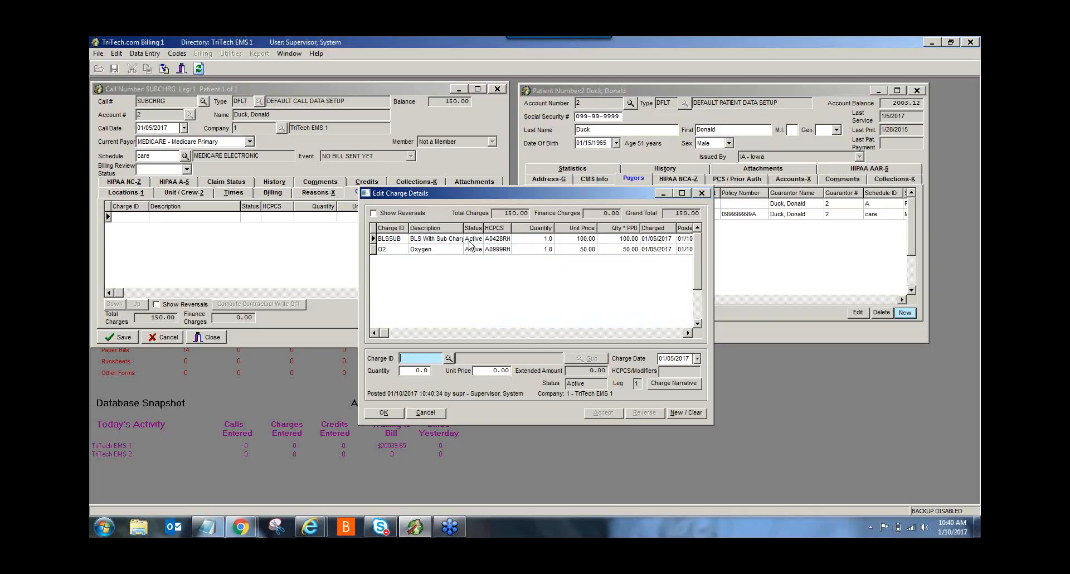
pyautogui.moveTo(424, 223)
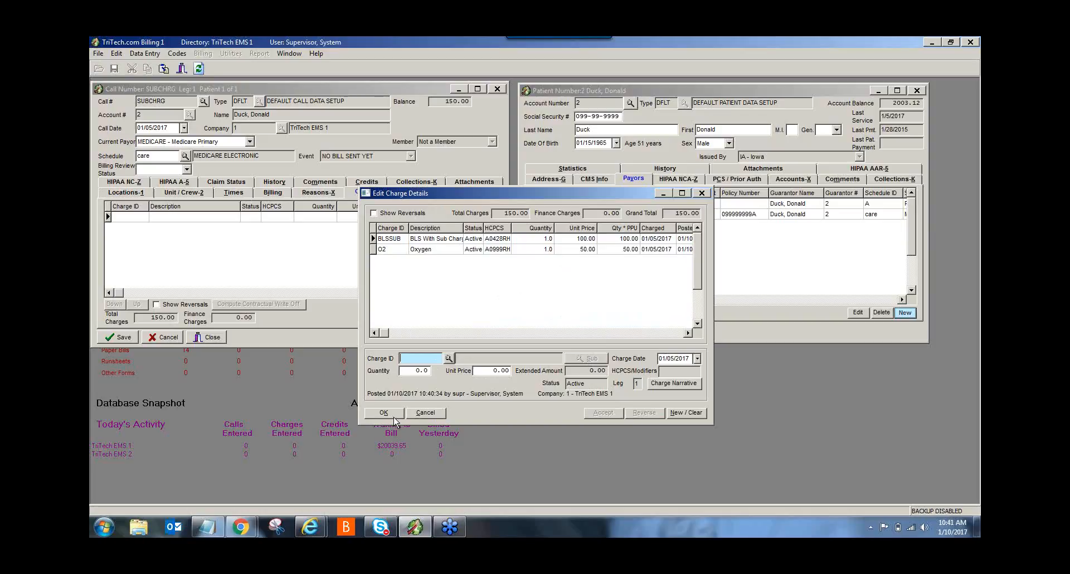
# Confirm the charges, save the call, and decline the signature date and billing narrative prompts
pyautogui.click(383, 412)
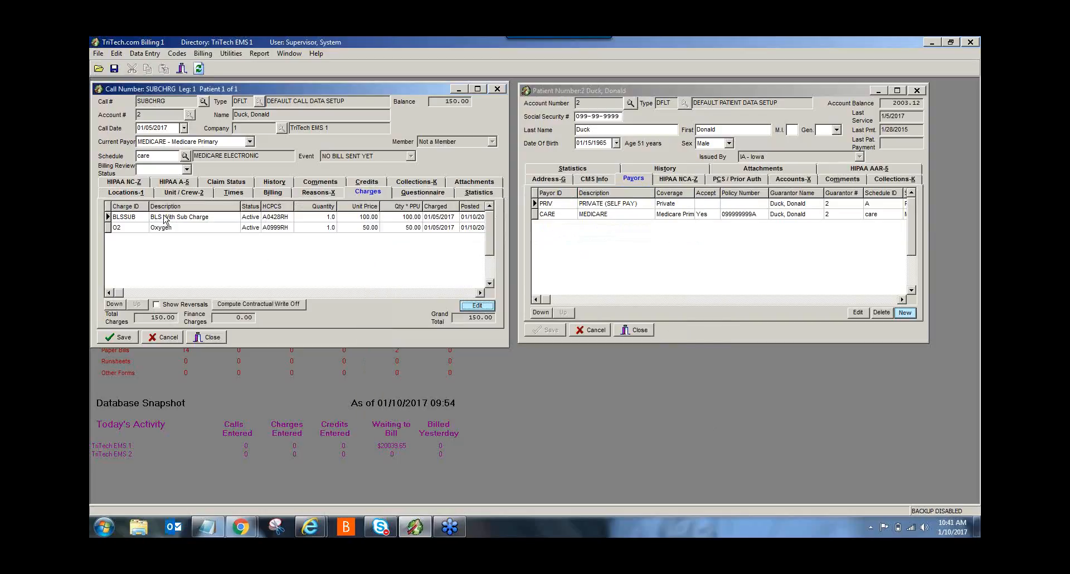
pyautogui.moveTo(220, 286)
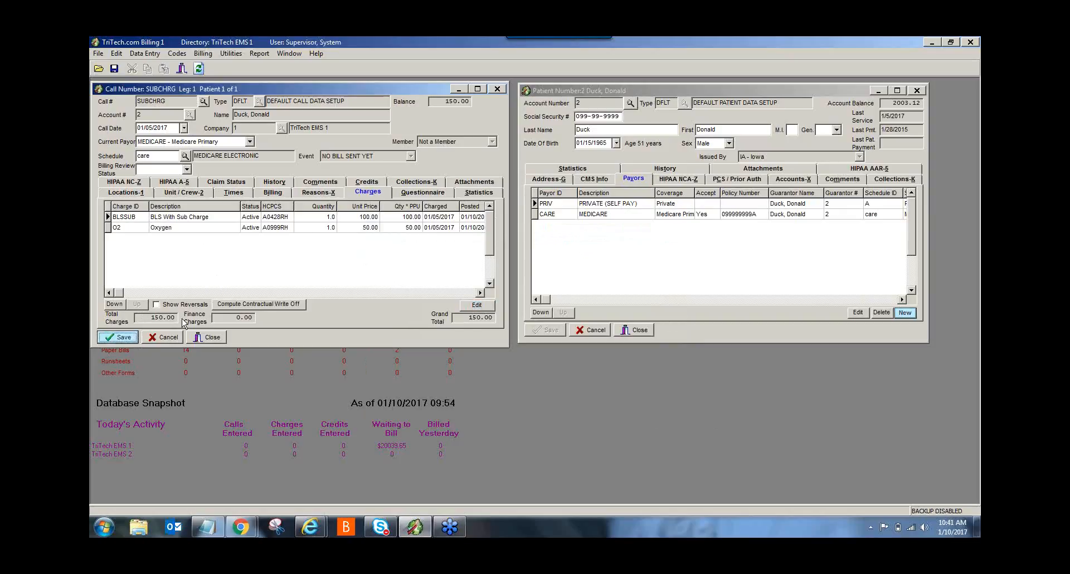
pyautogui.click(118, 337)
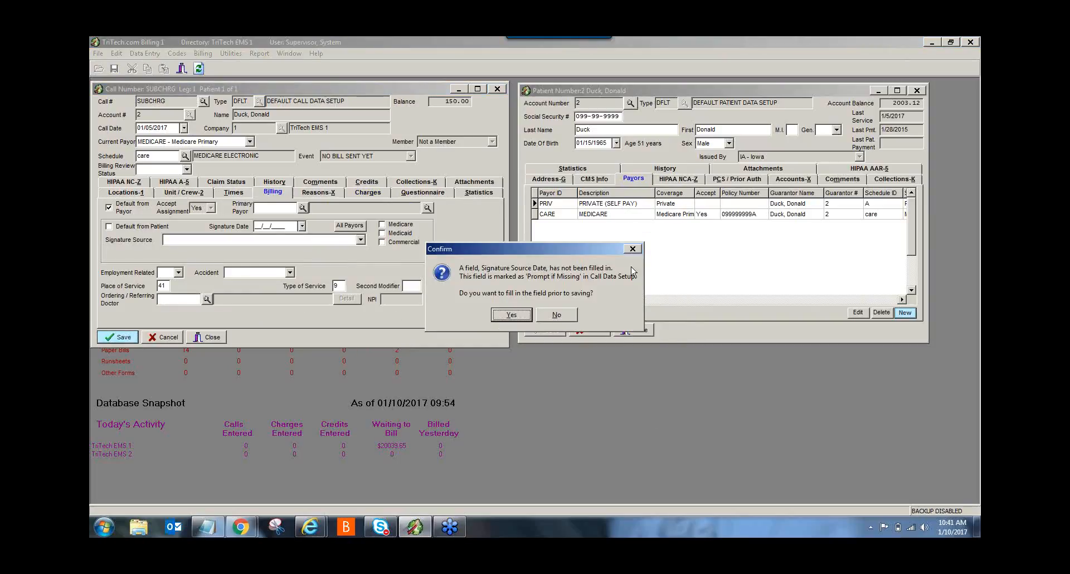
pyautogui.click(556, 314)
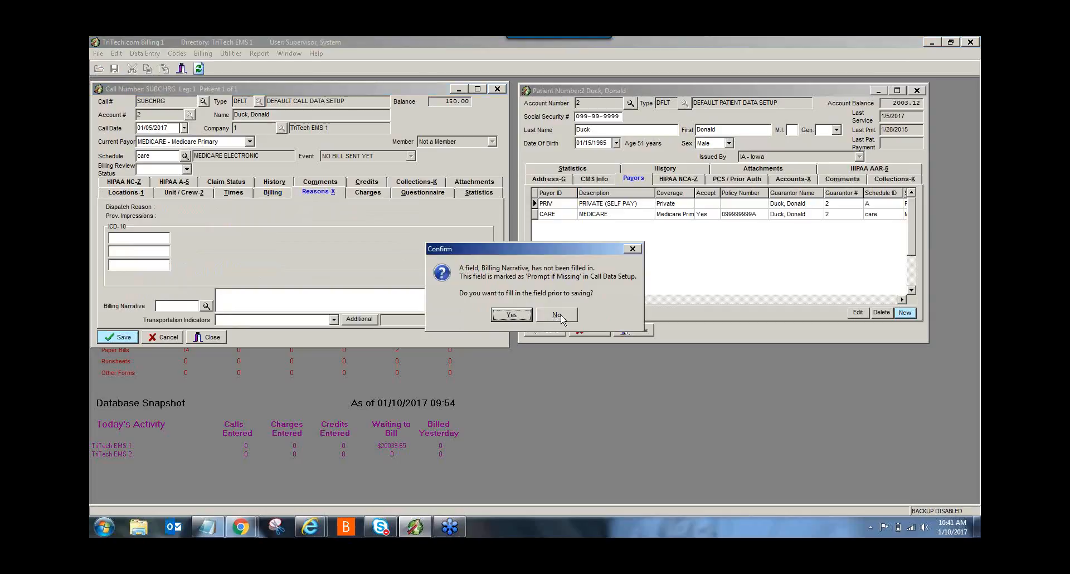
pyautogui.click(556, 315)
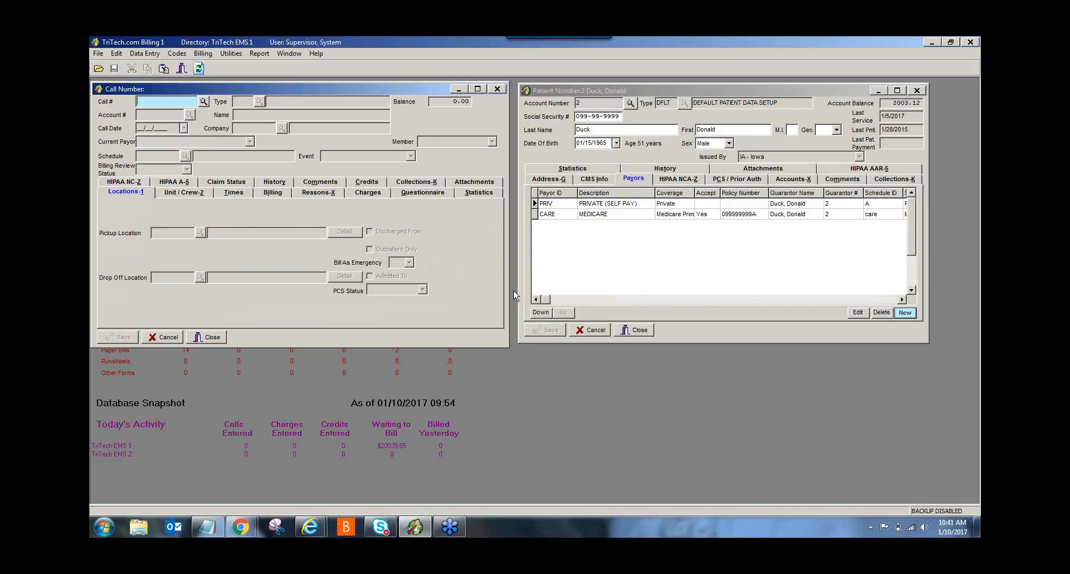
pyautogui.moveTo(579, 300)
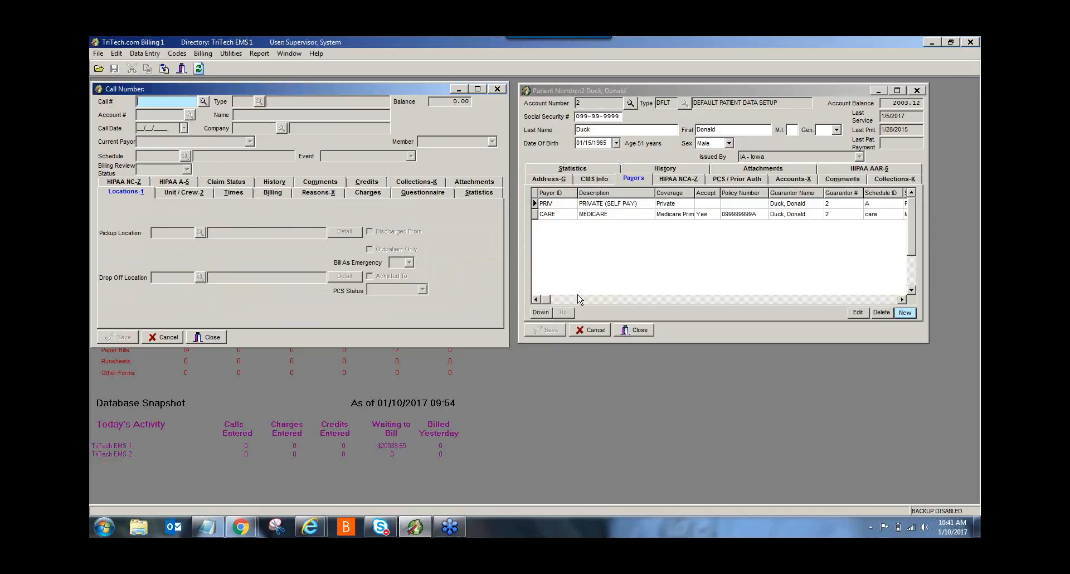
pyautogui.moveTo(712, 315)
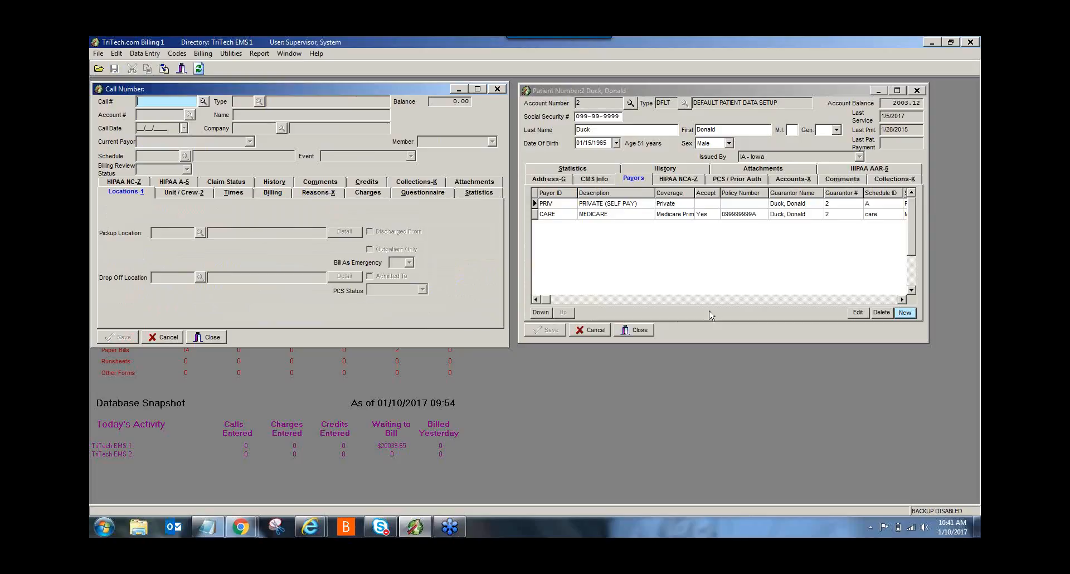
pyautogui.moveTo(709, 317)
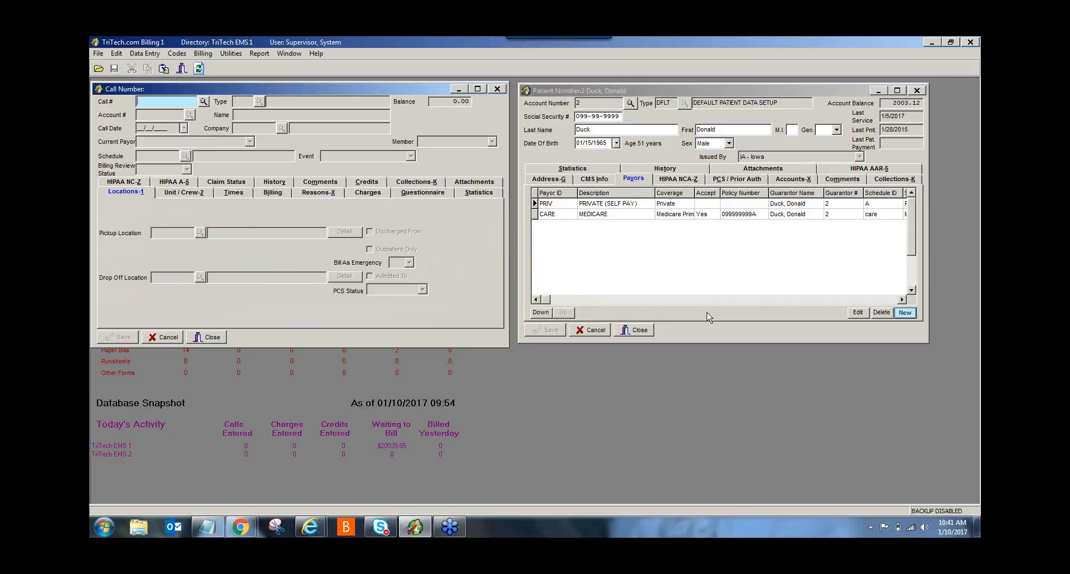
pyautogui.moveTo(377, 290)
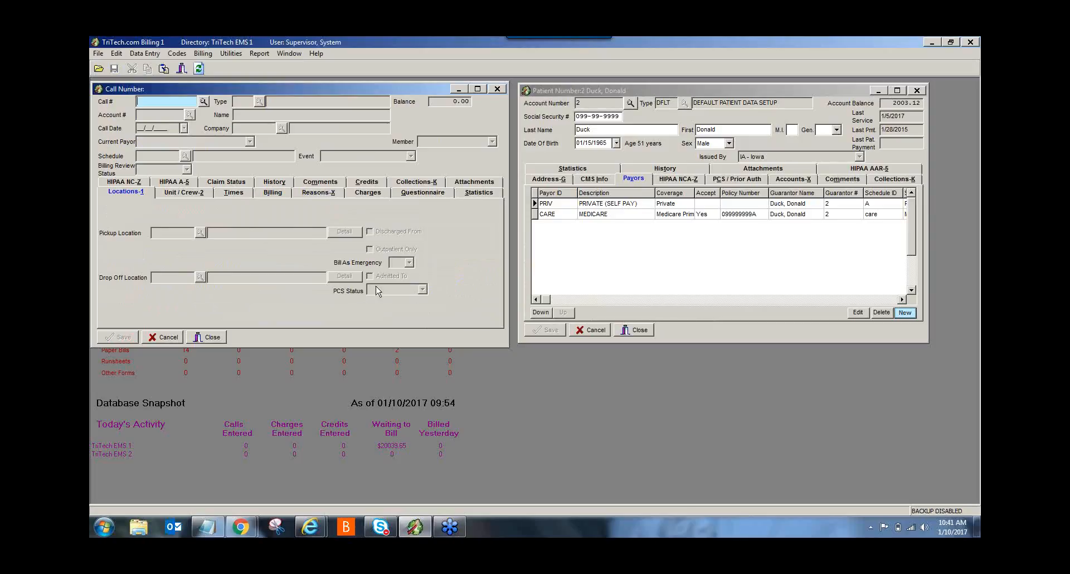
pyautogui.moveTo(320, 335)
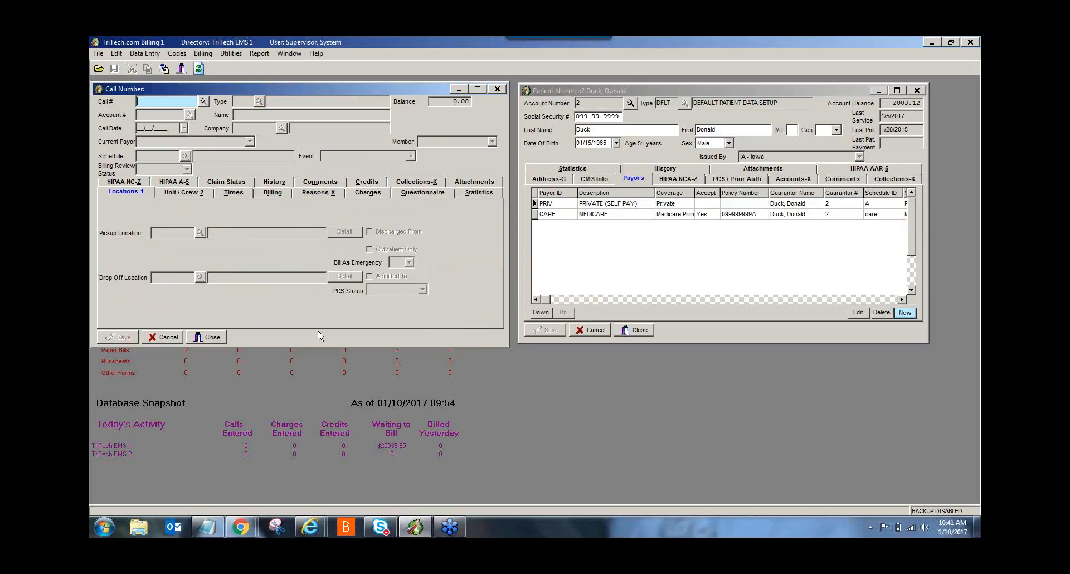
pyautogui.moveTo(419, 323)
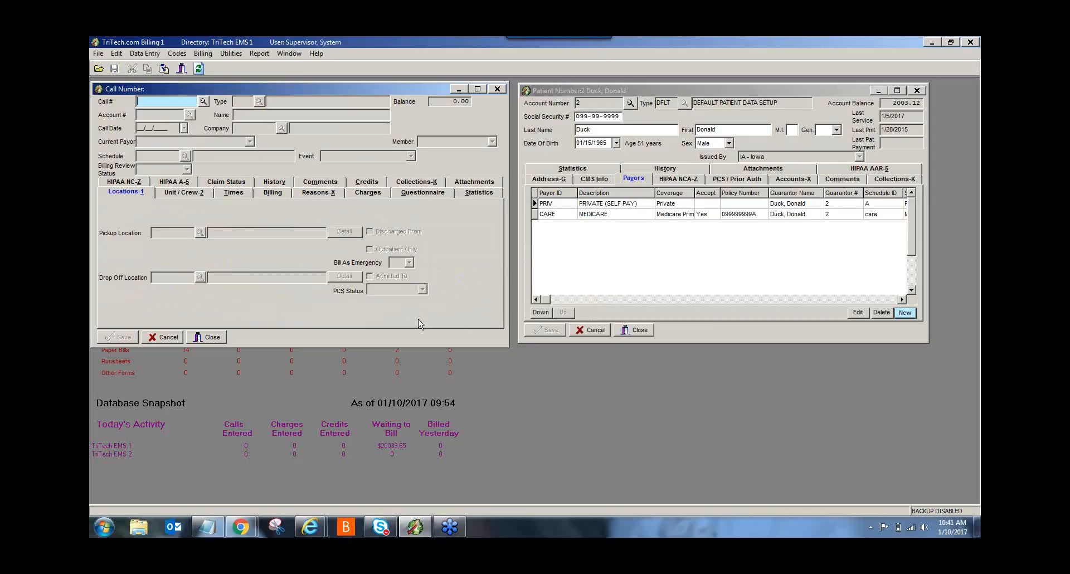
pyautogui.moveTo(226, 200)
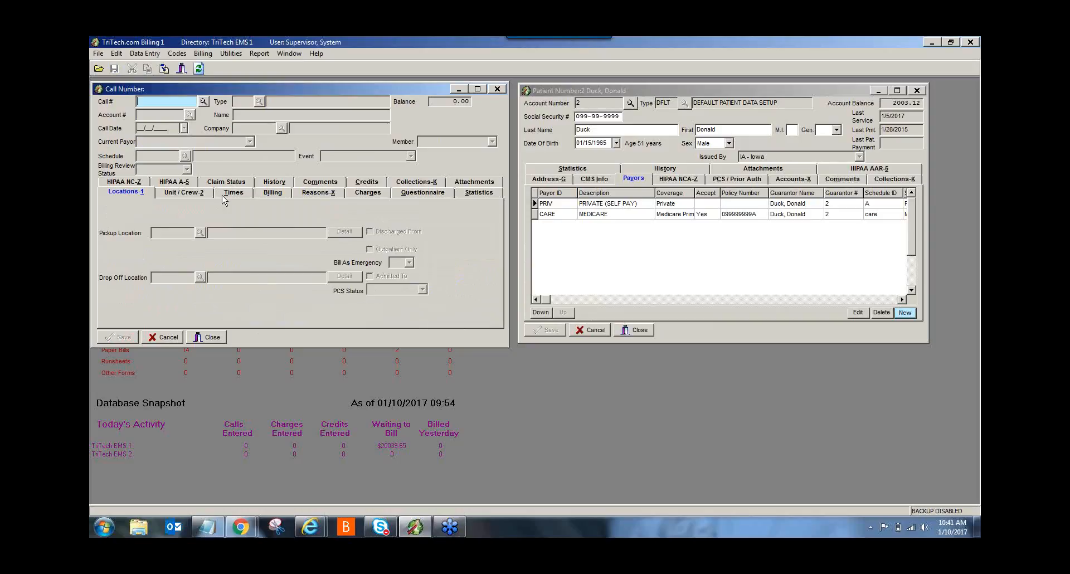
pyautogui.moveTo(331, 230)
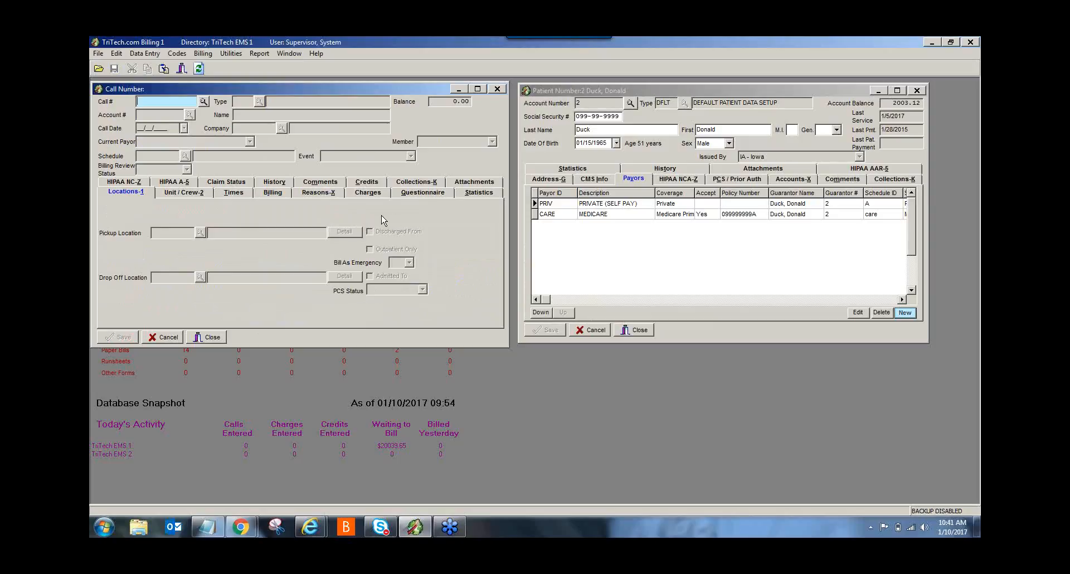
pyautogui.moveTo(368, 228)
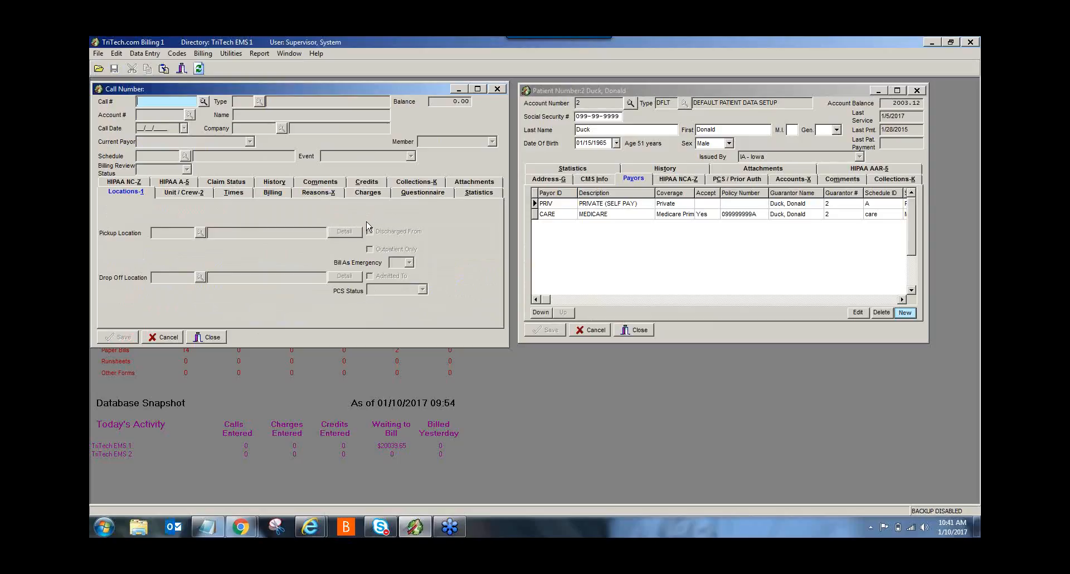
pyautogui.moveTo(380, 225)
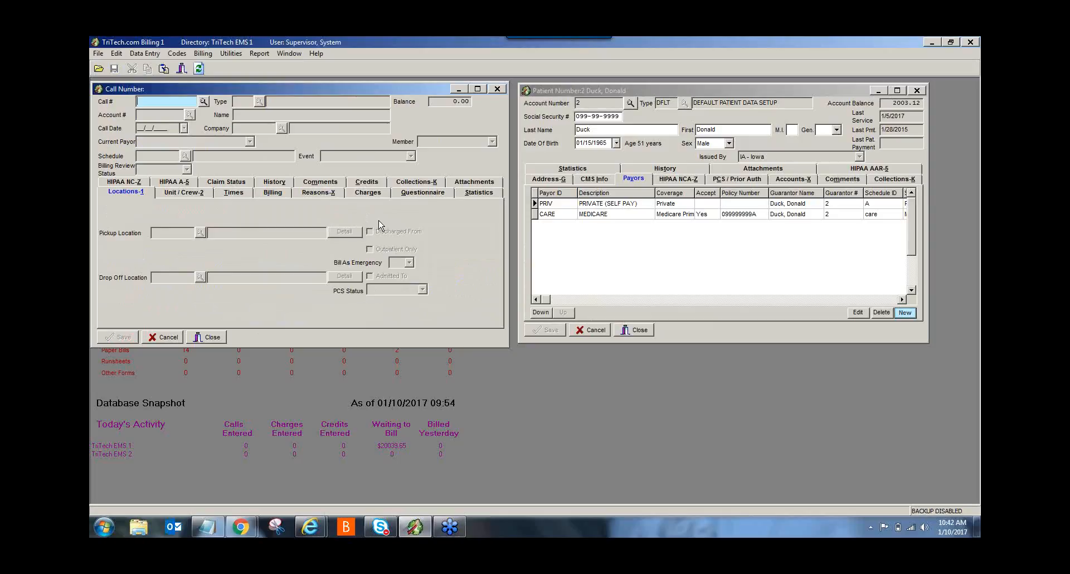
pyautogui.moveTo(970, 61)
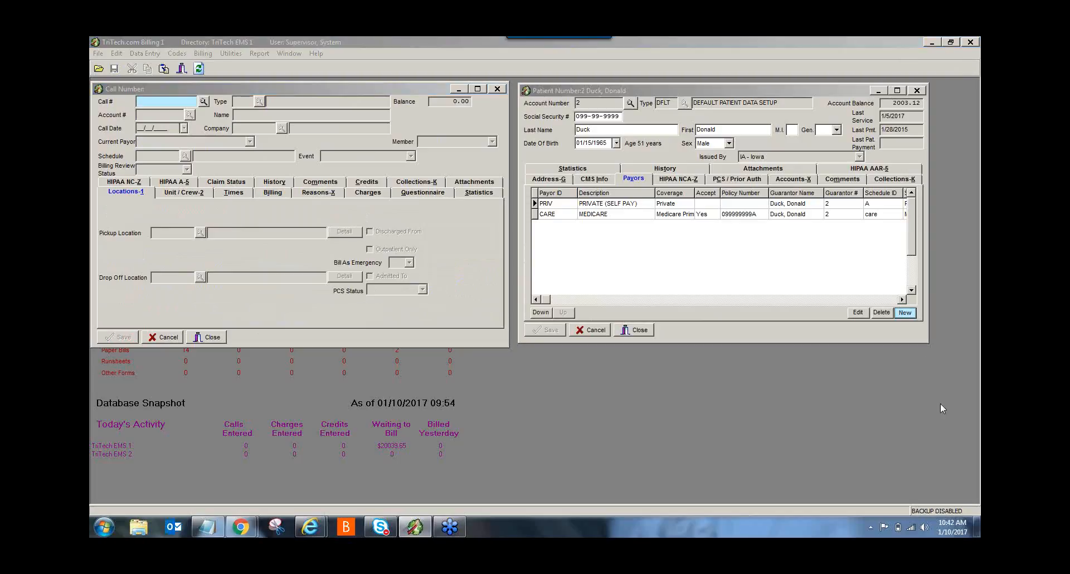
pyautogui.moveTo(967, 416)
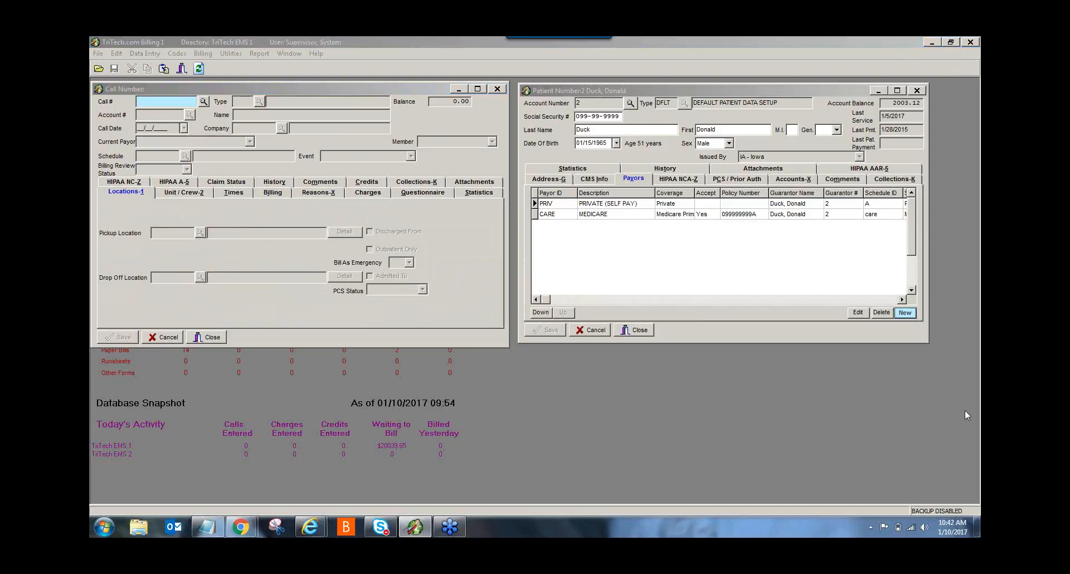
pyautogui.moveTo(436, 228)
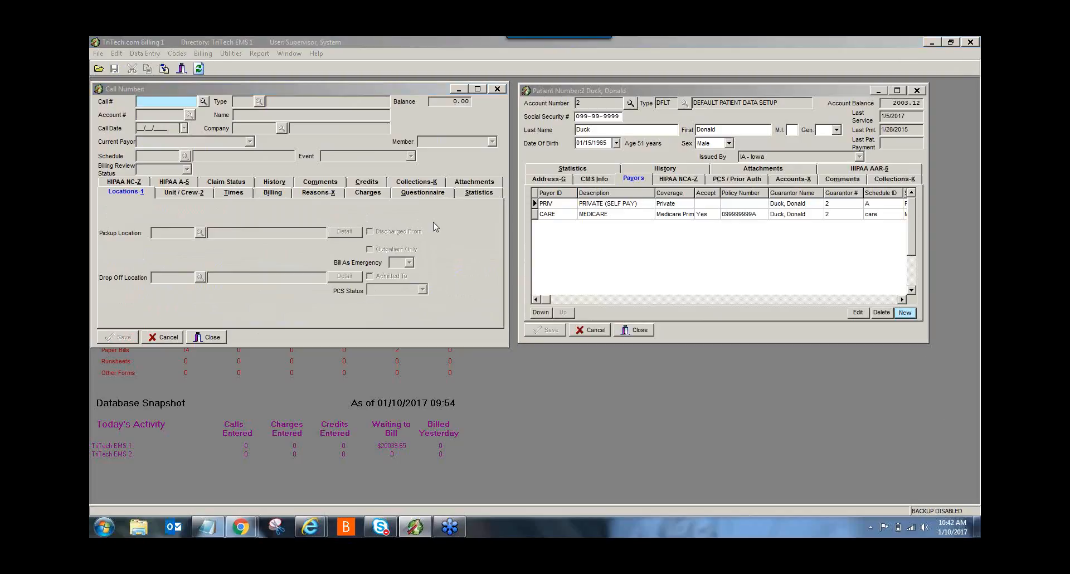
pyautogui.moveTo(407, 219)
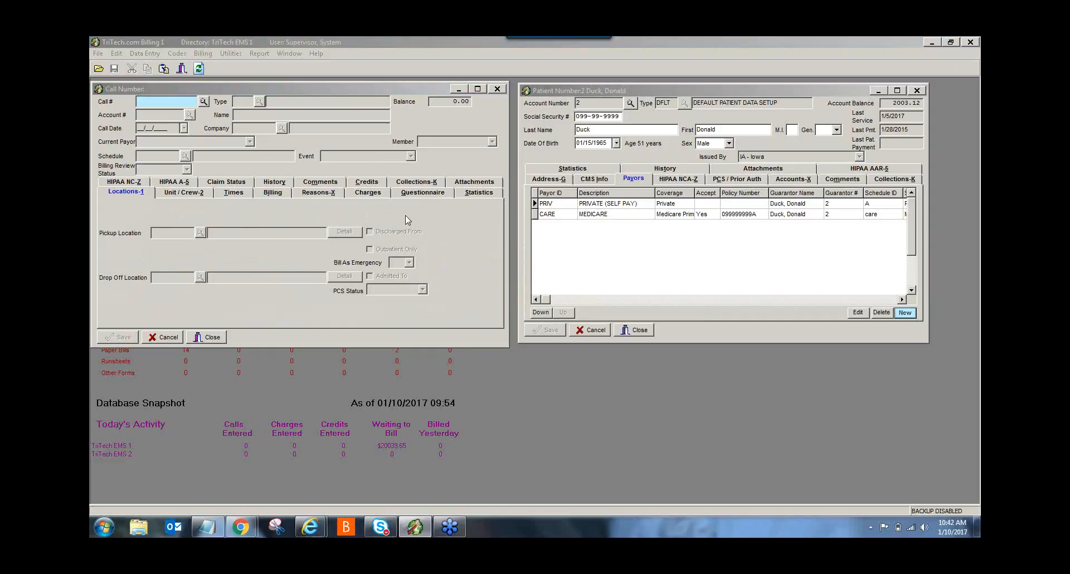
pyautogui.moveTo(417, 216)
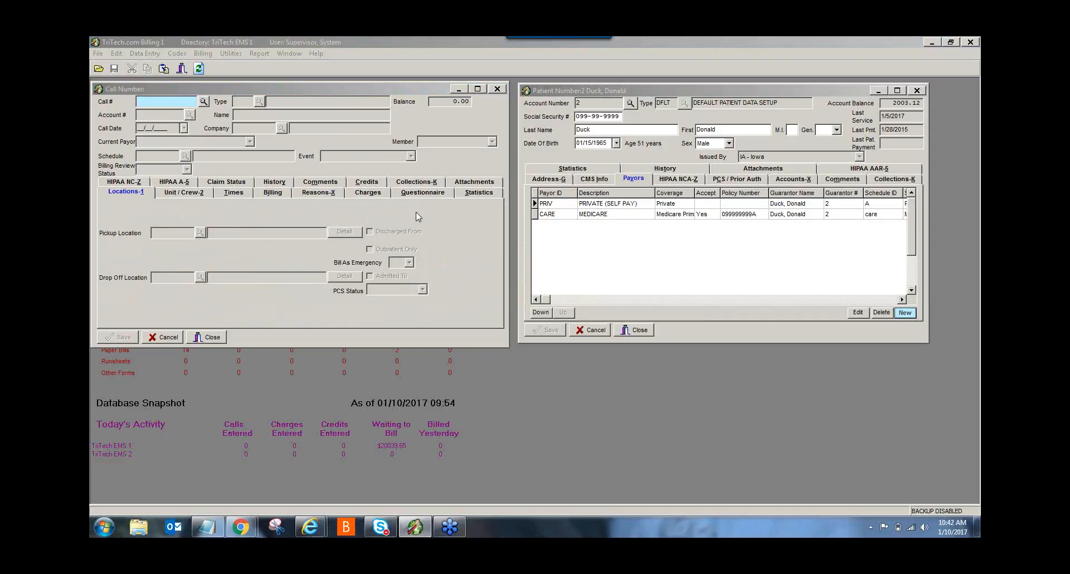
pyautogui.moveTo(441, 221)
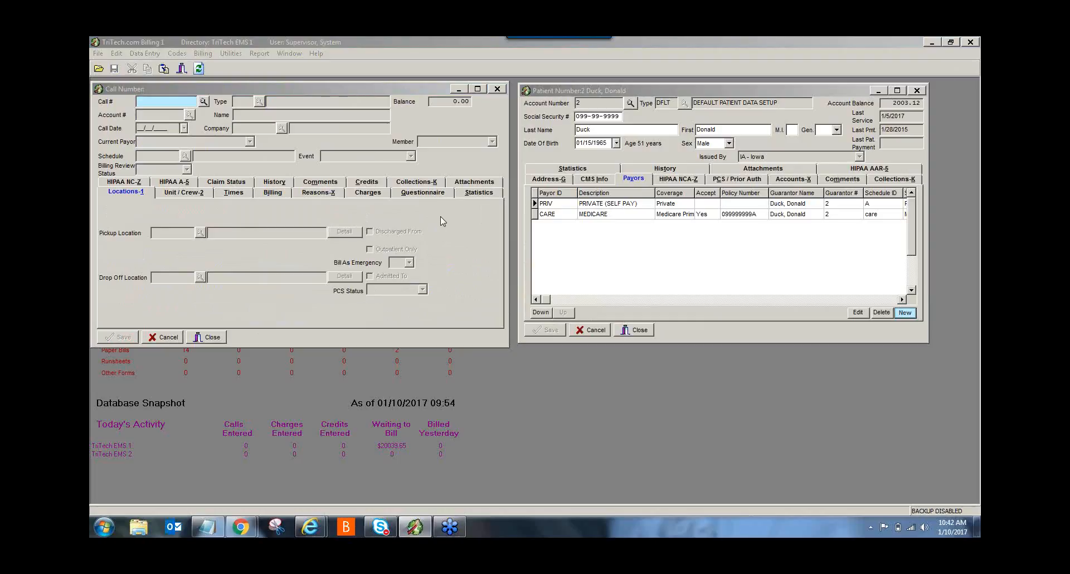
pyautogui.moveTo(439, 218)
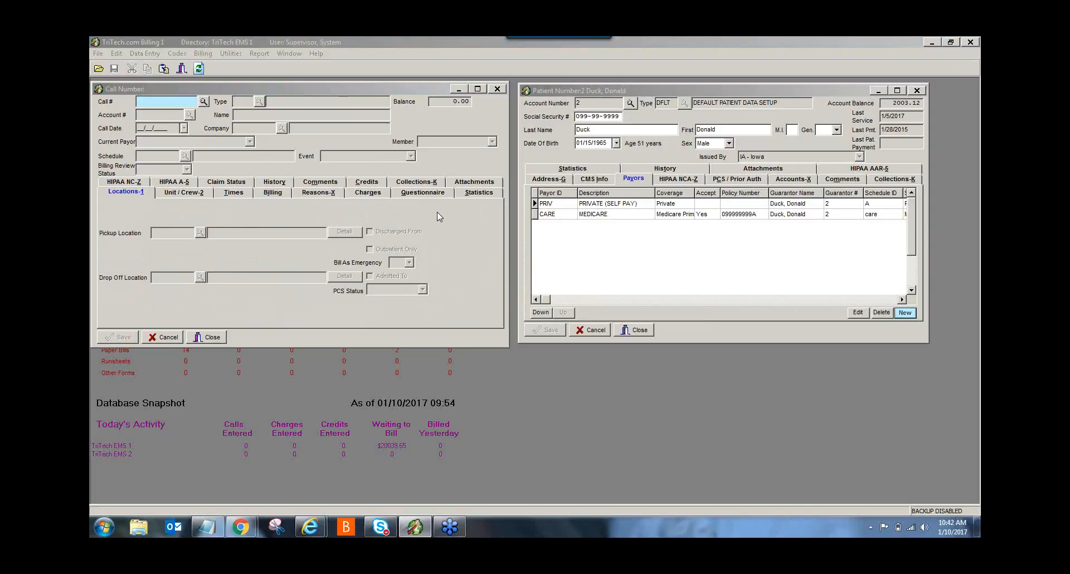
pyautogui.moveTo(483, 202)
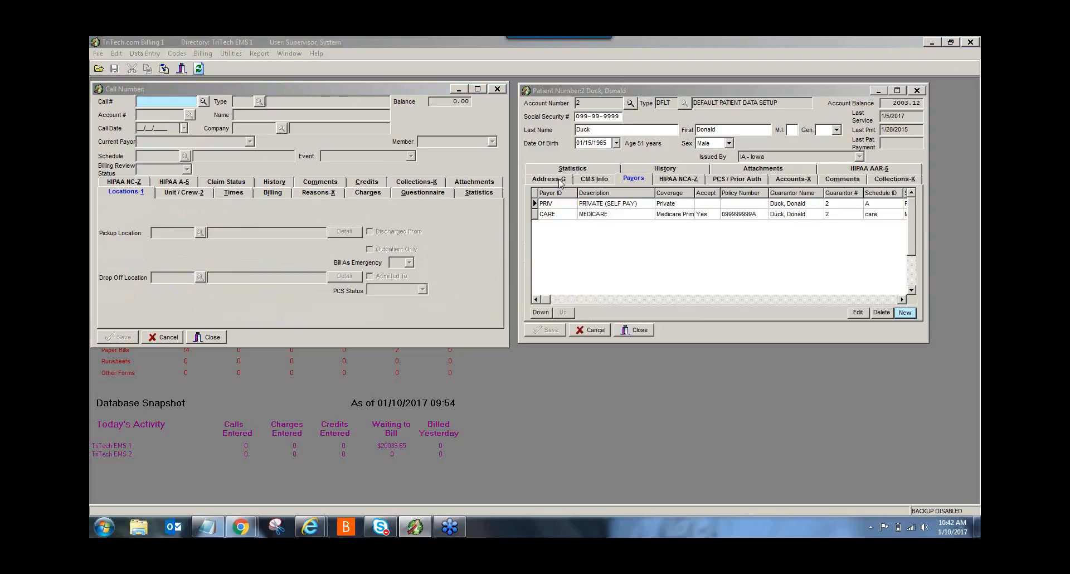
pyautogui.moveTo(468, 260)
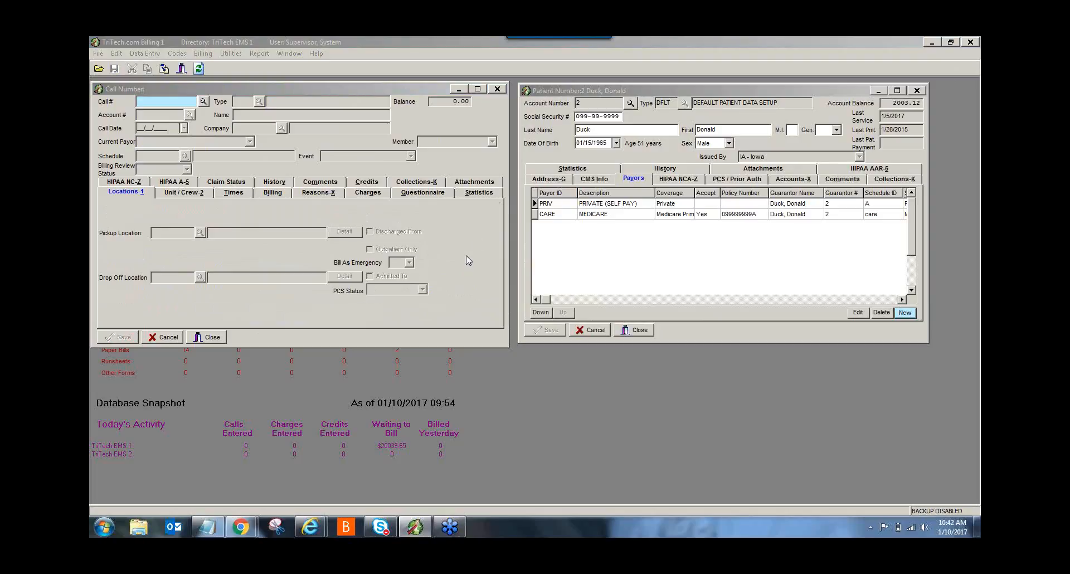
pyautogui.moveTo(491, 250)
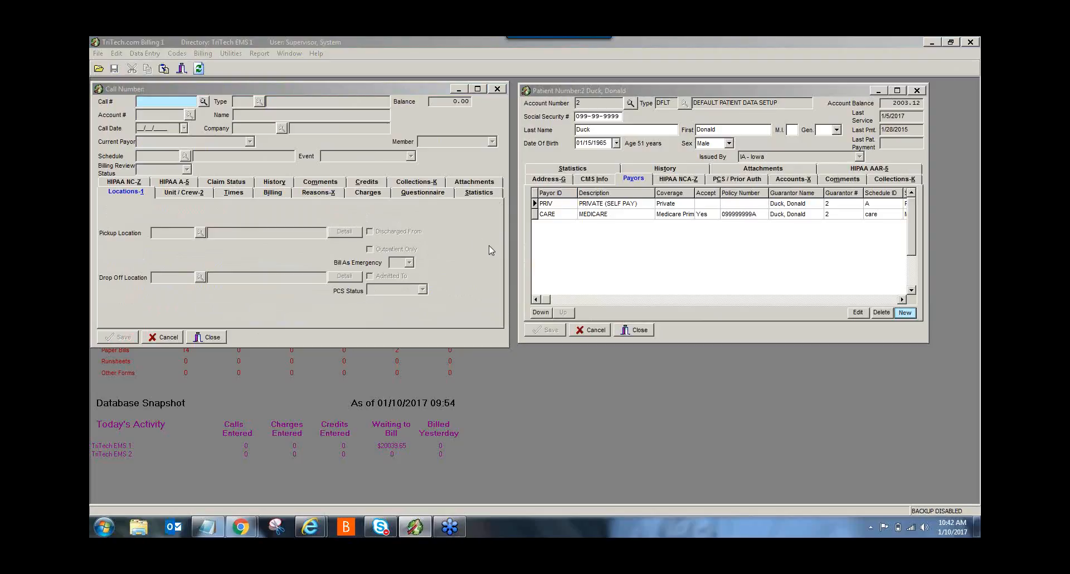
pyautogui.moveTo(458, 255)
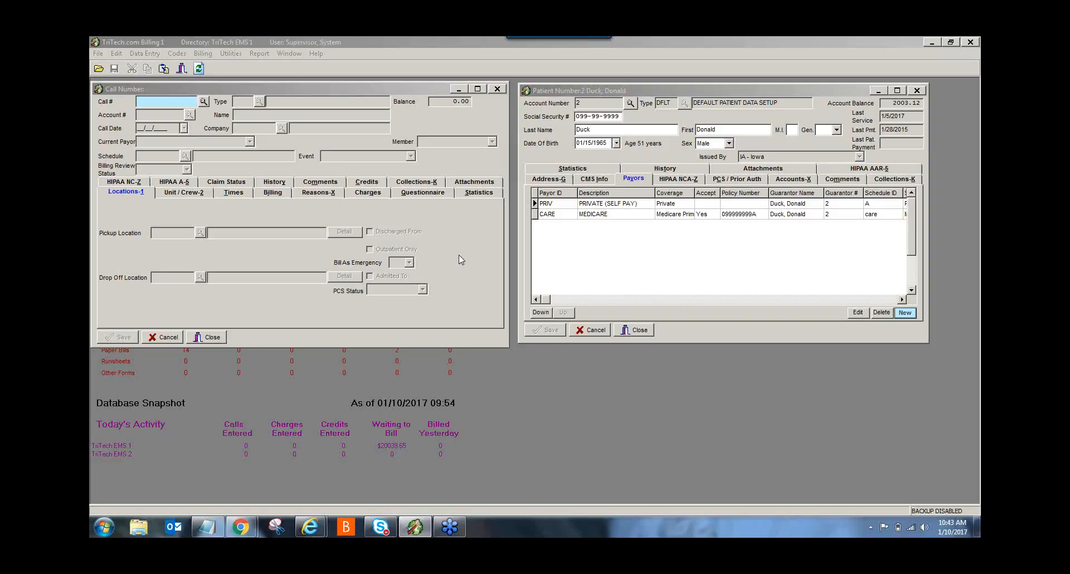
pyautogui.moveTo(541, 261)
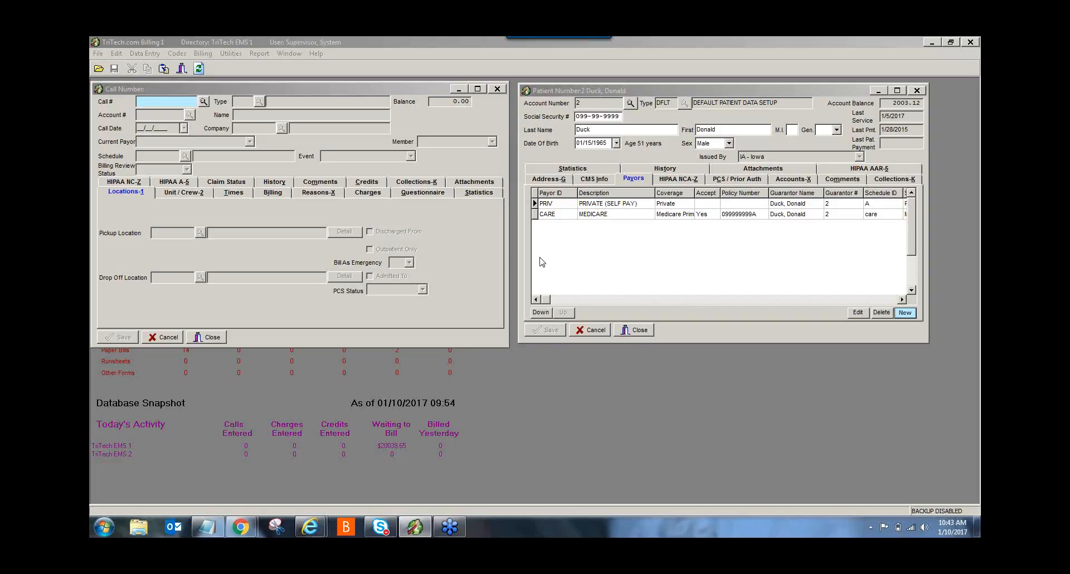
pyautogui.moveTo(710, 176)
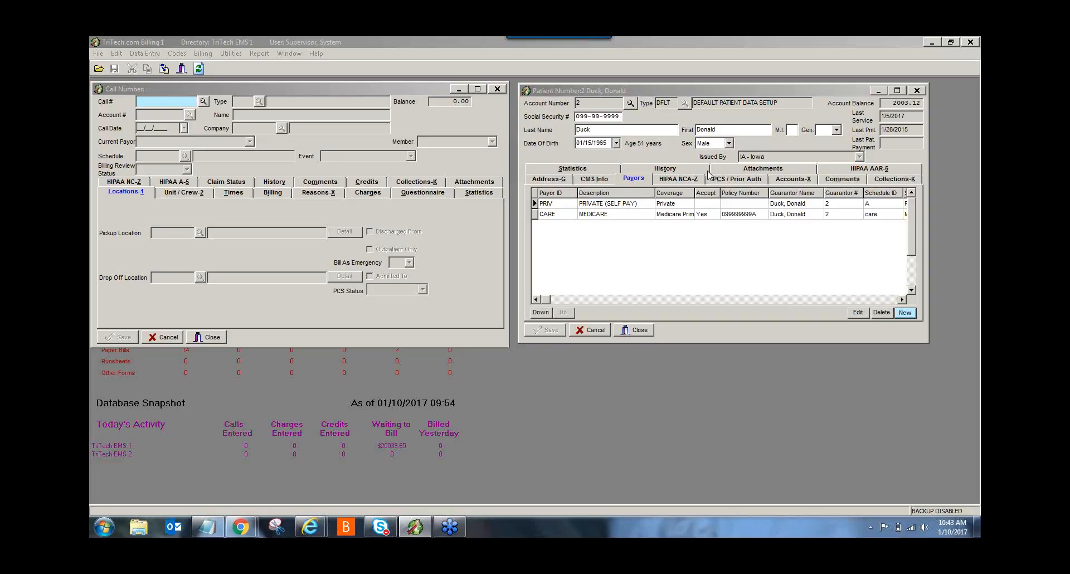